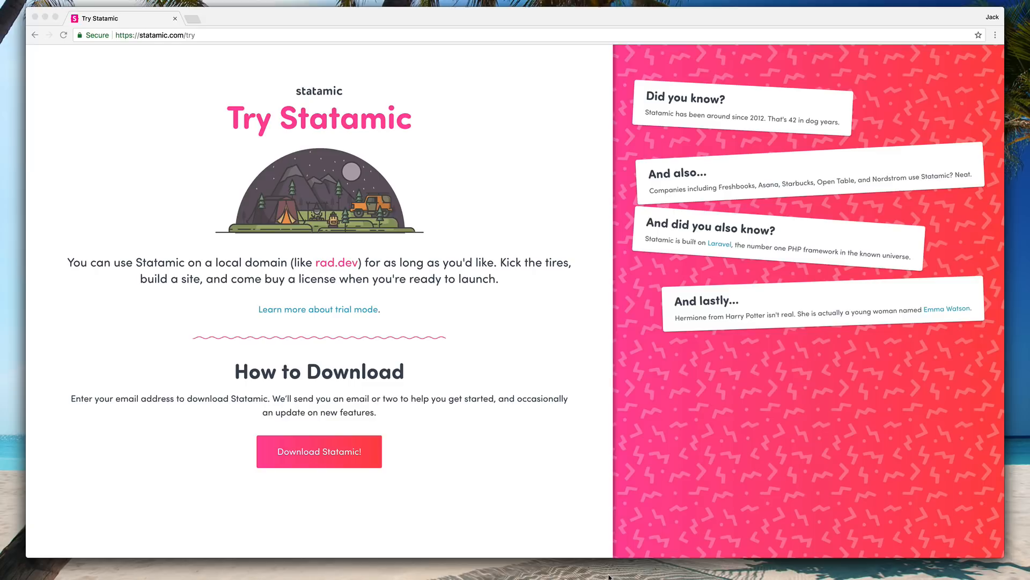
mouse_move(161, 97)
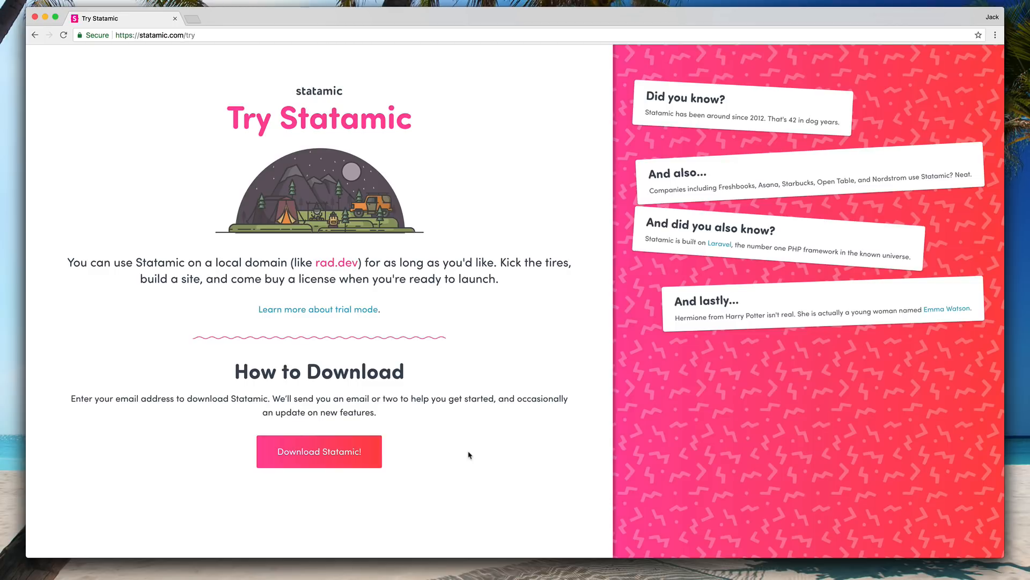
mouse_move(253, 491)
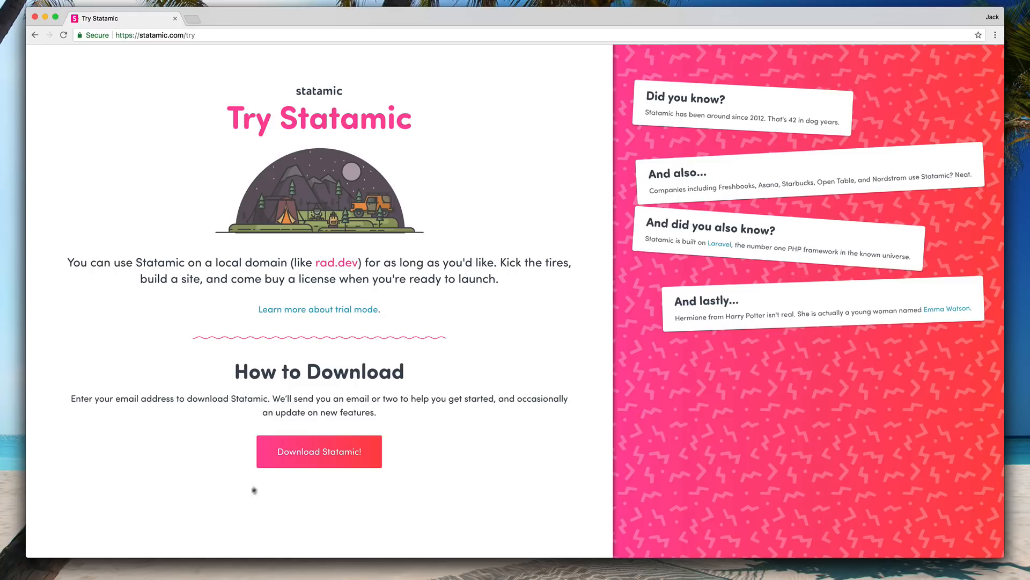
Browse the fresh statamic-tour site: its folders, About Me, Favorite Things and home pages.
click(319, 451)
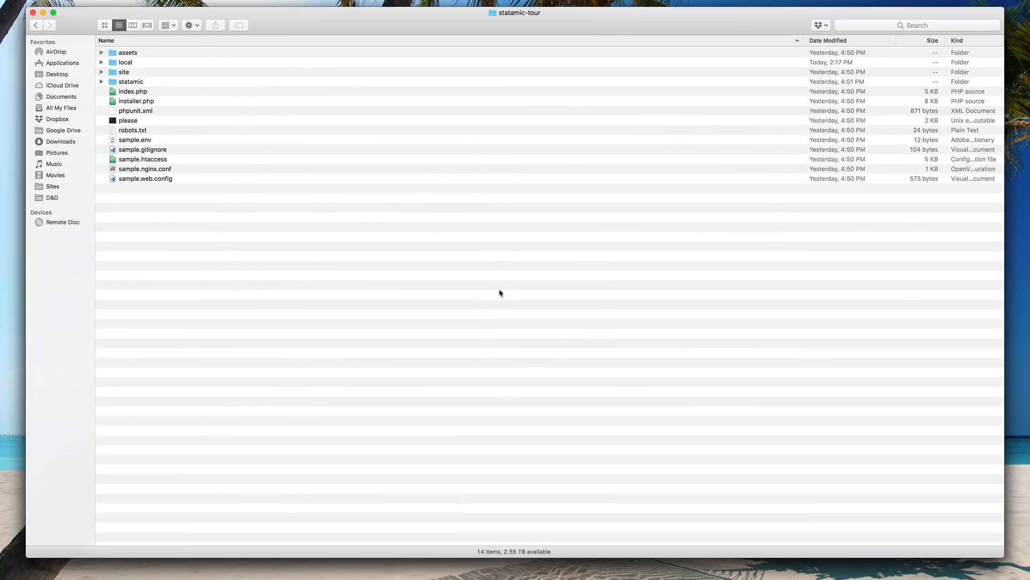
click(520, 15)
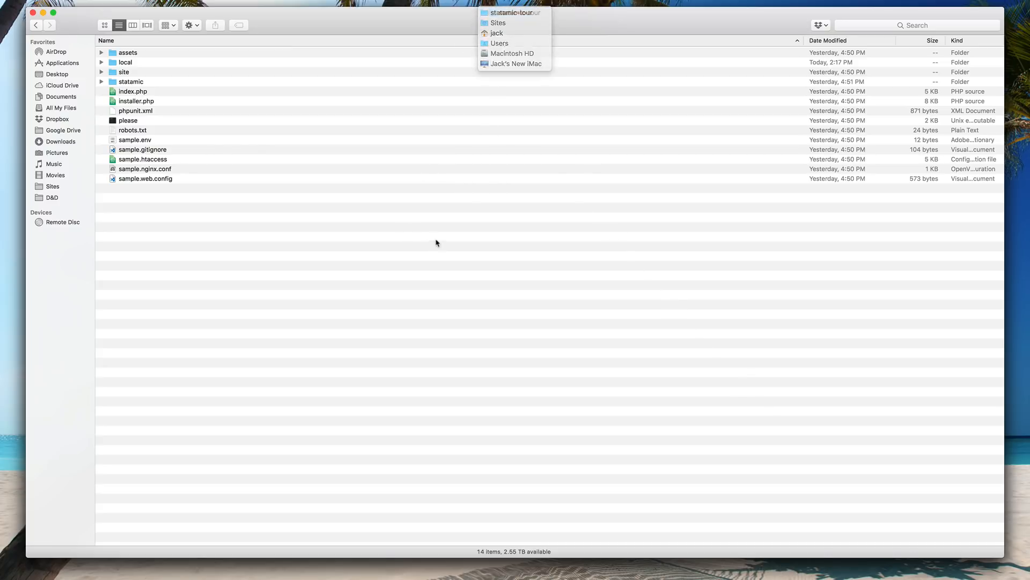
click(511, 14)
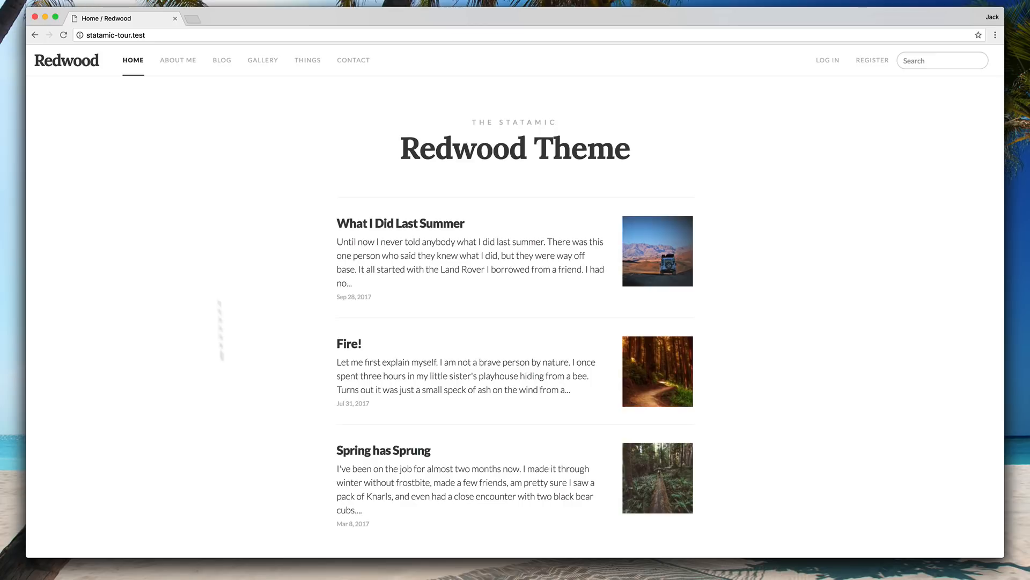
mouse_move(176, 75)
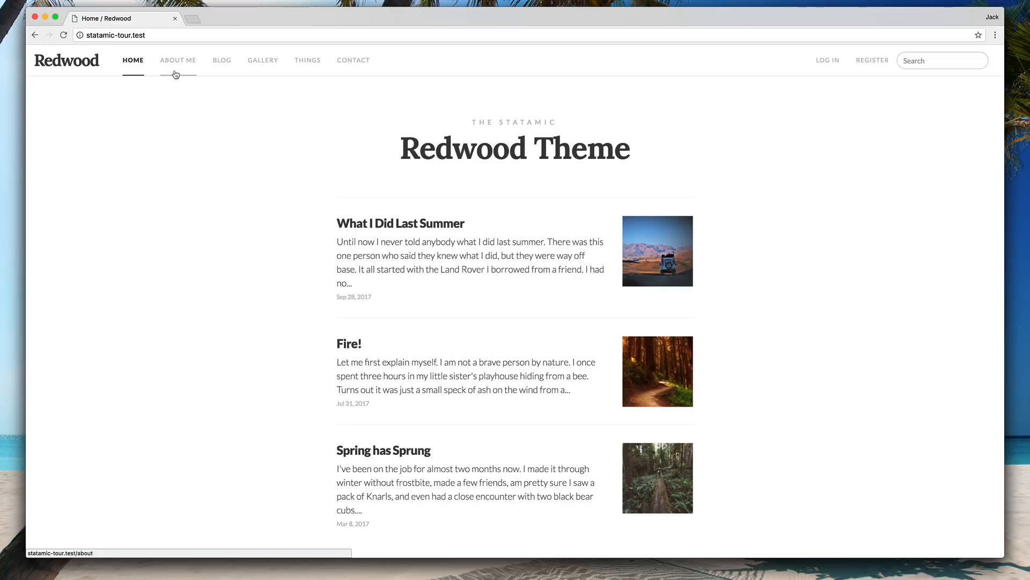
click(178, 60)
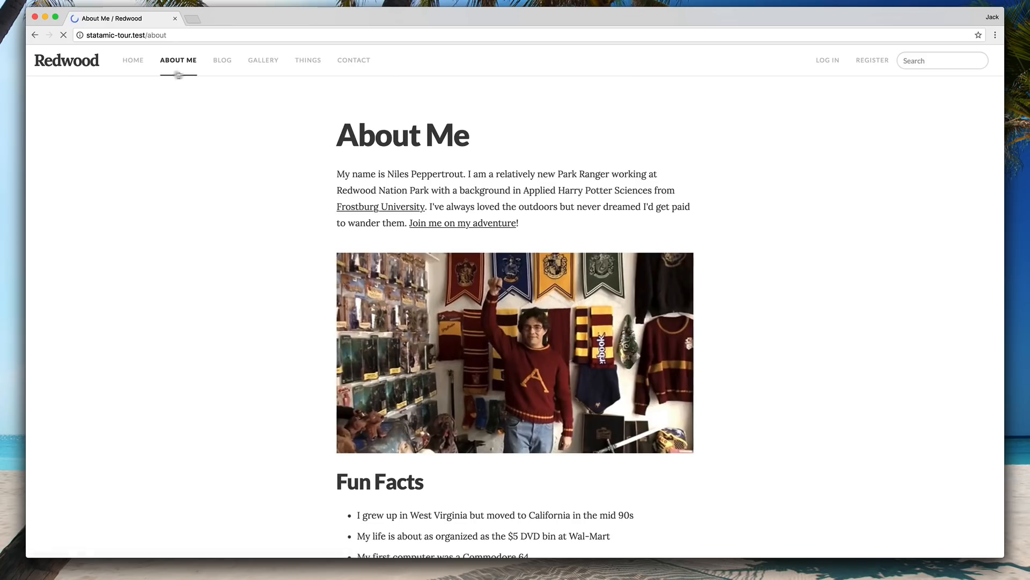
click(307, 60)
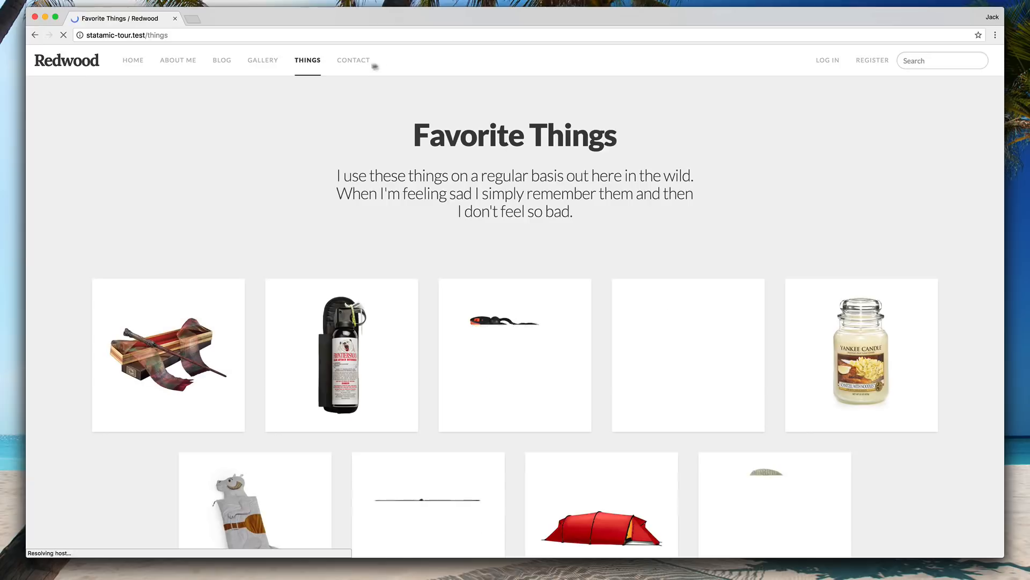
click(133, 60)
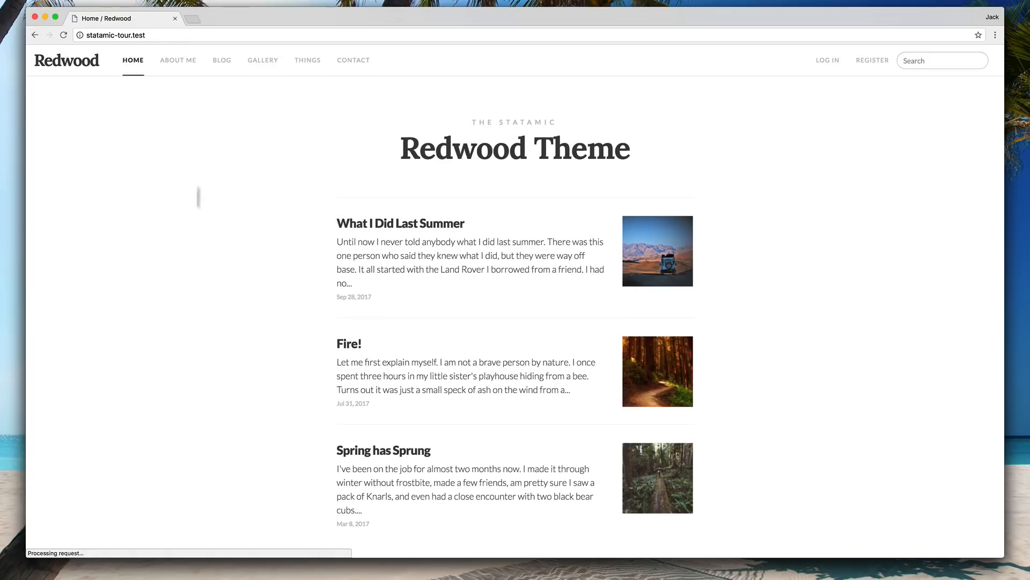
Run installer.php past the compatibility, permissions and license checks to the Settings step.
text(/installer.php)
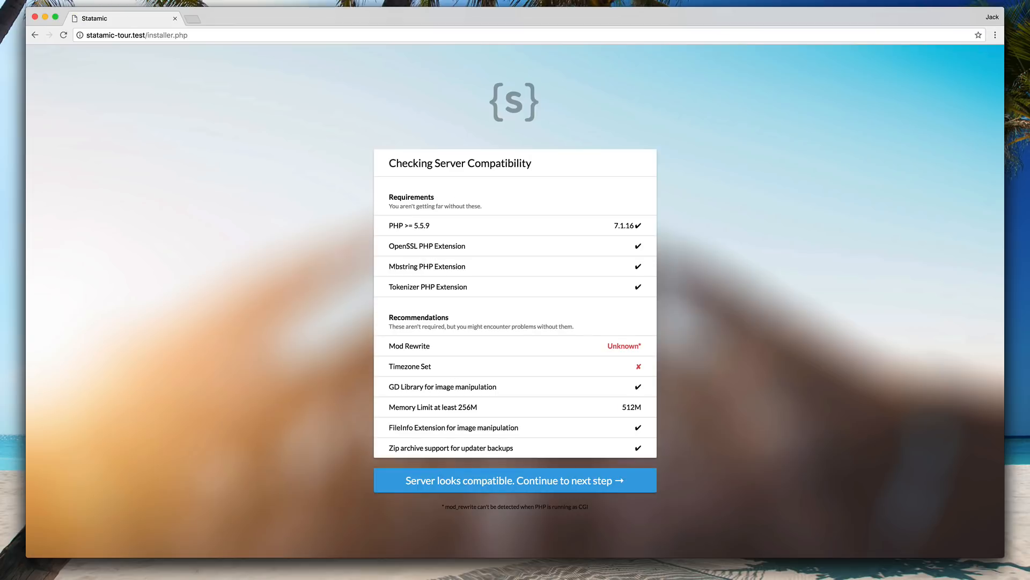
mouse_move(743, 170)
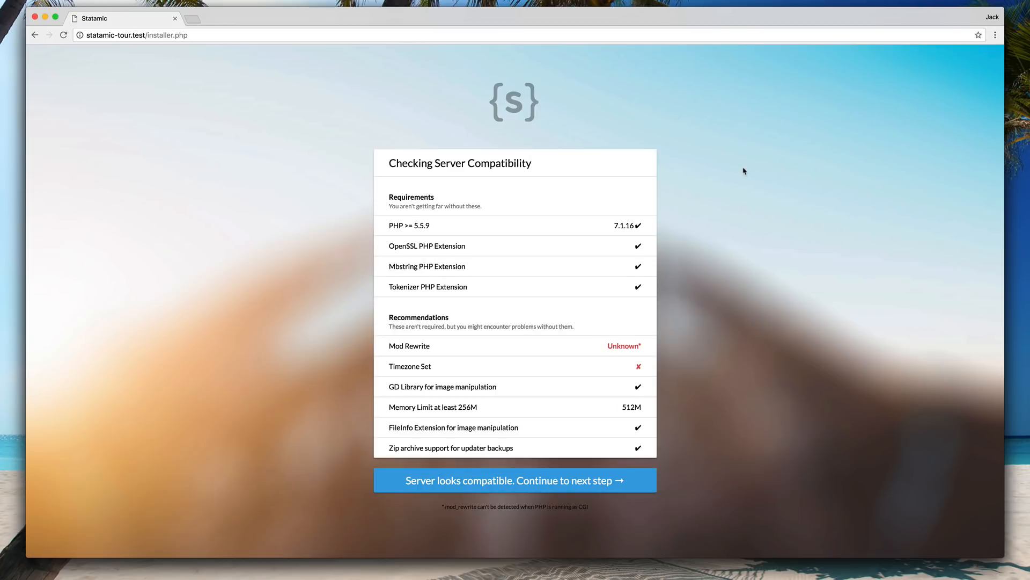
mouse_move(731, 174)
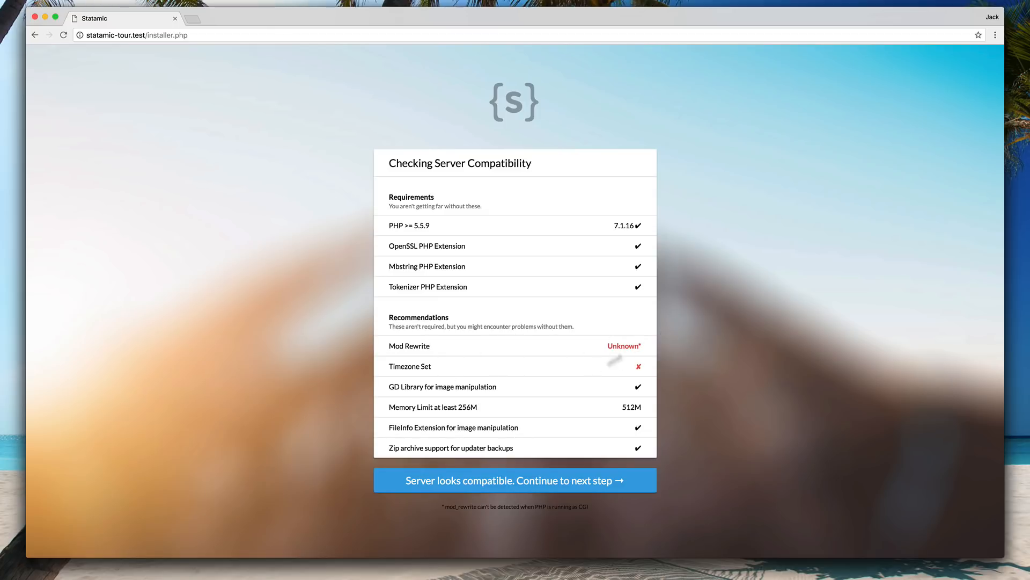
click(515, 480)
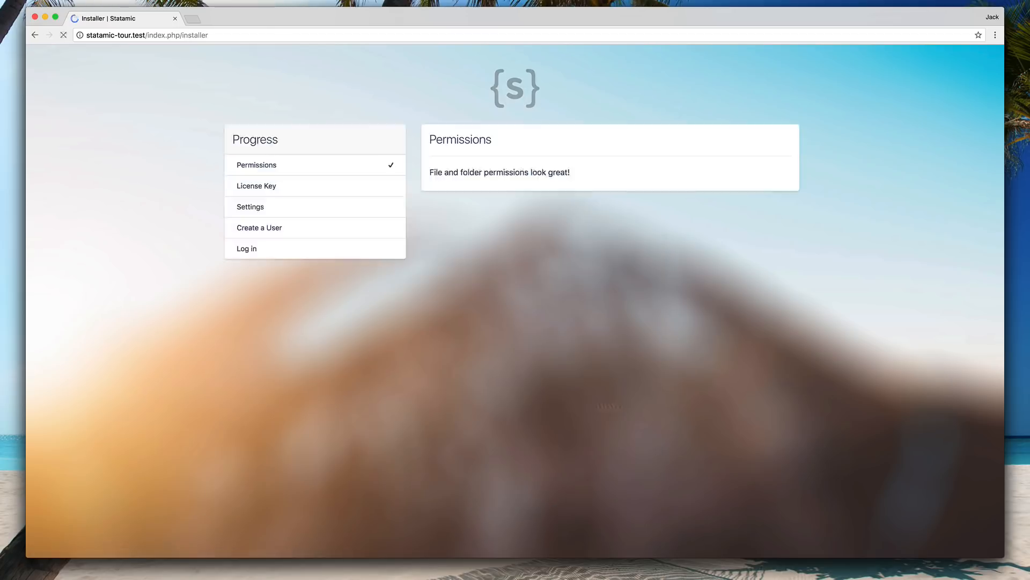
click(257, 185)
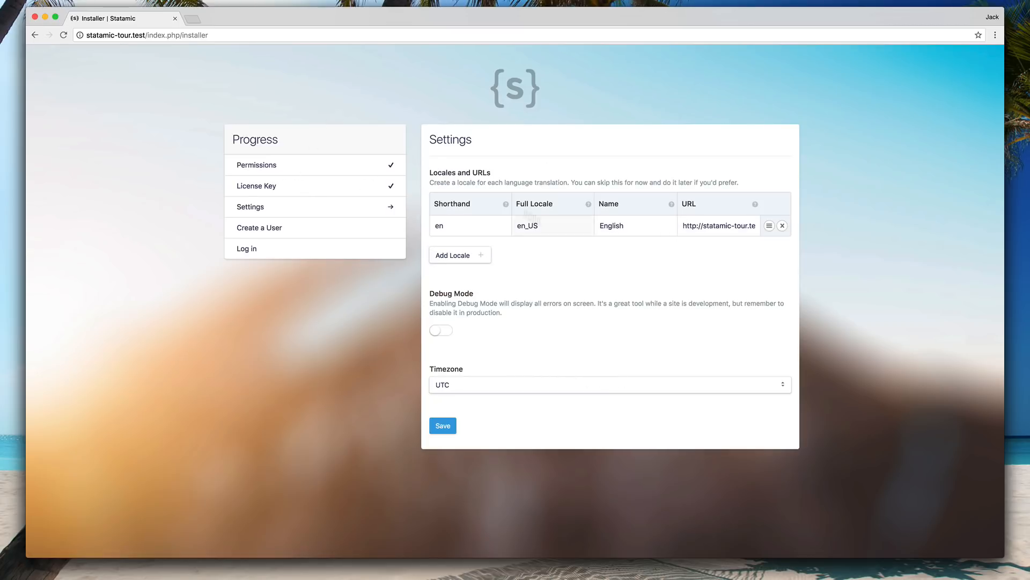
mouse_move(370, 94)
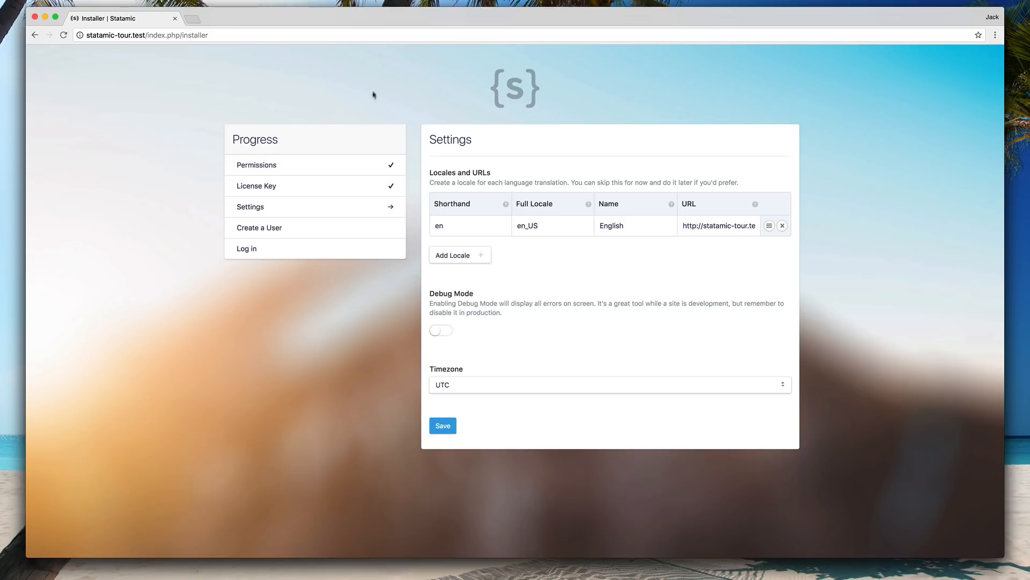
mouse_move(375, 96)
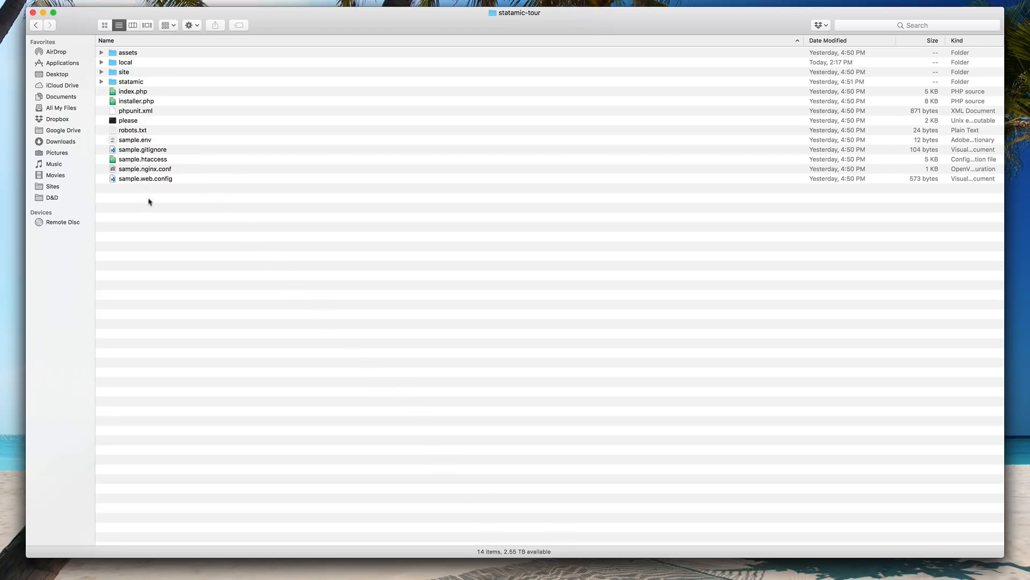
mouse_move(155, 143)
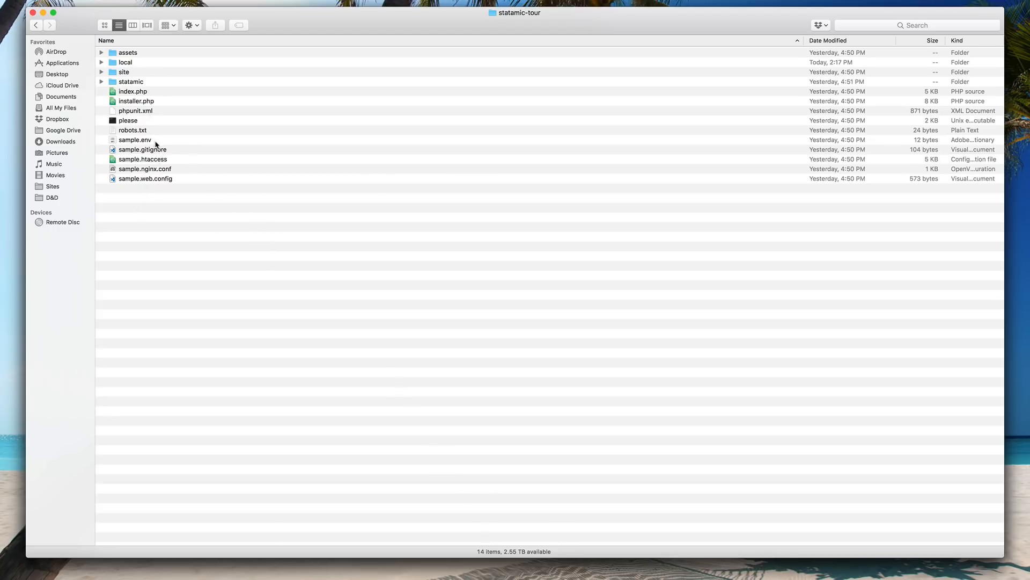
mouse_move(154, 144)
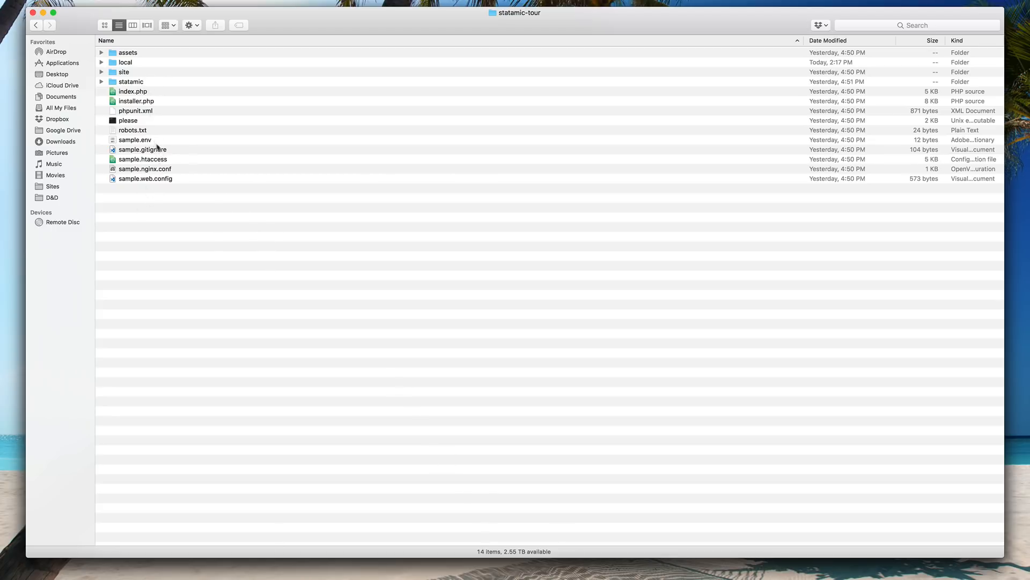
Trash sample.htaccess, sample.nginx.conf, sample.web.config, installer.php and phpunit.xml.
click(142, 159)
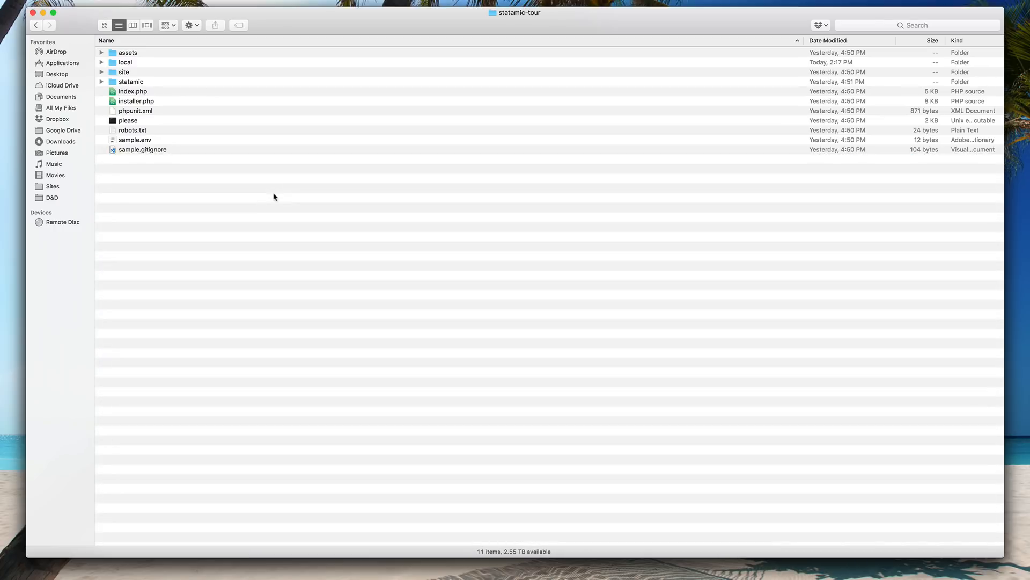
mouse_move(132, 103)
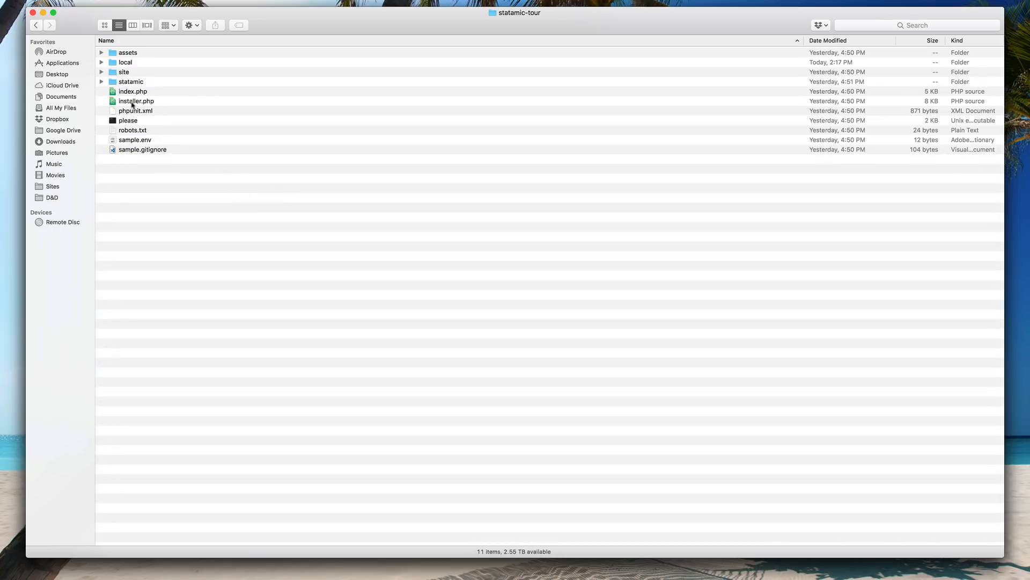
click(135, 110)
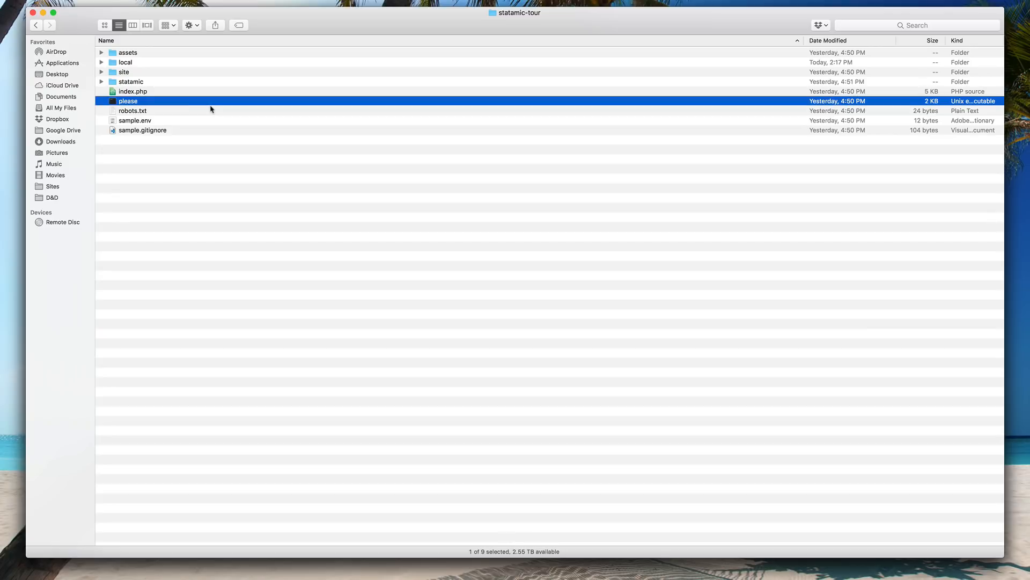
mouse_move(148, 114)
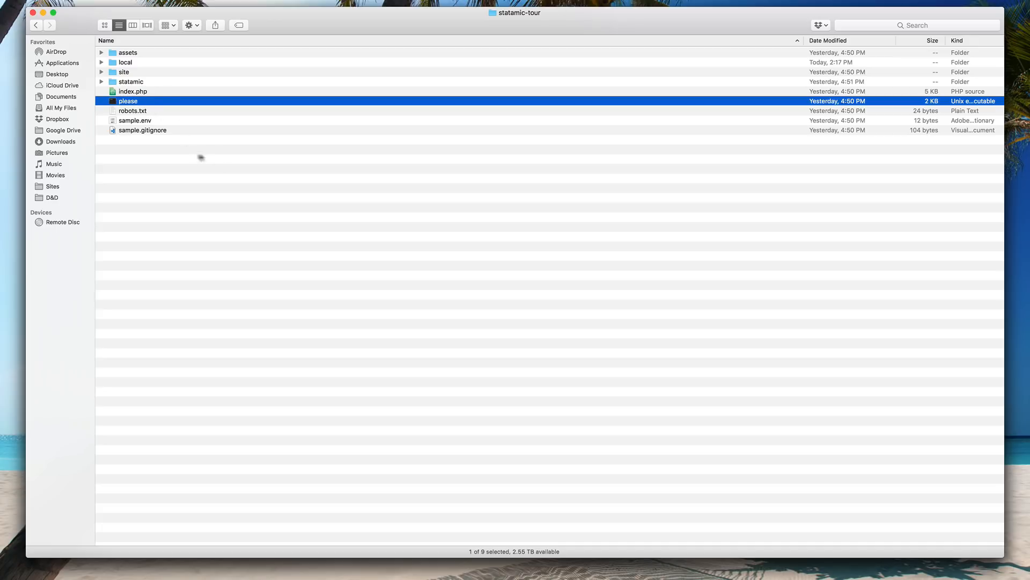
mouse_move(251, 205)
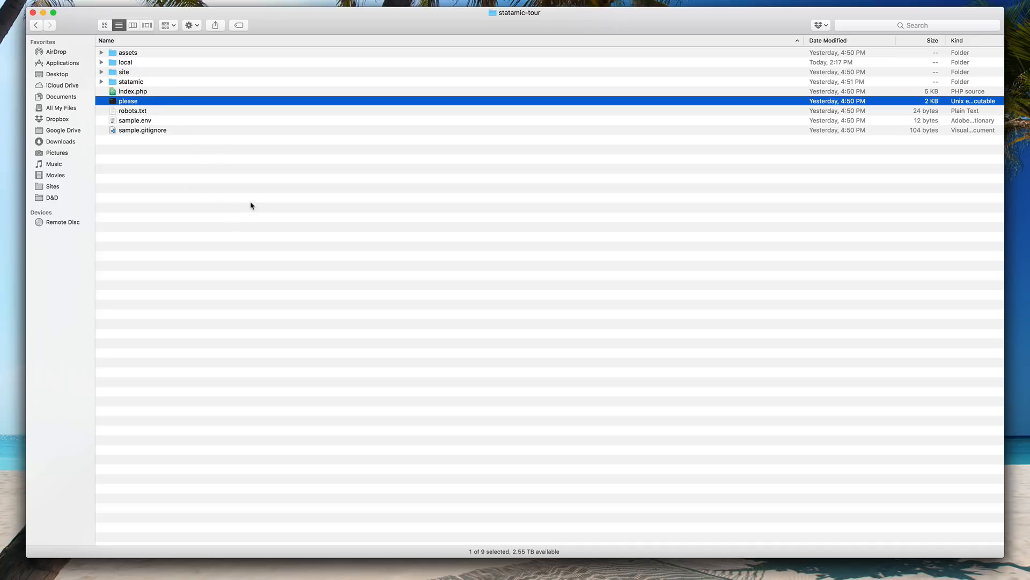
mouse_move(346, 275)
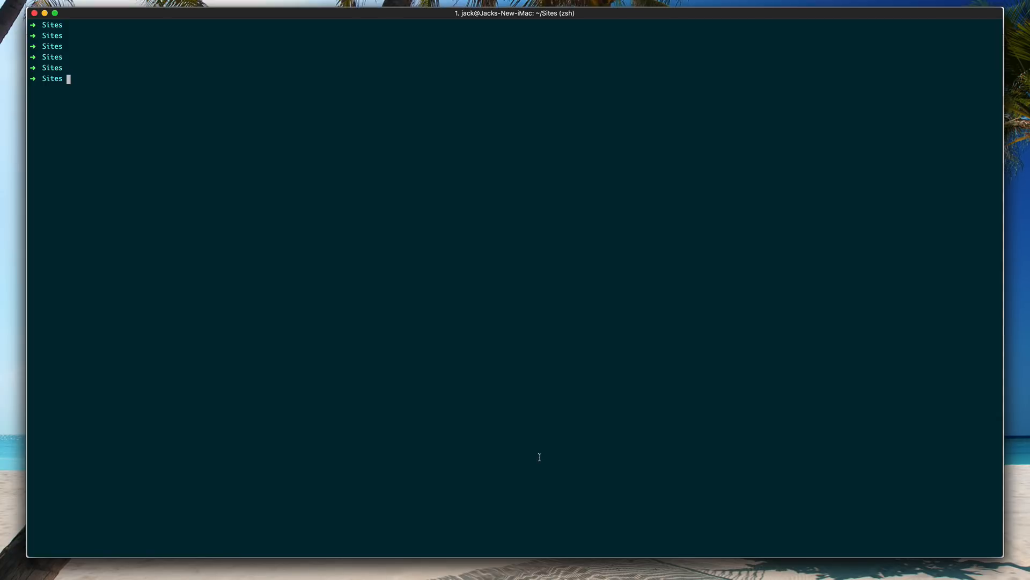
Run cd statamic-tour, ls, then php please and read through the available commands.
text(cd)
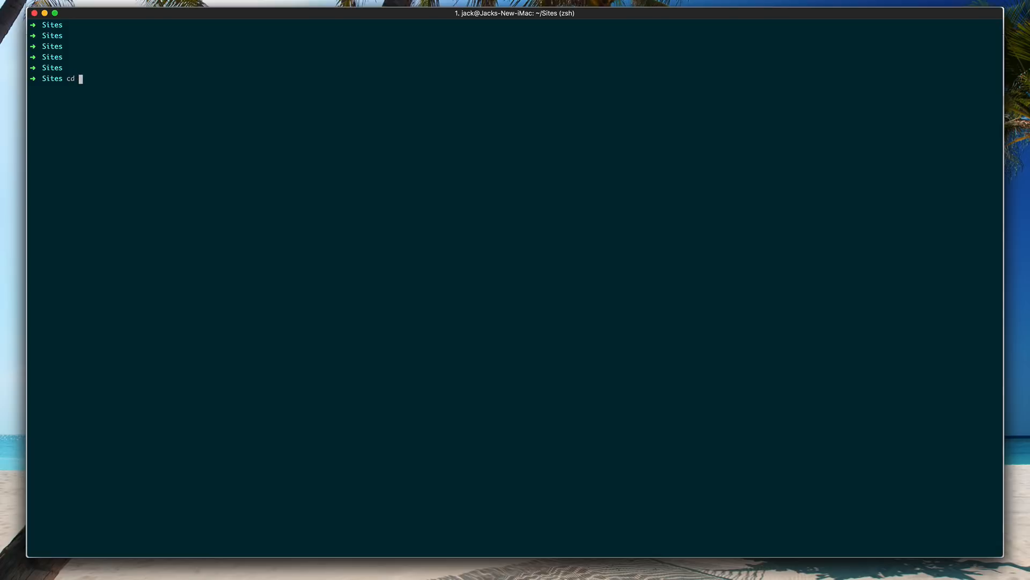
text(statamic-tour)
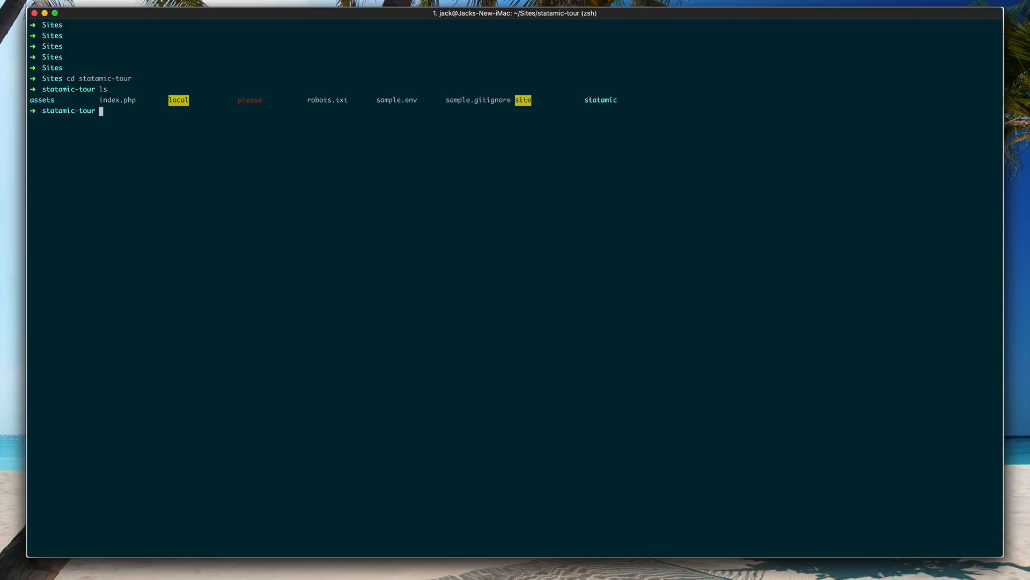
text(php pl)
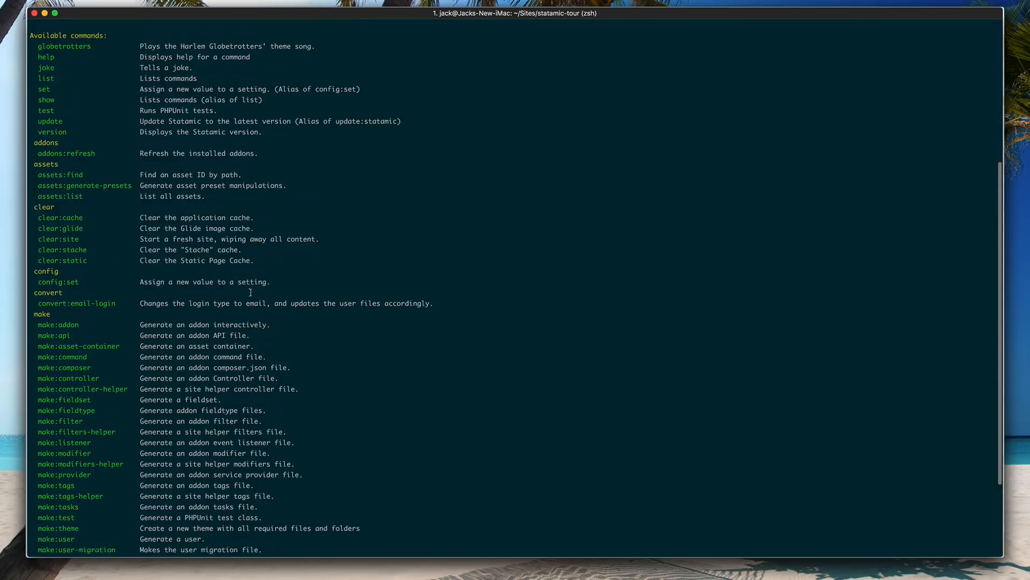
scroll(down, 3)
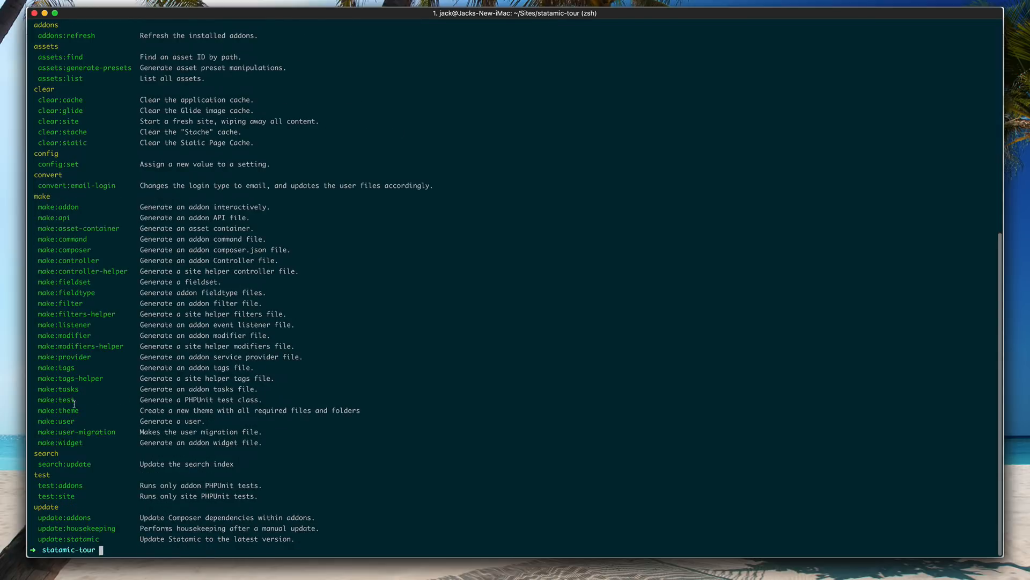
mouse_move(242, 313)
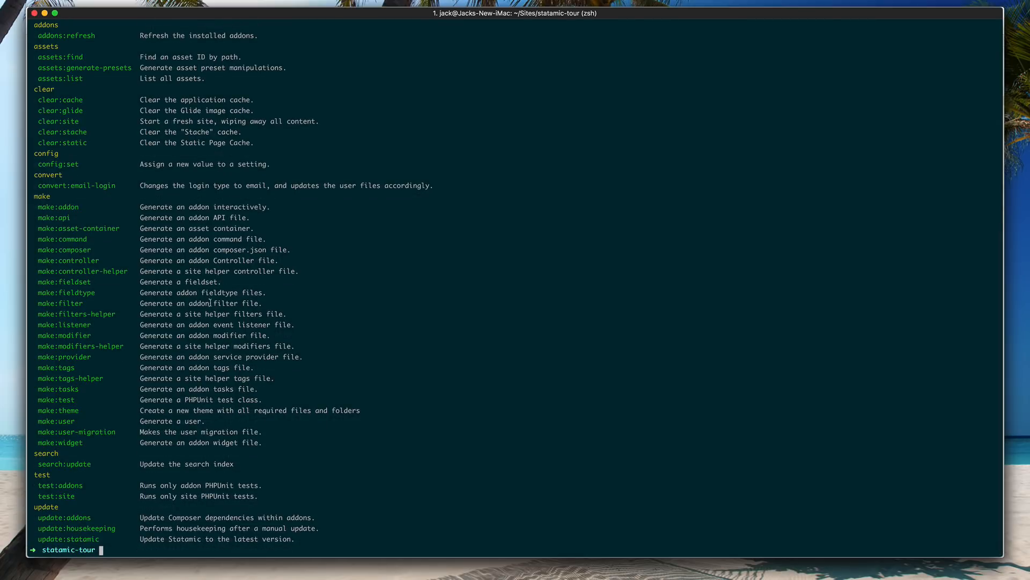
mouse_move(334, 413)
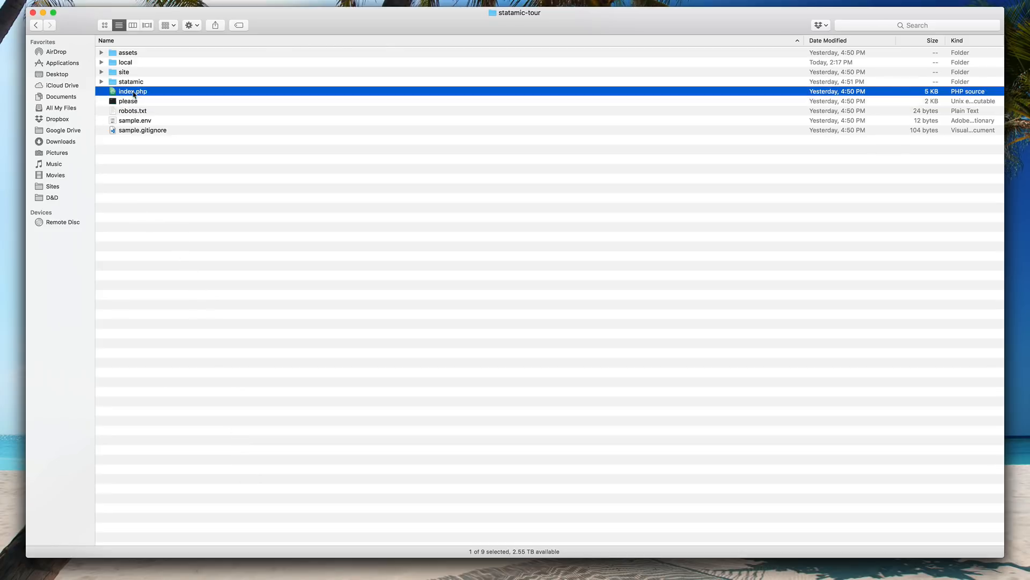
Experiment with the $statamic folder path in index.php, then restore it to statamic.
double_click(132, 90)
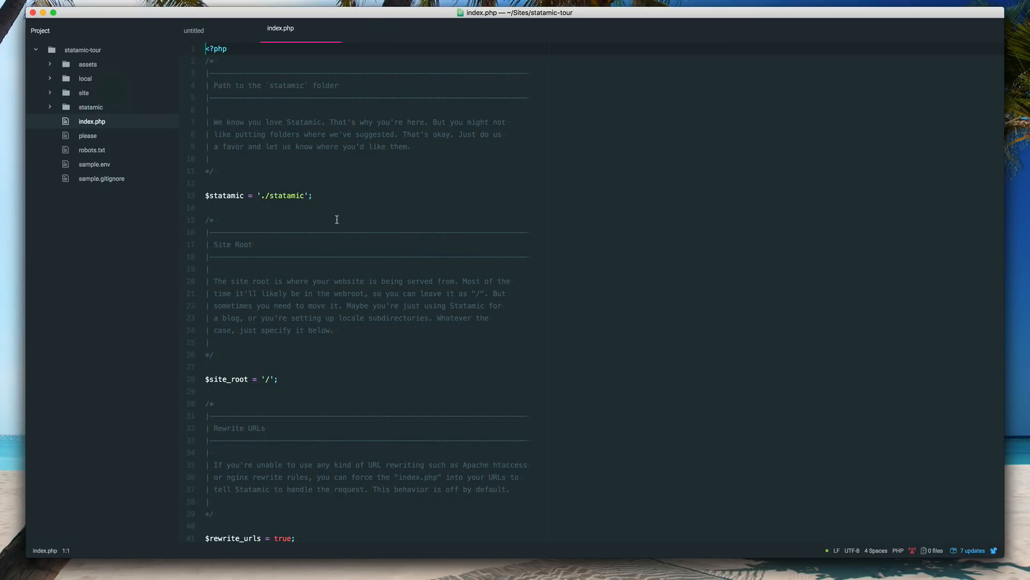
mouse_move(315, 170)
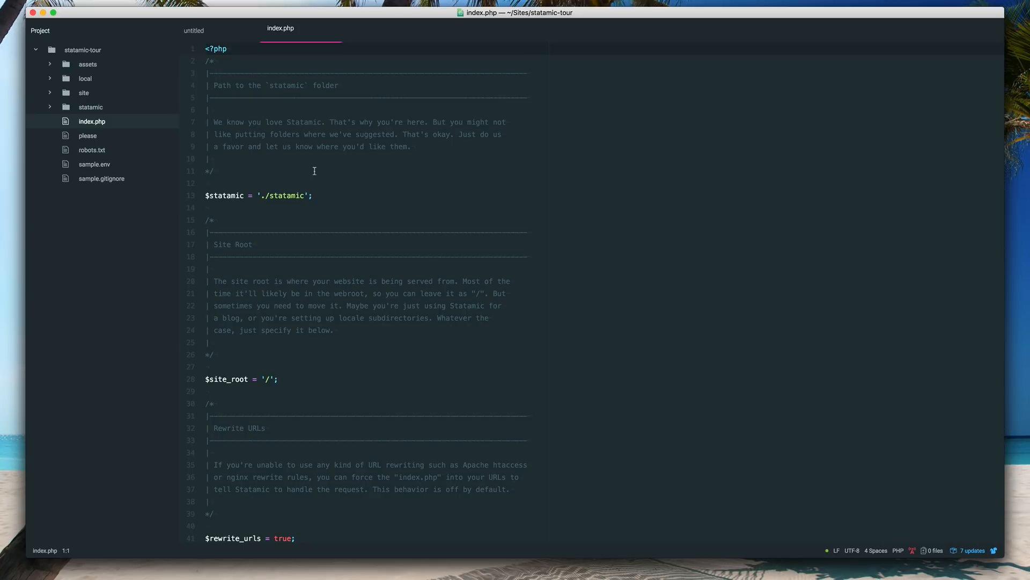
double_click(288, 195)
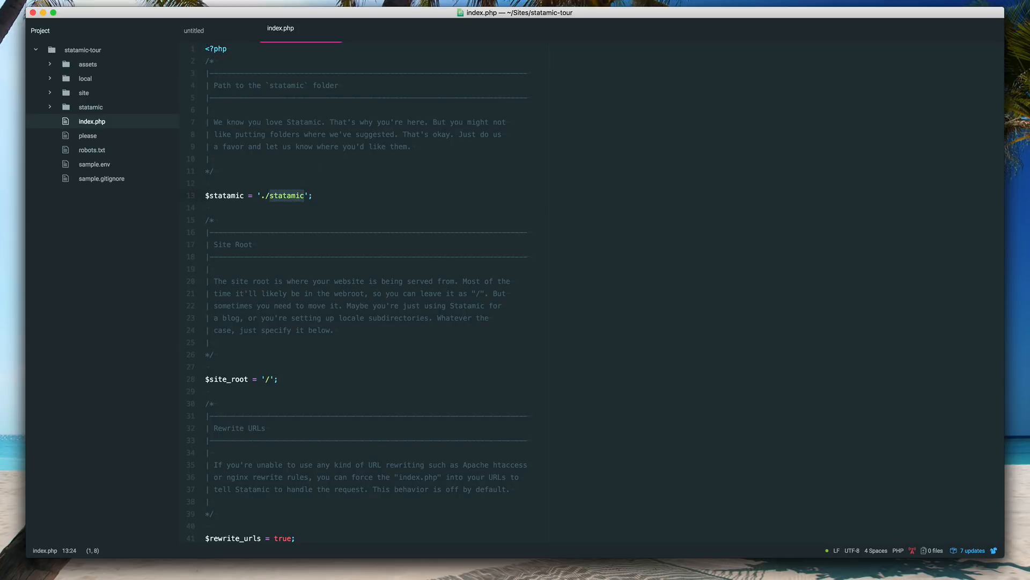
click(90, 107)
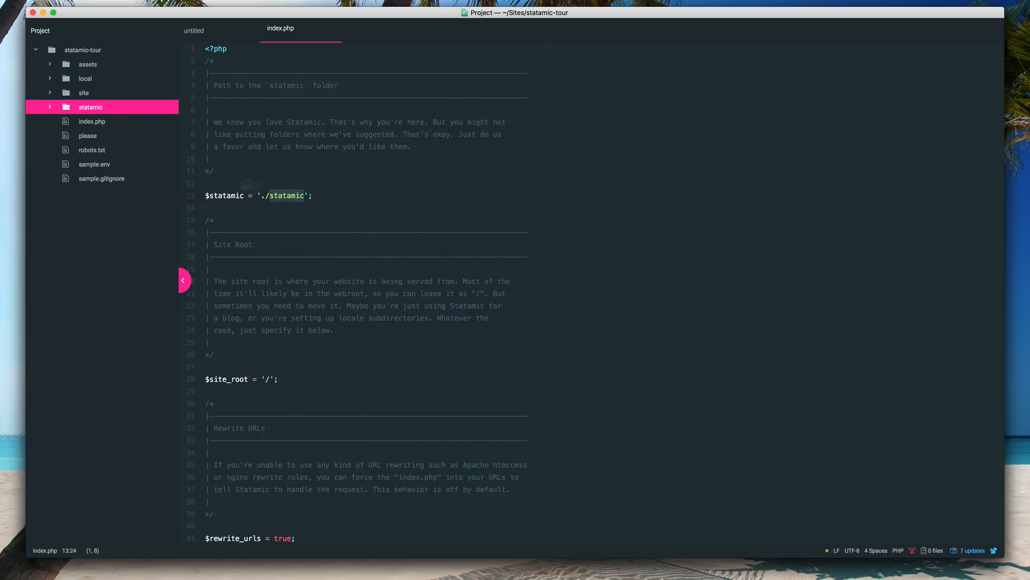
text(statamic/pp)
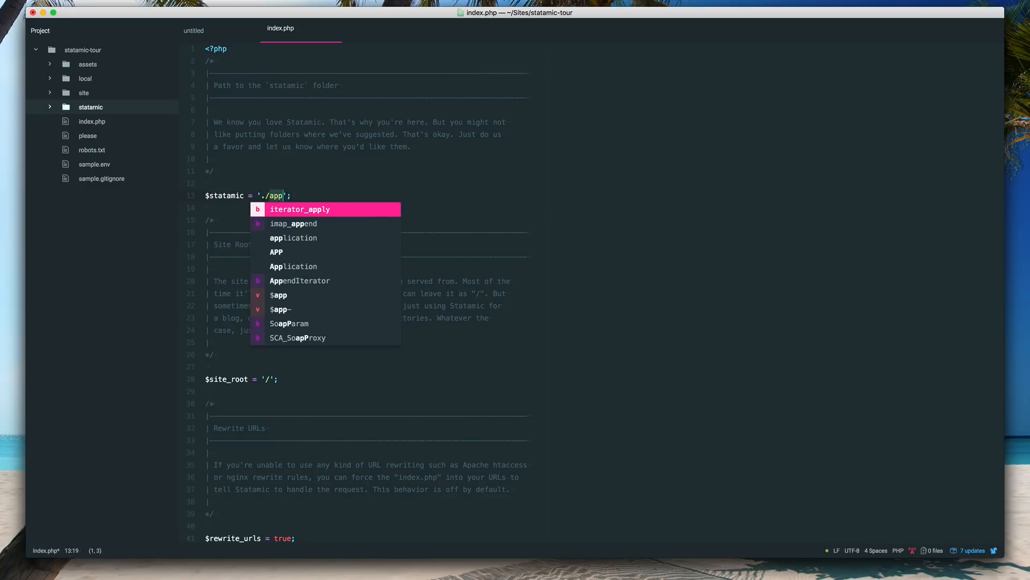
text(statamic)
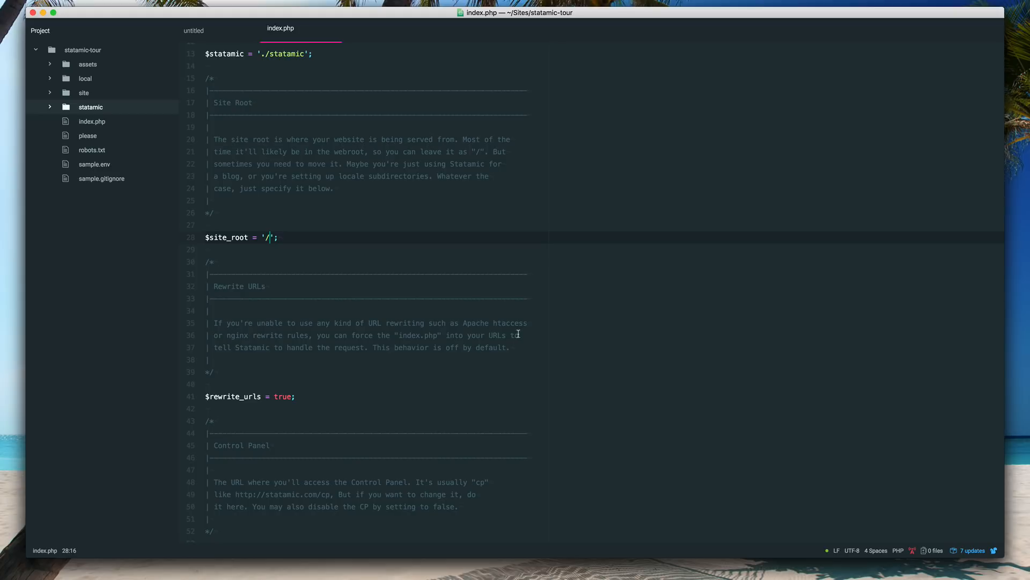
text(sub/)
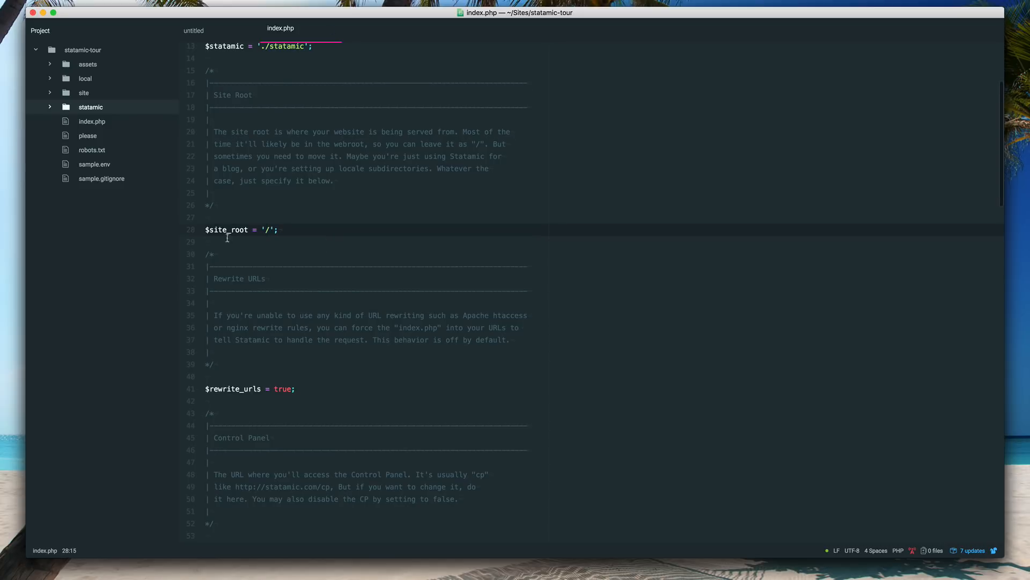
Change $control_panel from 'admin' to 'cp' and review the _resources route value.
scroll(down, 3)
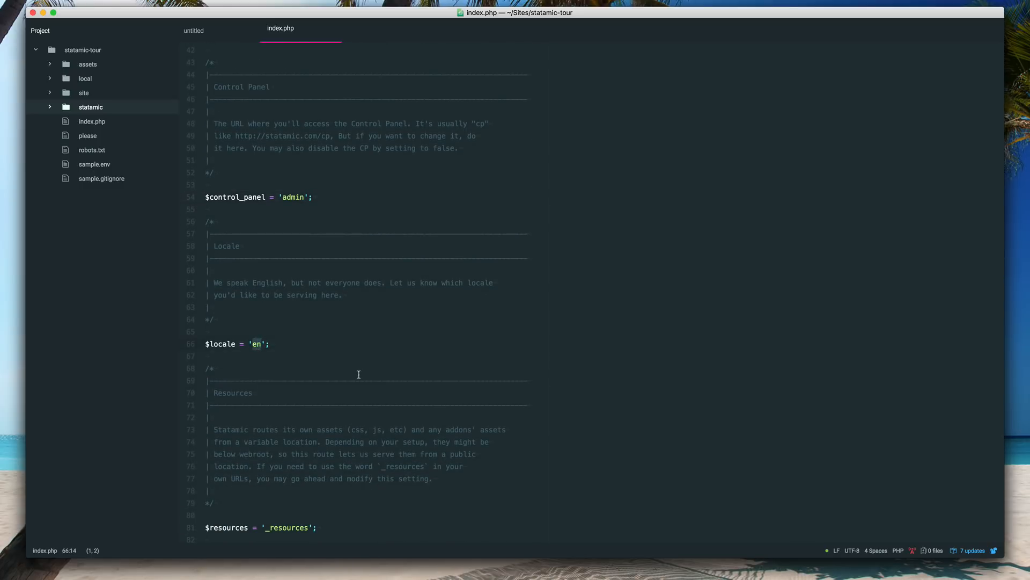
text(de)
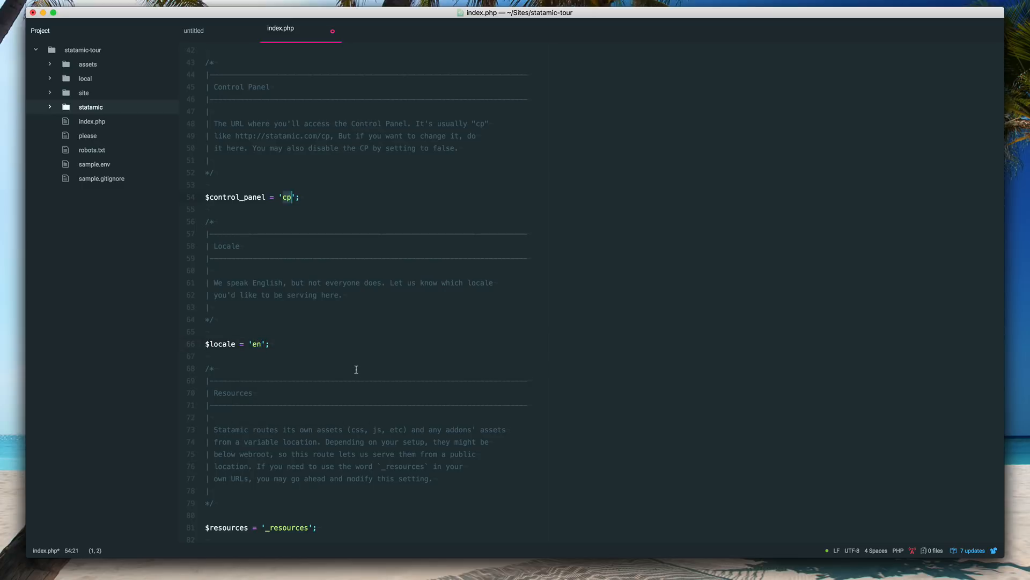
scroll(down, 3)
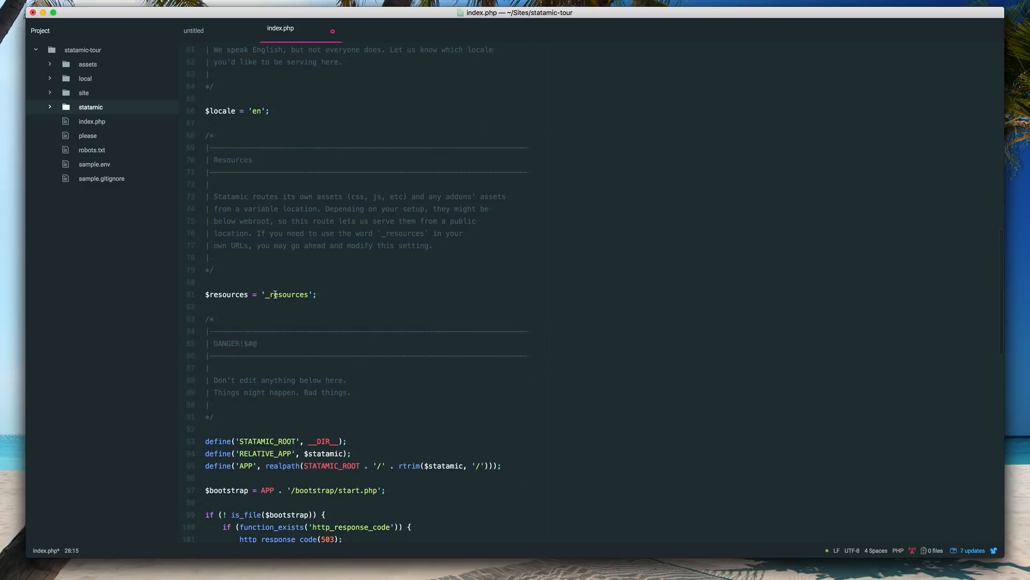
double_click(287, 294)
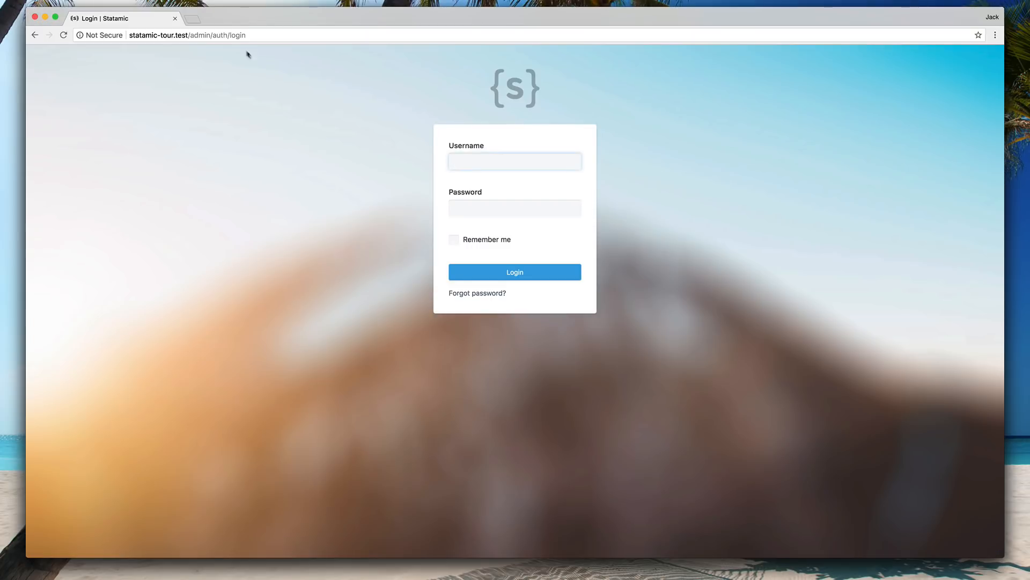
Enter statamic-tour.test/_resources/js/ in Chrome's address bar.
text(statamic-tour.test/_r)
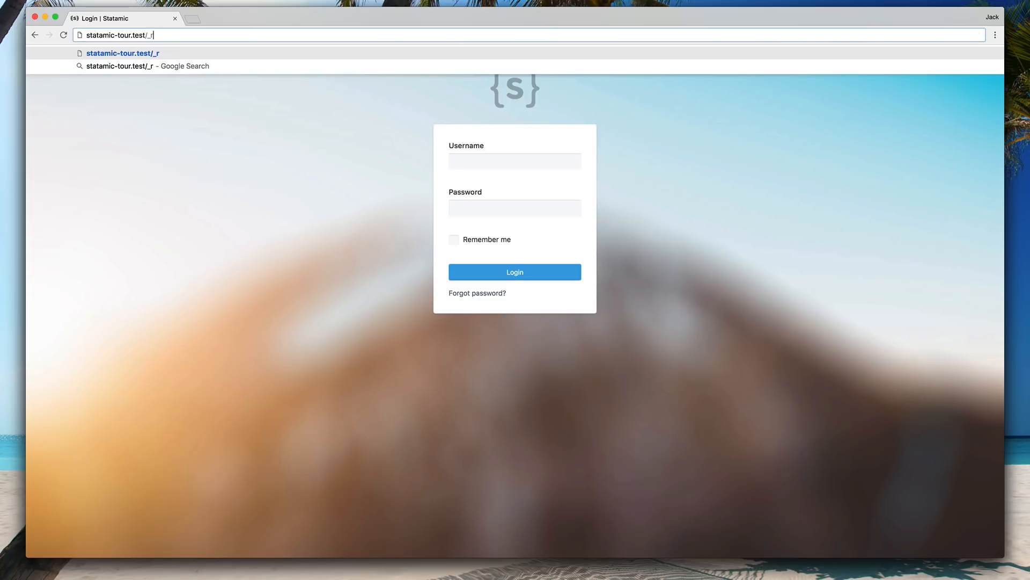
text(esources/)
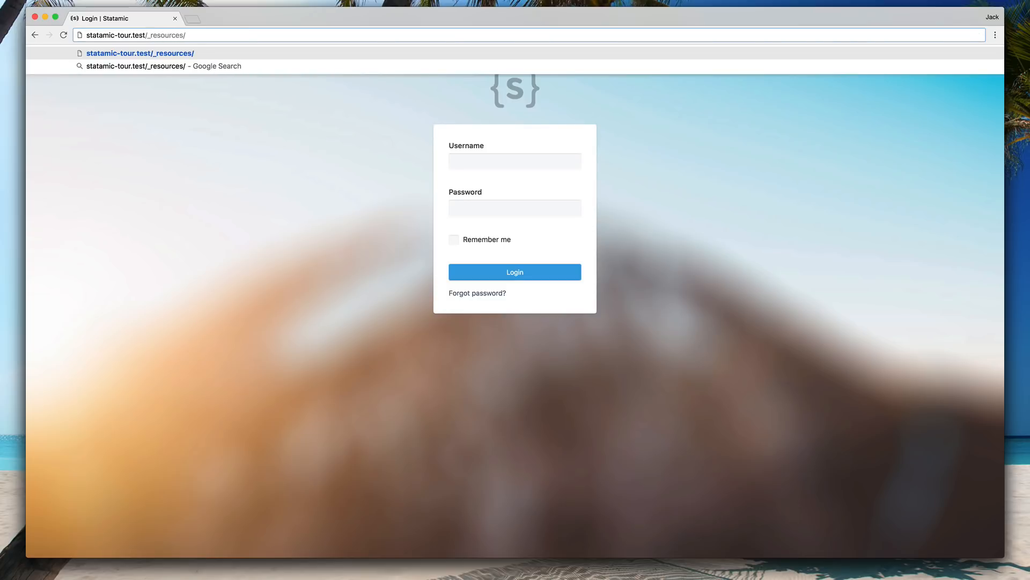
text(js/)
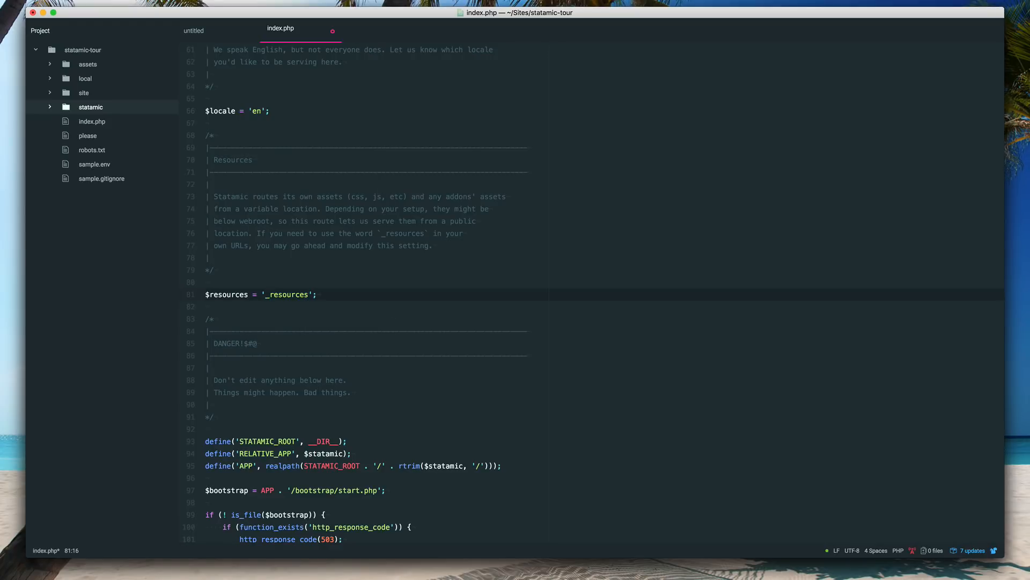
double_click(287, 294)
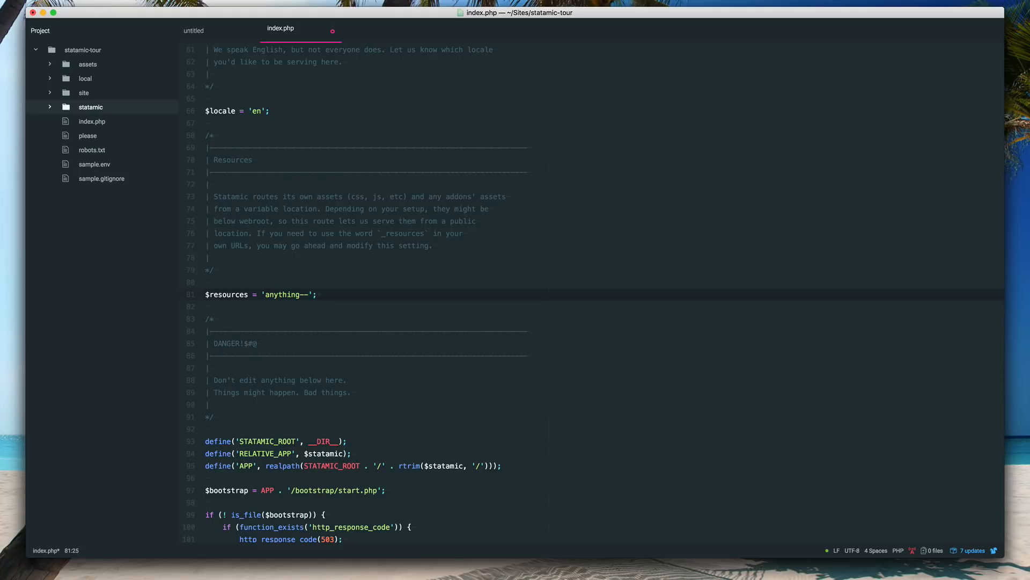
text(literally)
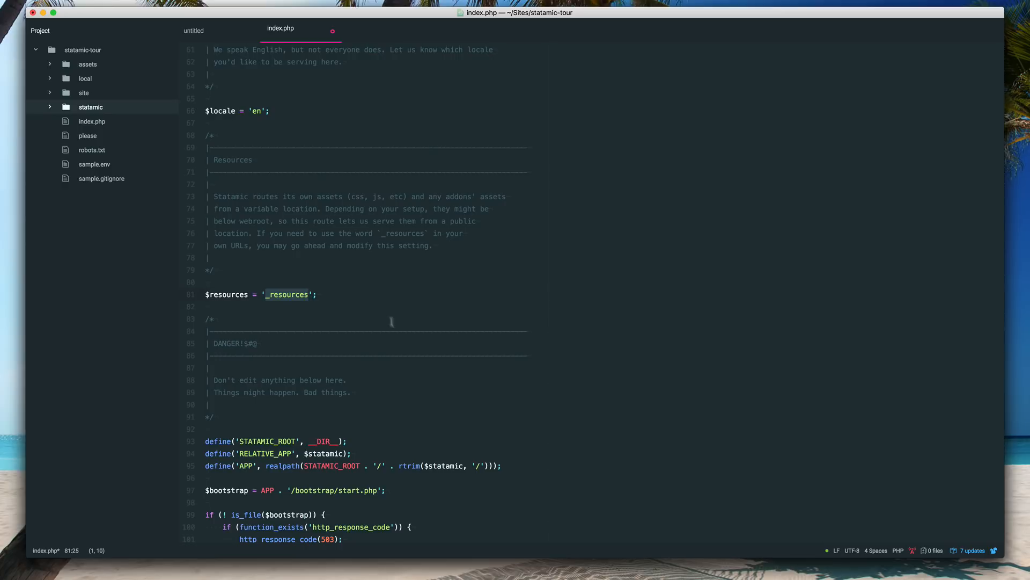
click(506, 195)
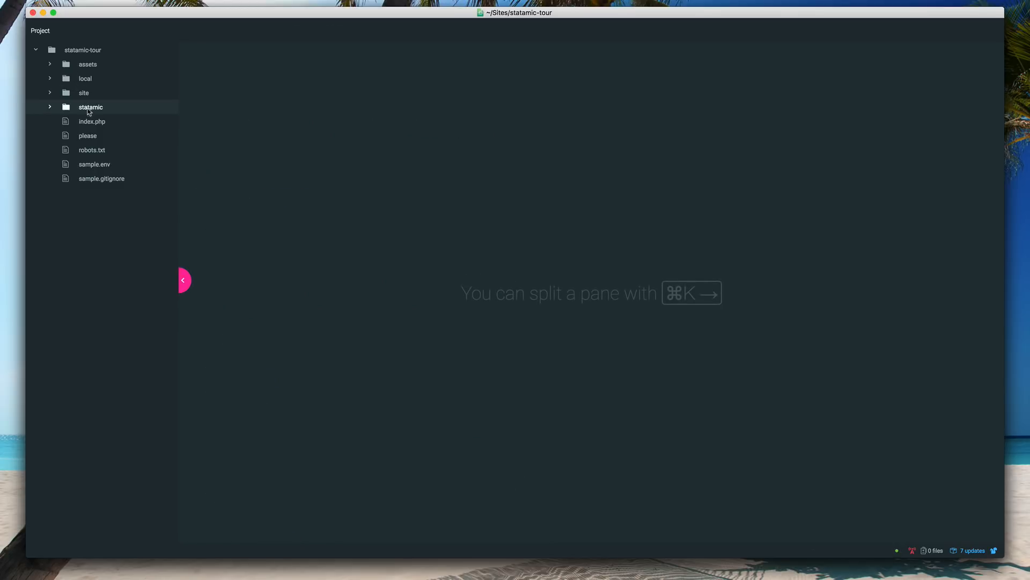
Create a new jack.yaml user file inside site/users.
click(84, 93)
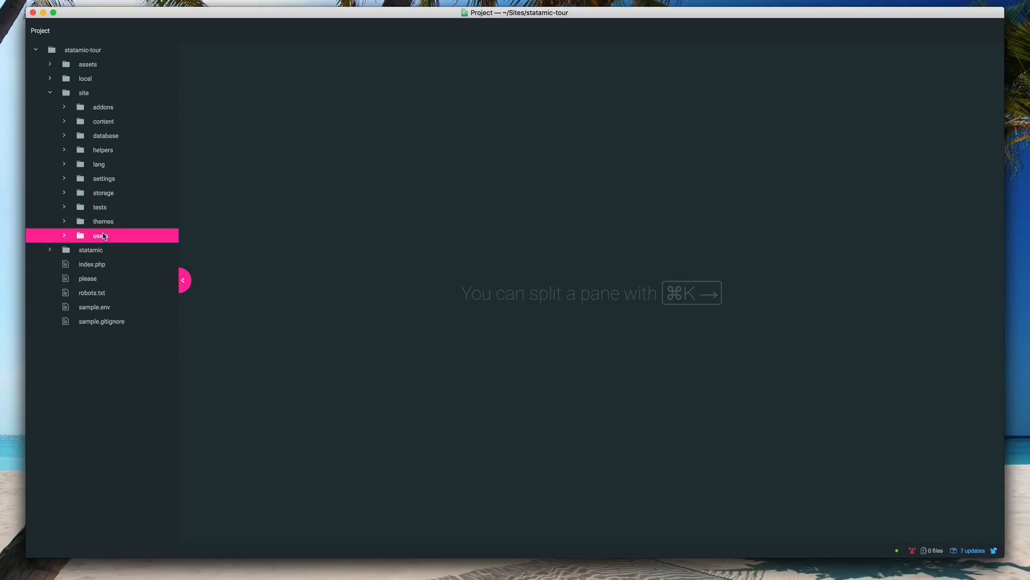
click(101, 235)
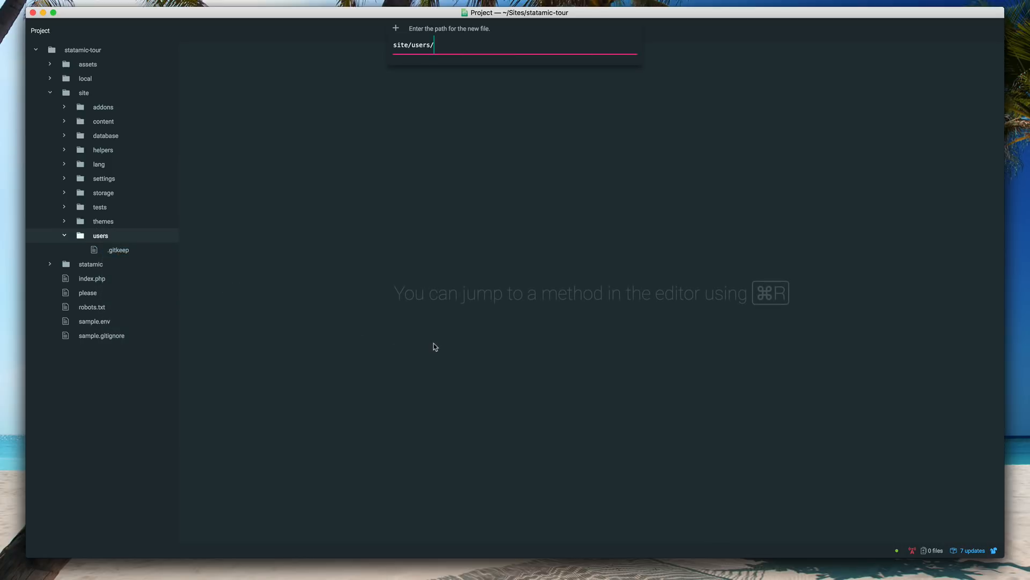
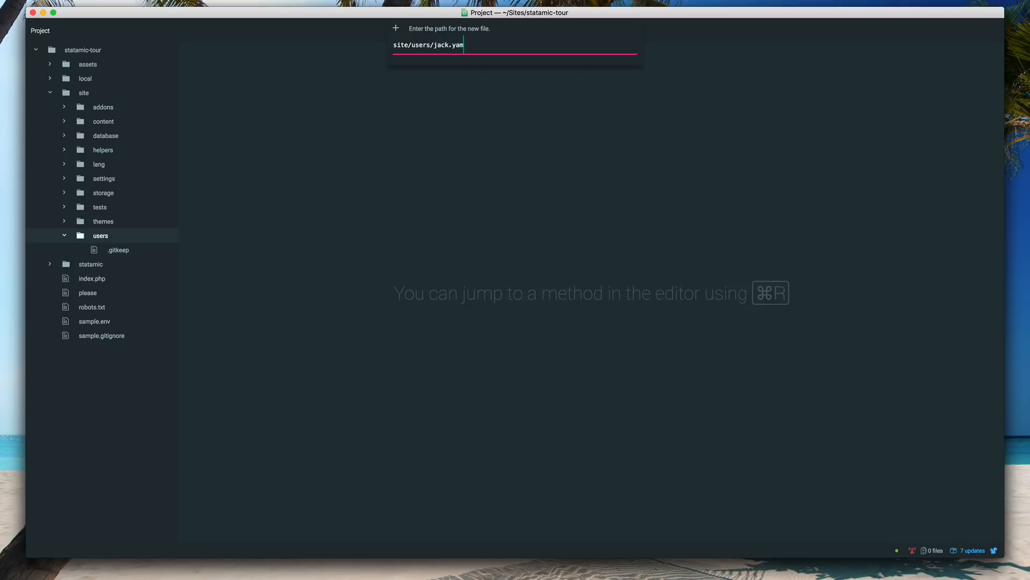
key(Enter)
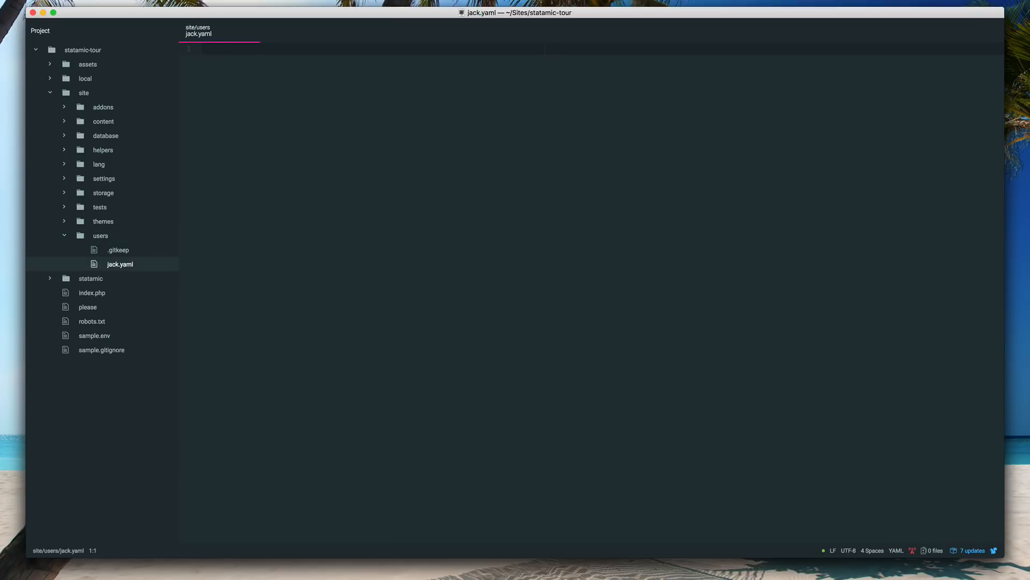
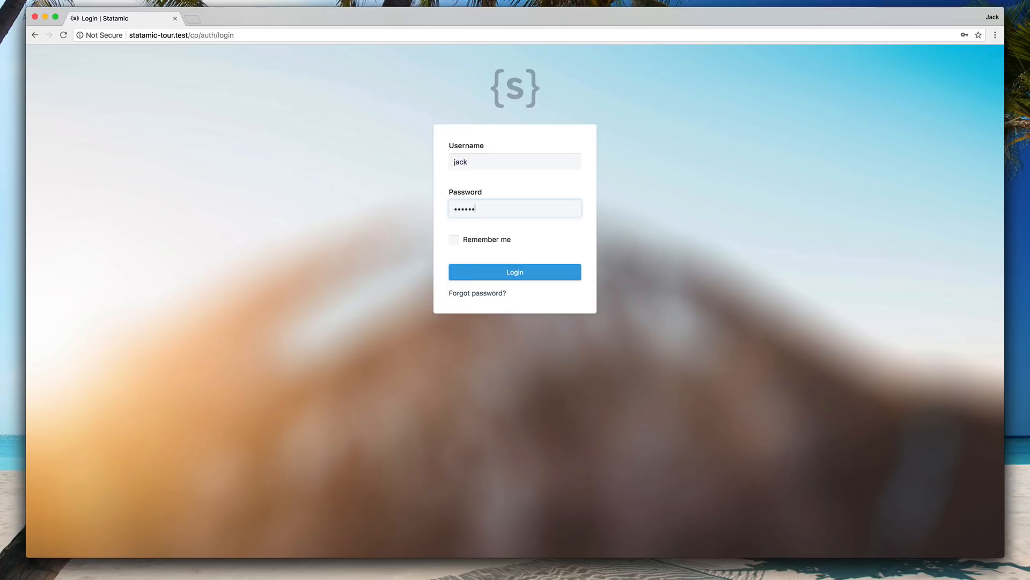
click(515, 271)
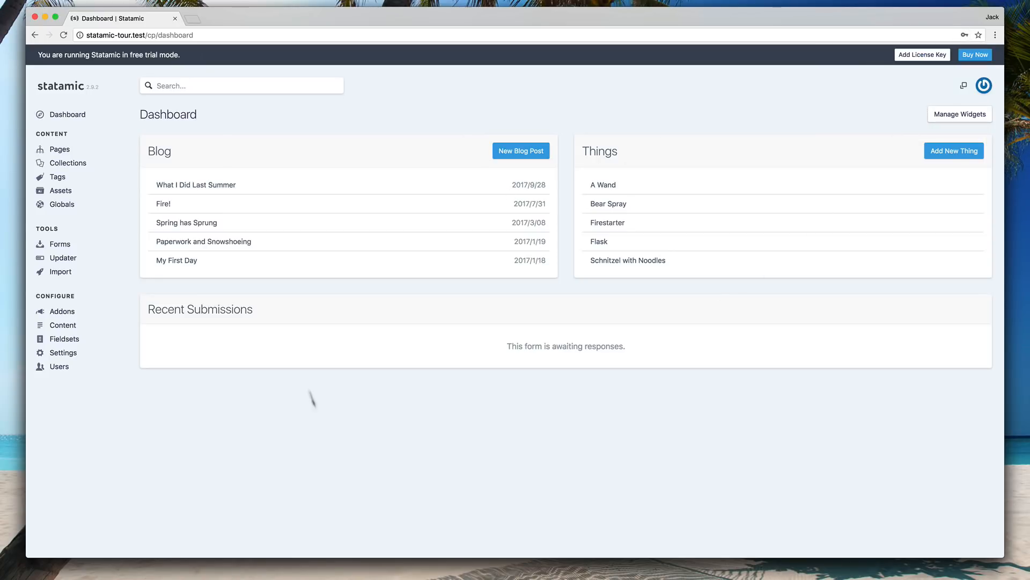
mouse_move(408, 422)
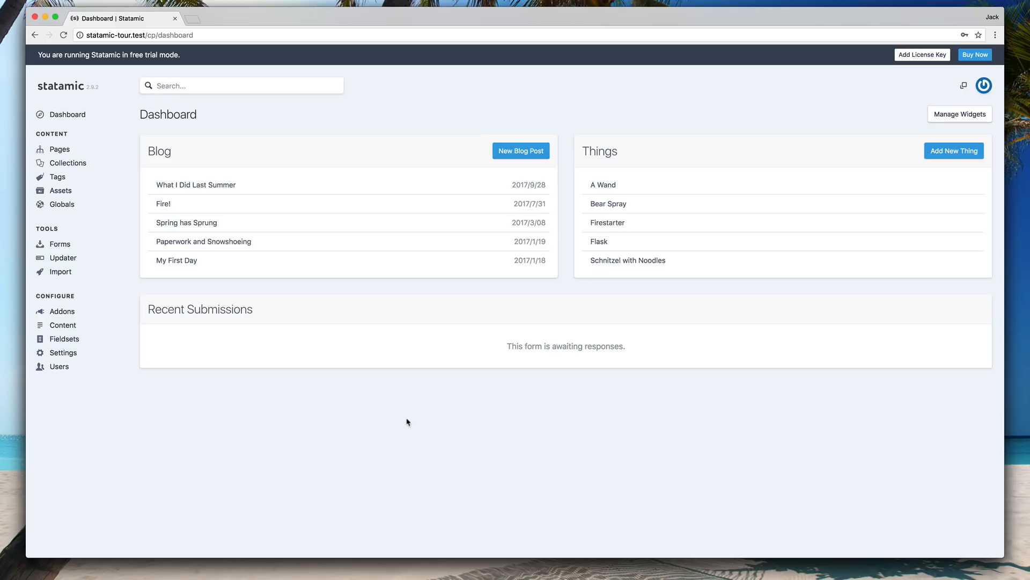
mouse_move(405, 418)
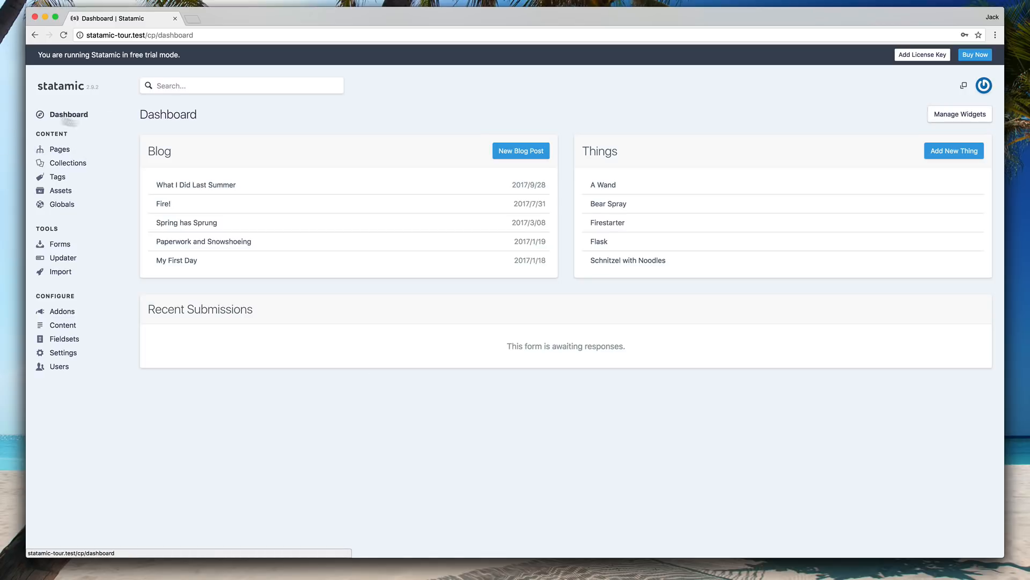
mouse_move(752, 335)
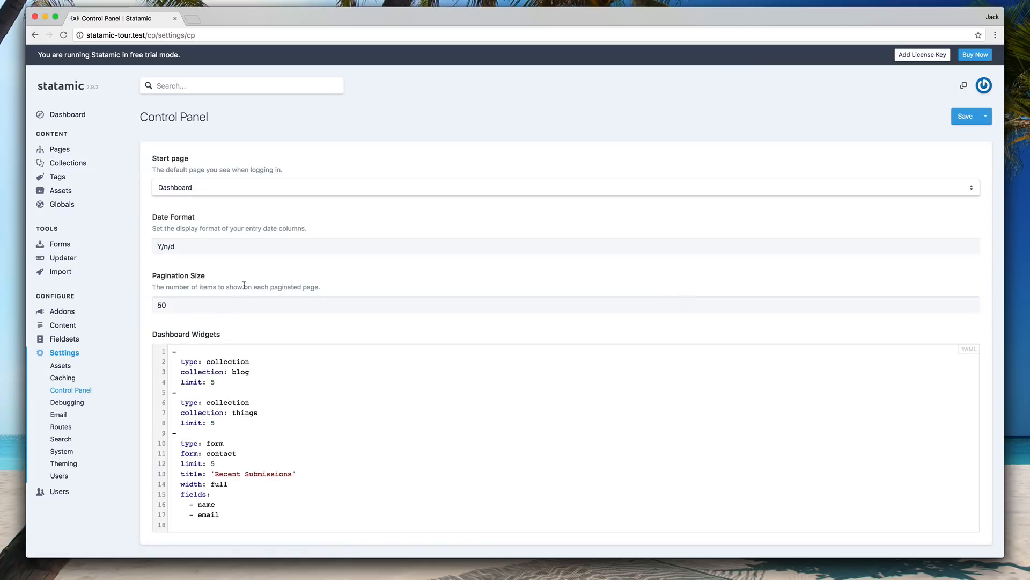
mouse_move(242, 367)
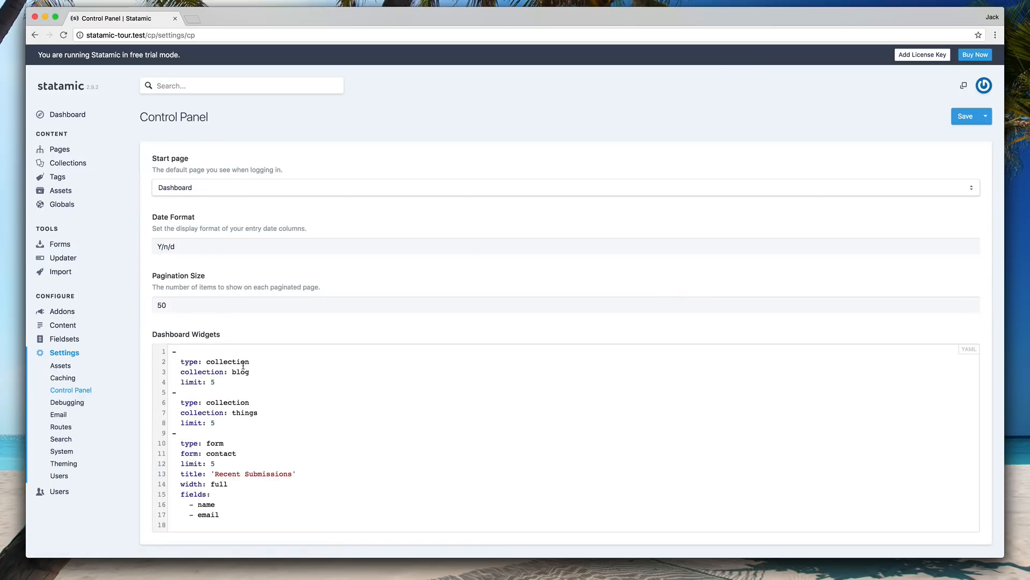
Raise the first dashboard widget's blog limit in the YAML and save the control panel settings.
double_click(227, 362)
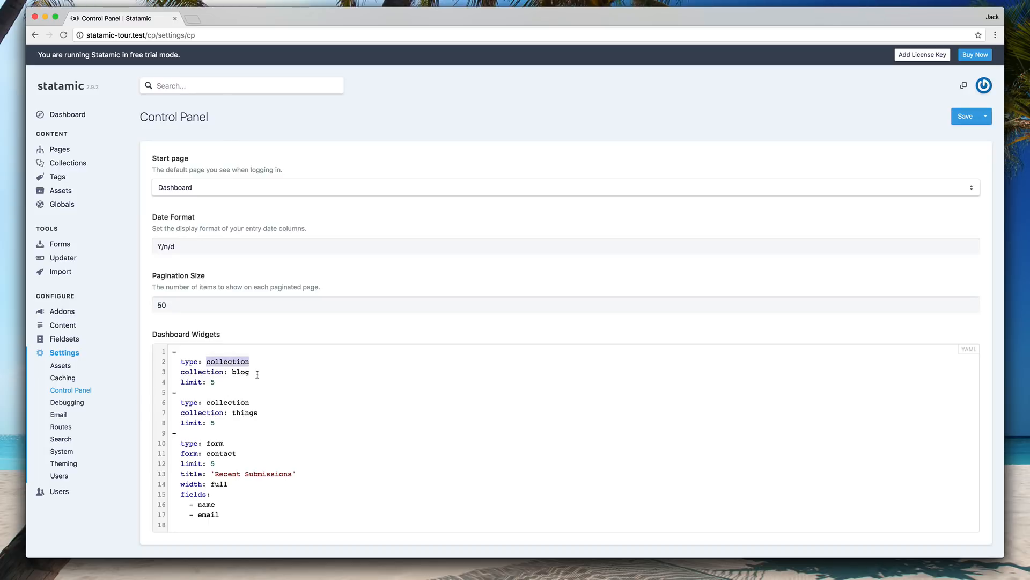
text(0)
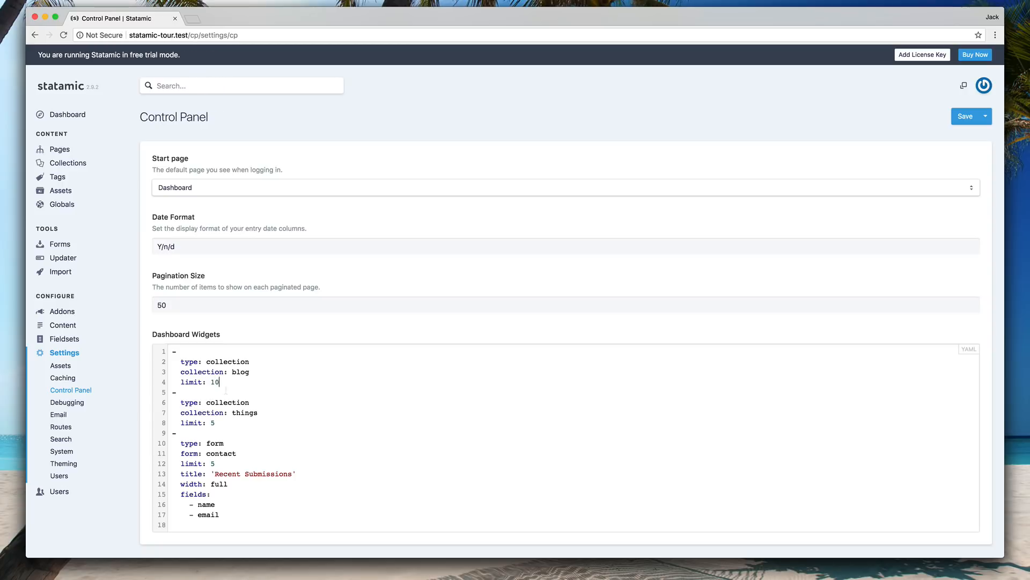
text(0)
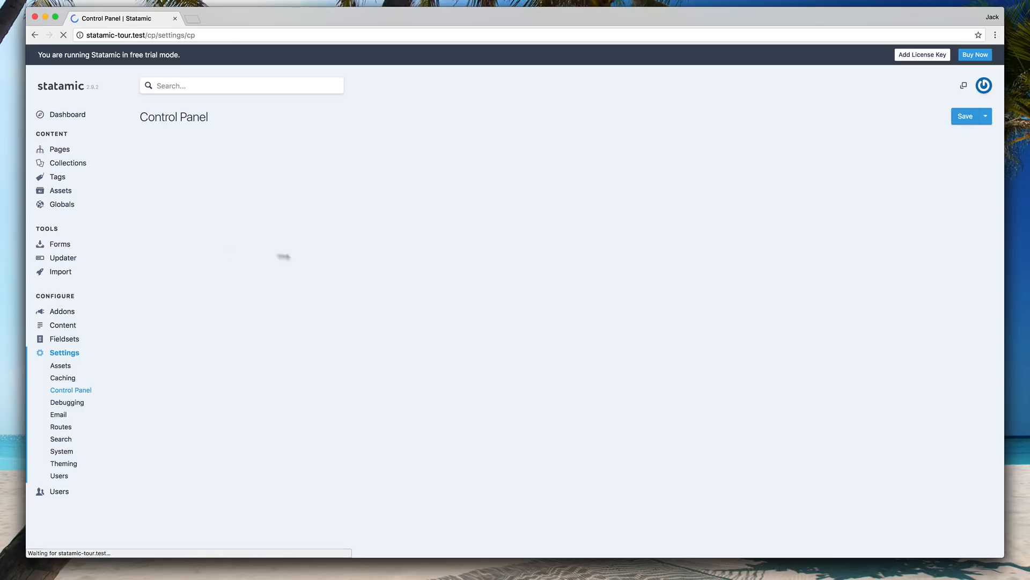
click(67, 114)
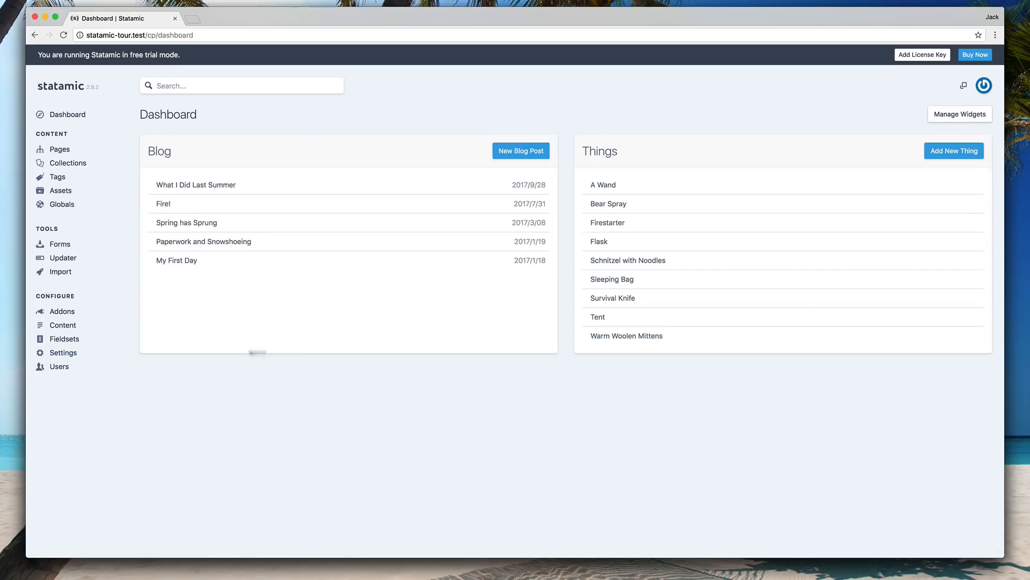
mouse_move(562, 432)
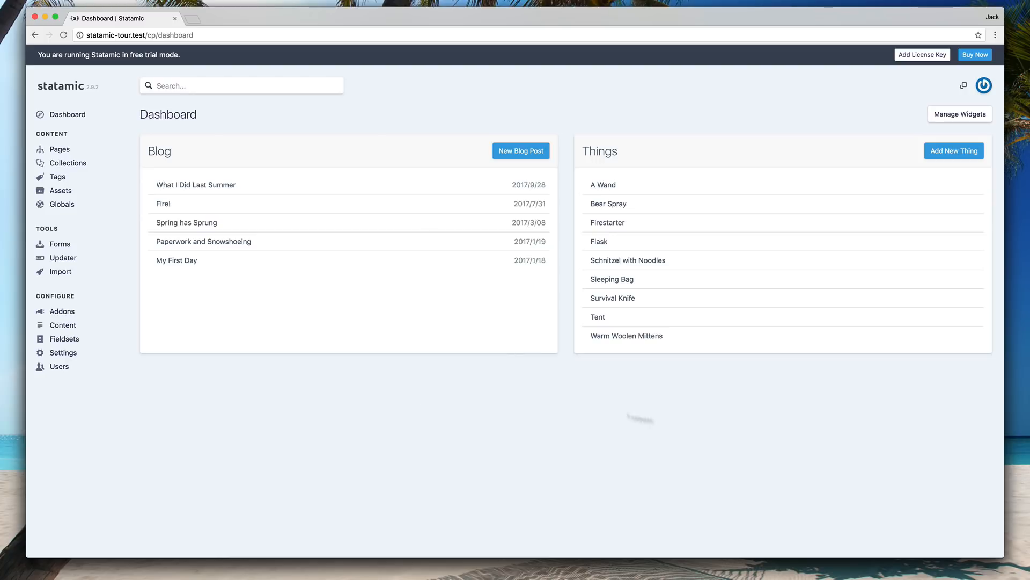
mouse_move(755, 400)
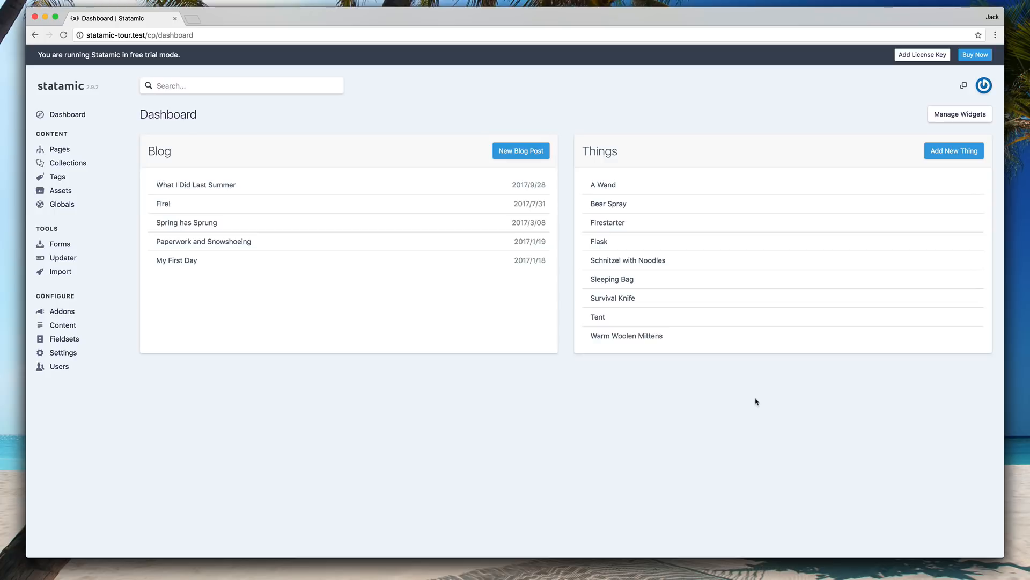
Drag Contact below About Me, save the page order, and confirm the live site's navigation.
click(53, 148)
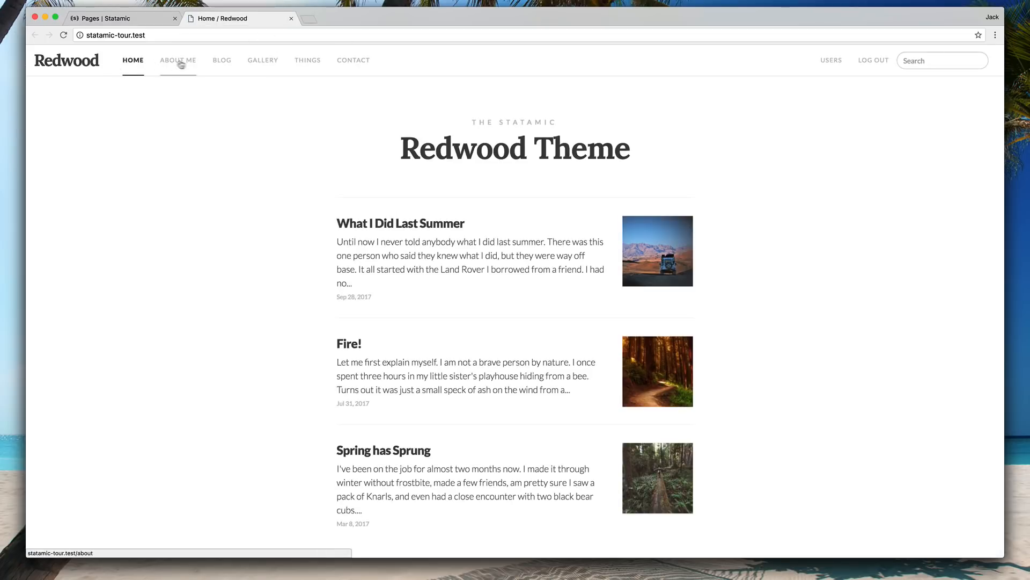
click(125, 17)
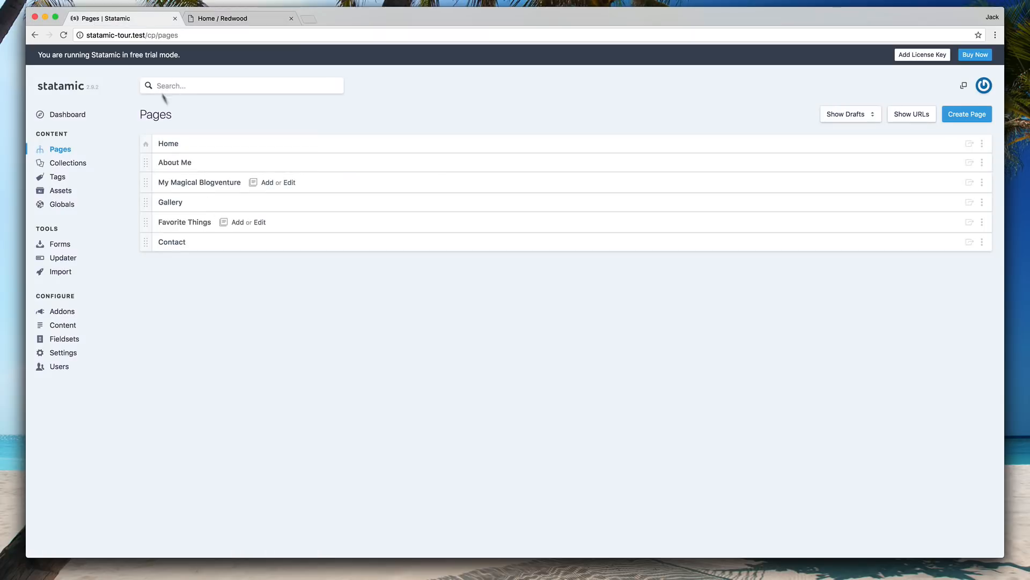
mouse_move(207, 191)
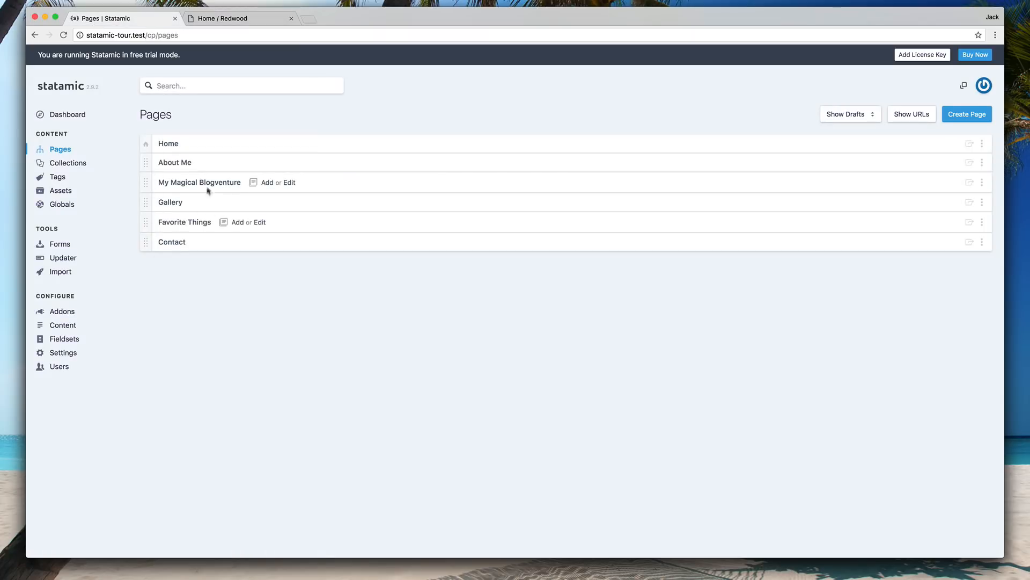
mouse_move(143, 196)
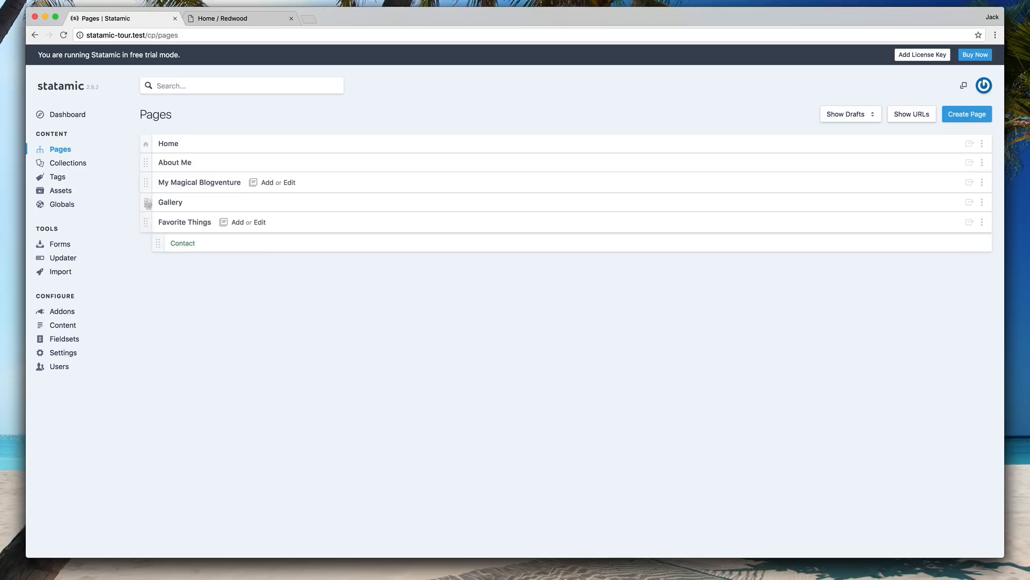
drag(158, 243, 158, 182)
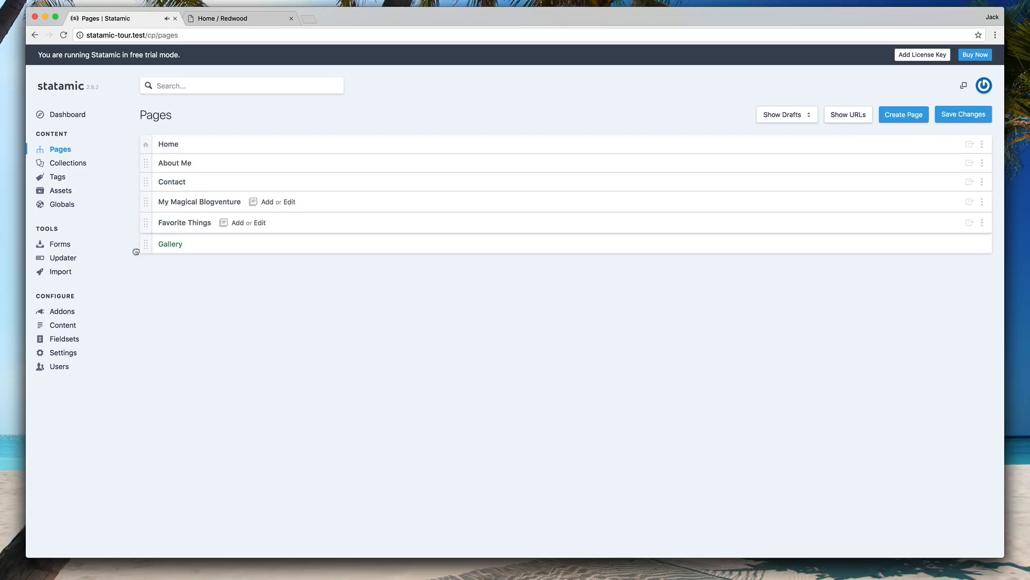
click(964, 113)
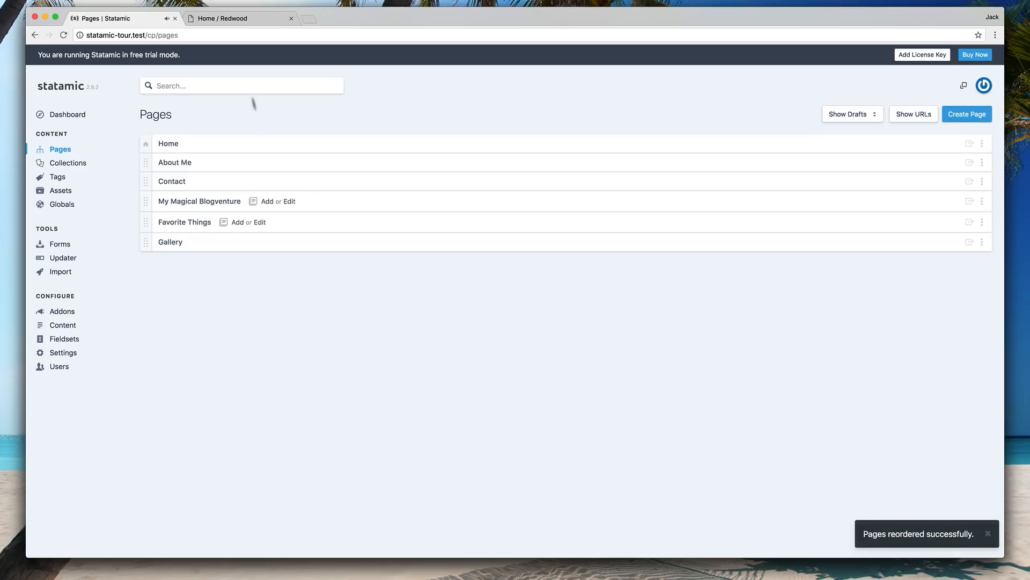
click(232, 19)
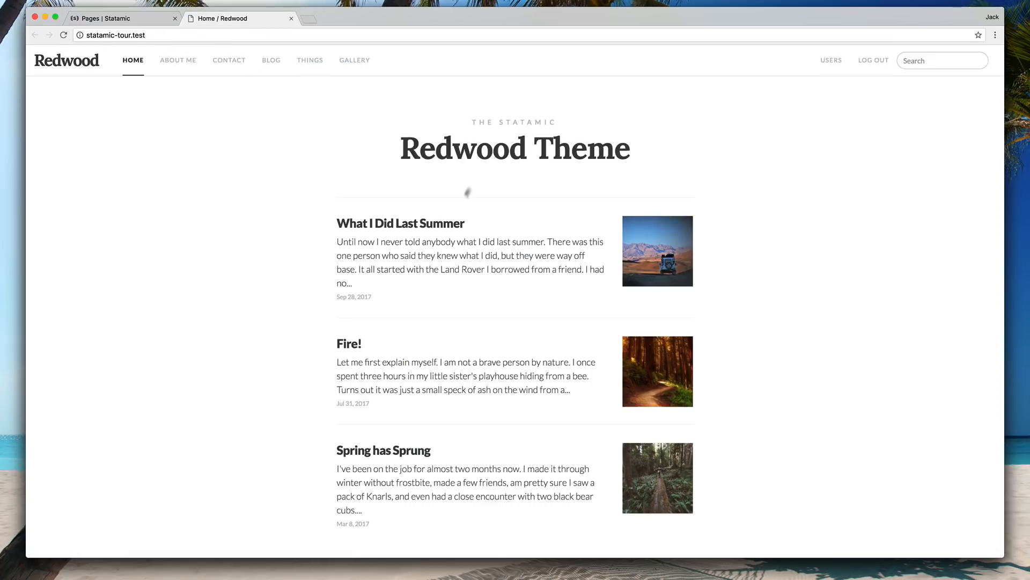
click(124, 17)
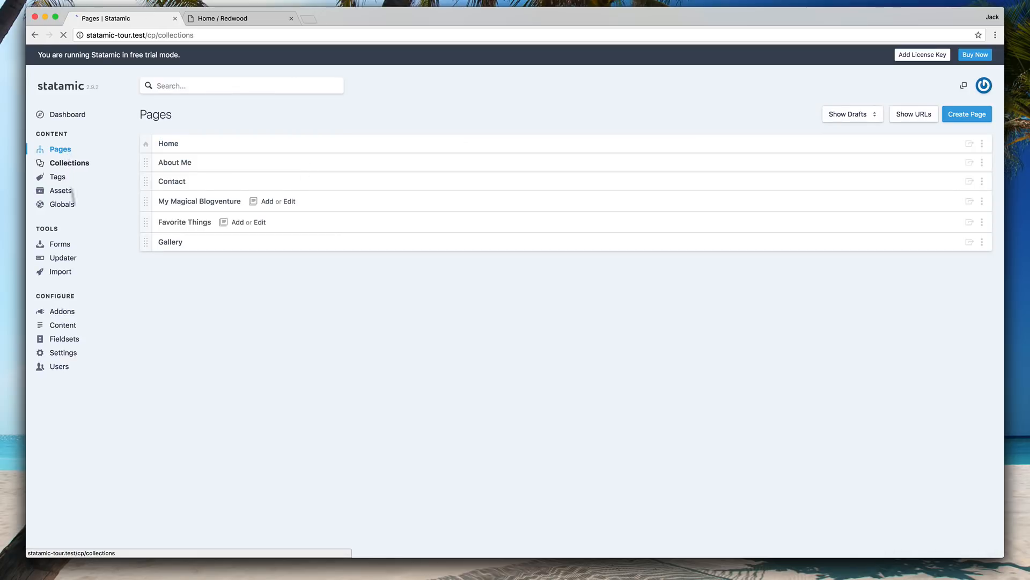
View the Blog and Things collections, then the live blog and the What I Did Last Summer post.
click(69, 163)
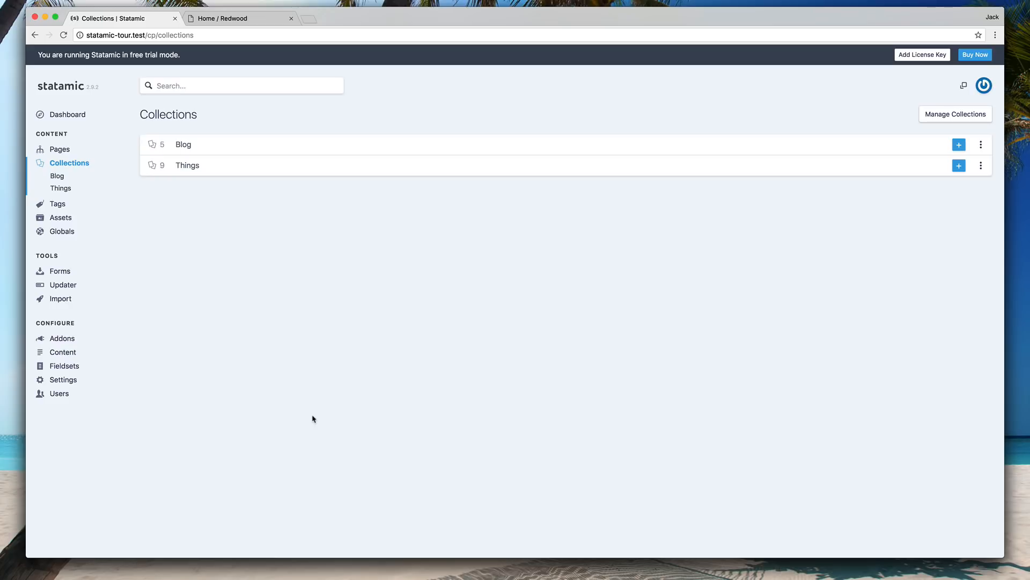
click(226, 18)
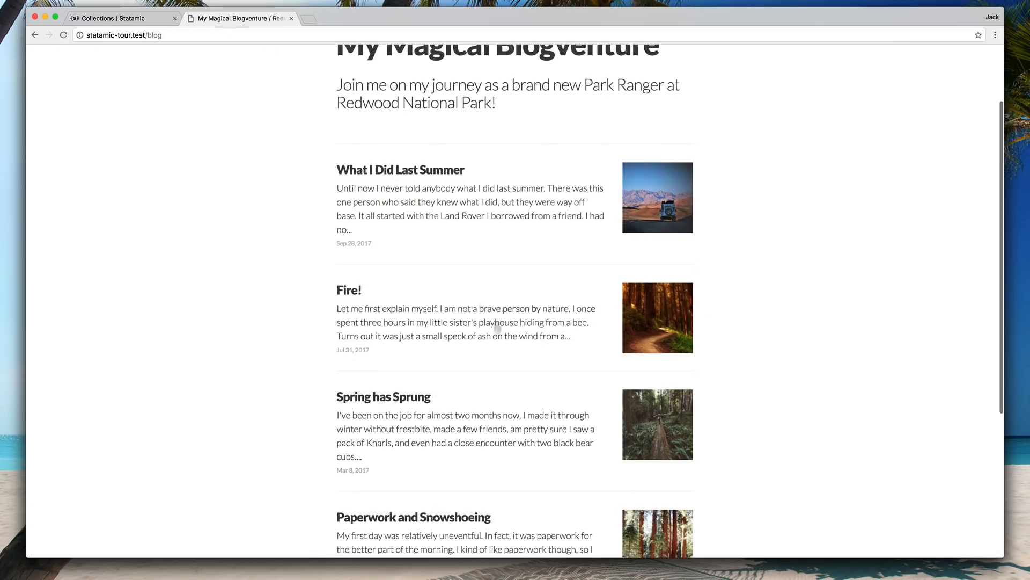
click(400, 170)
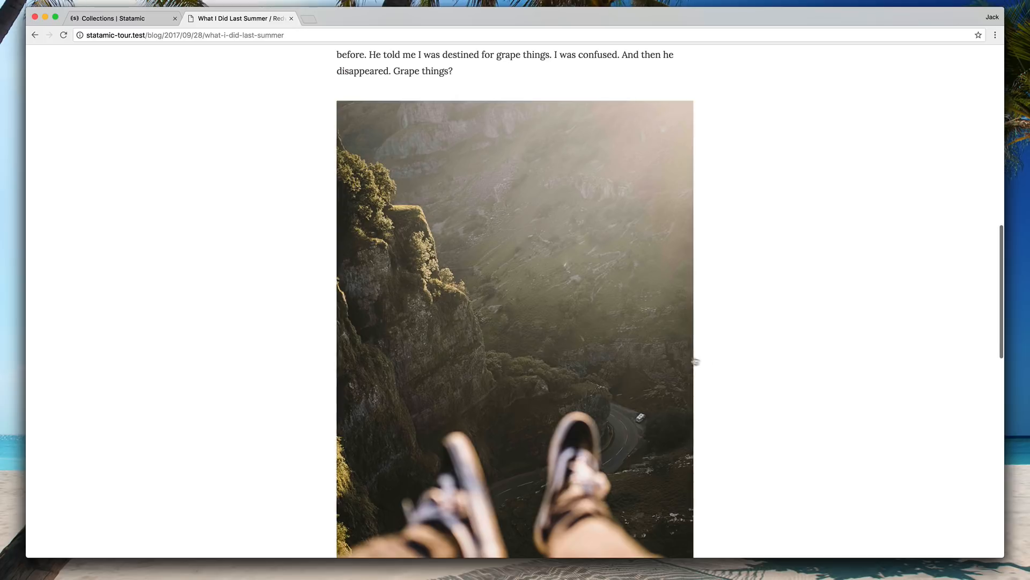
scroll(down, 3)
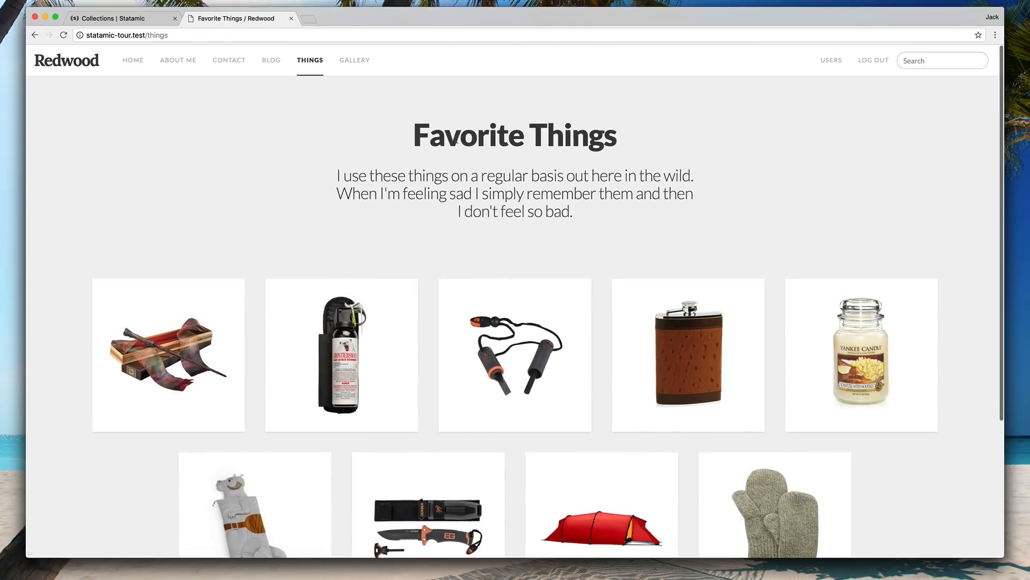
click(124, 18)
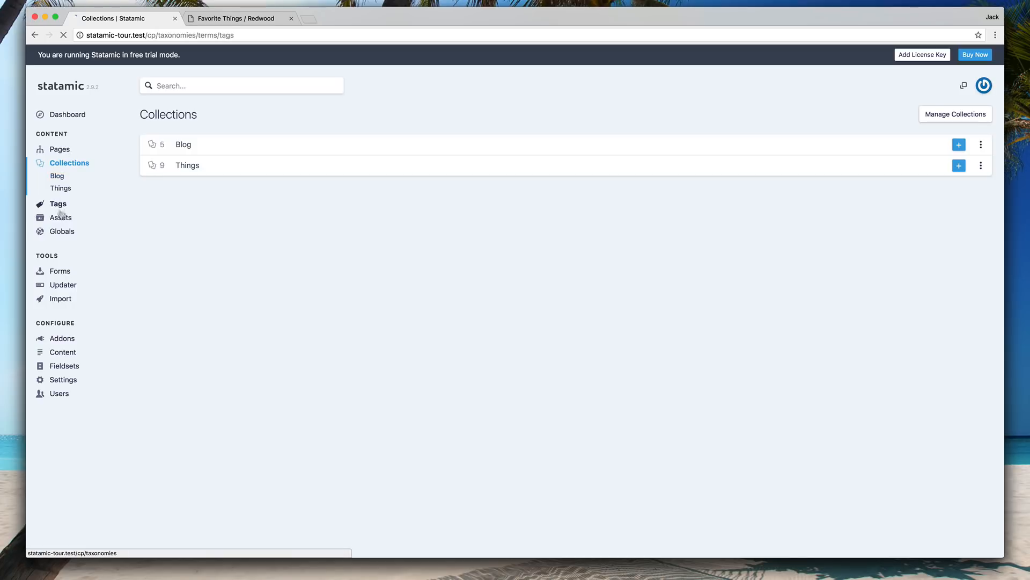
Review the seven tags with their counts, then show the Main Assets browser with img and harry-potter-screenplay.txt.
click(58, 204)
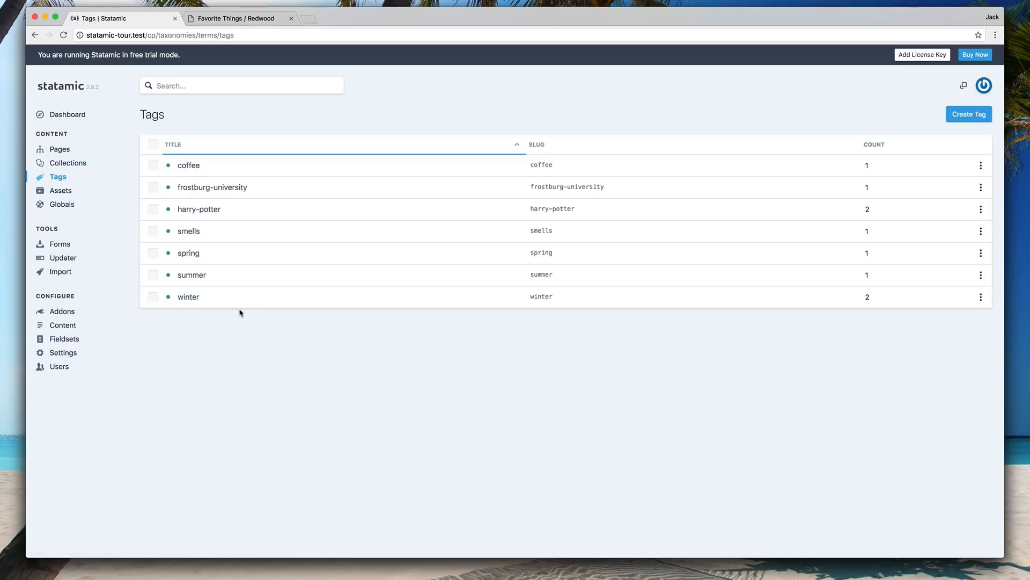
mouse_move(246, 316)
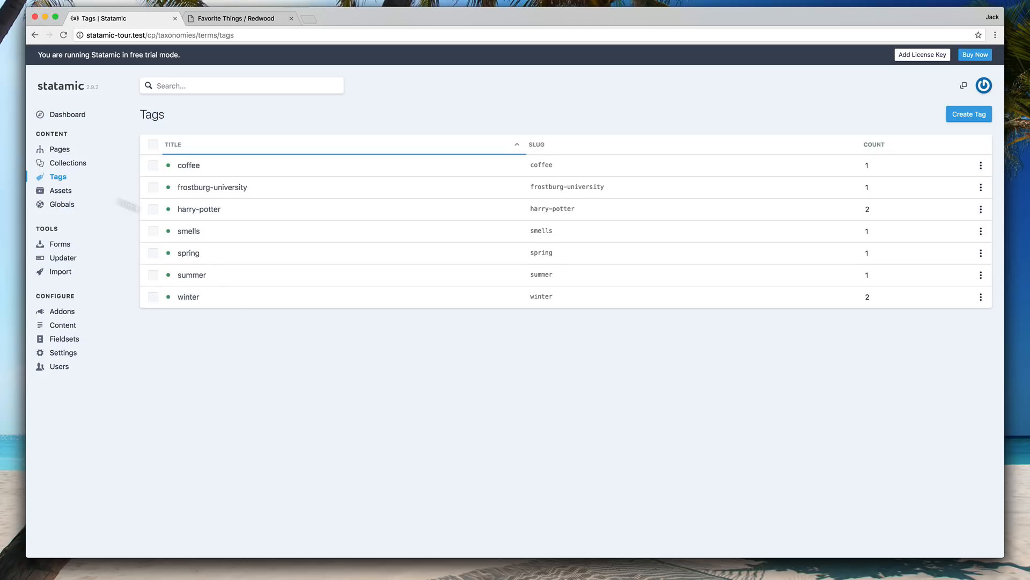
mouse_move(58, 178)
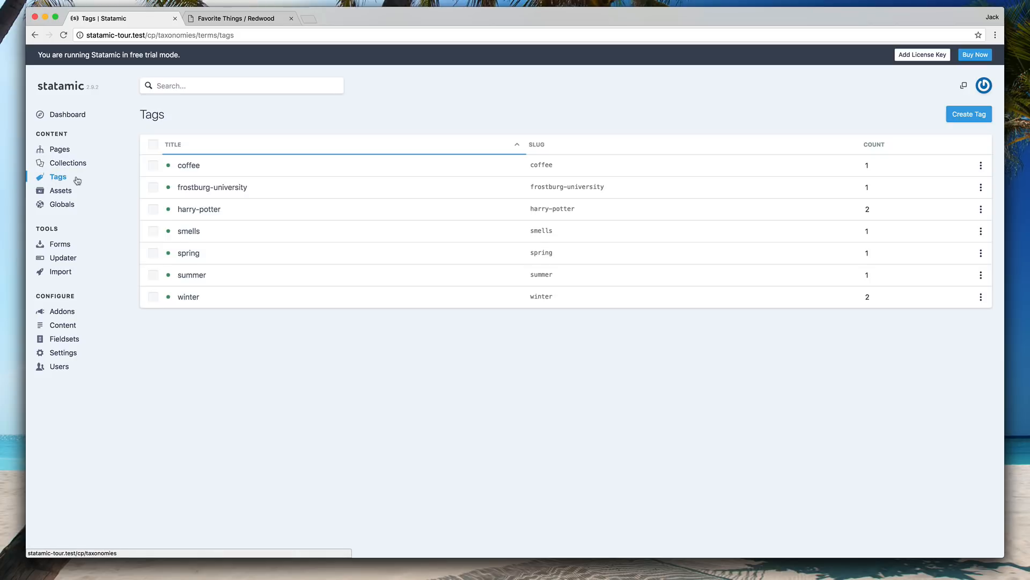
click(59, 190)
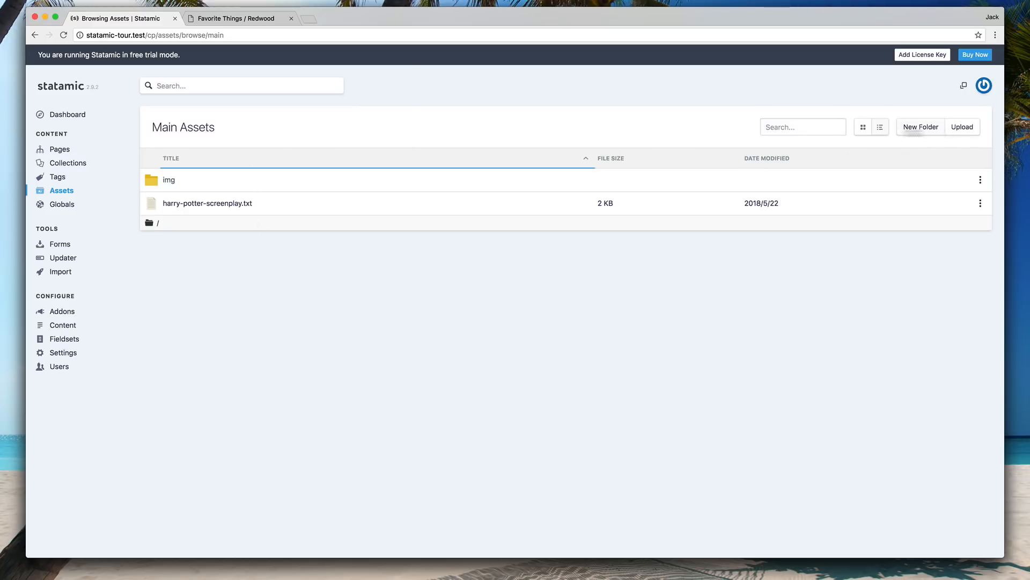
Browse into the img folder and compare the thumbnail and detailed list views of its assets.
click(863, 127)
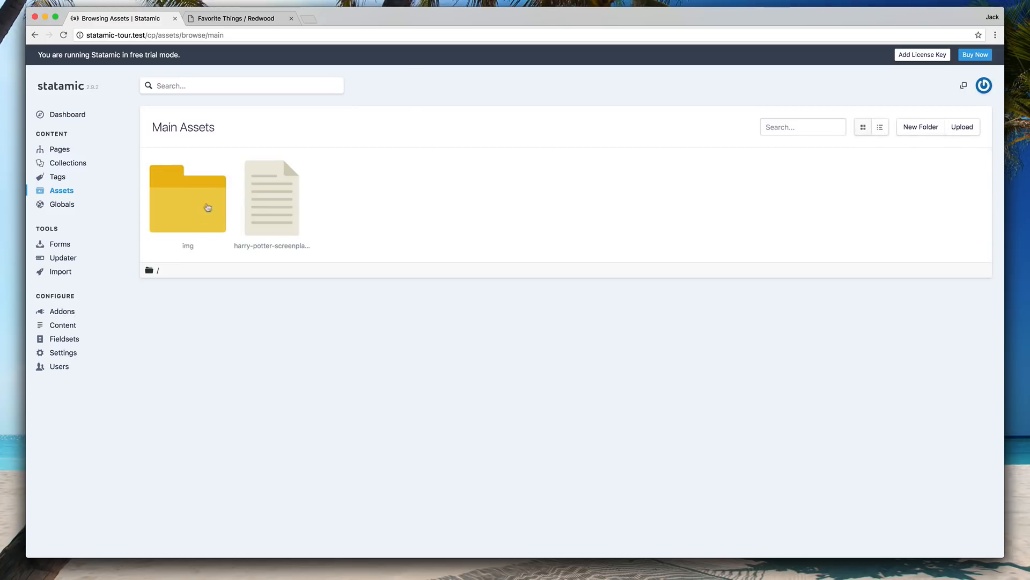
mouse_move(196, 234)
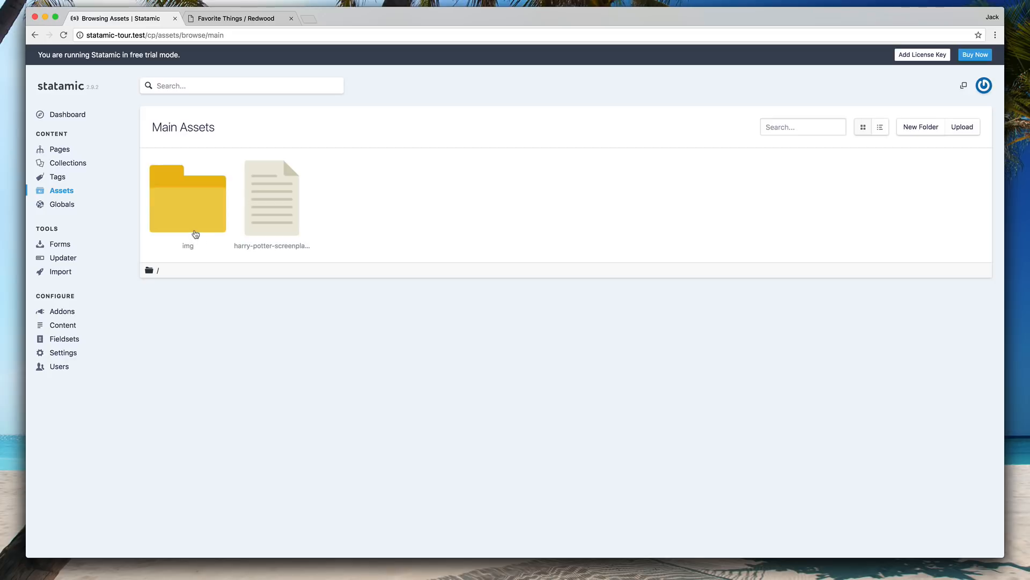
mouse_move(195, 208)
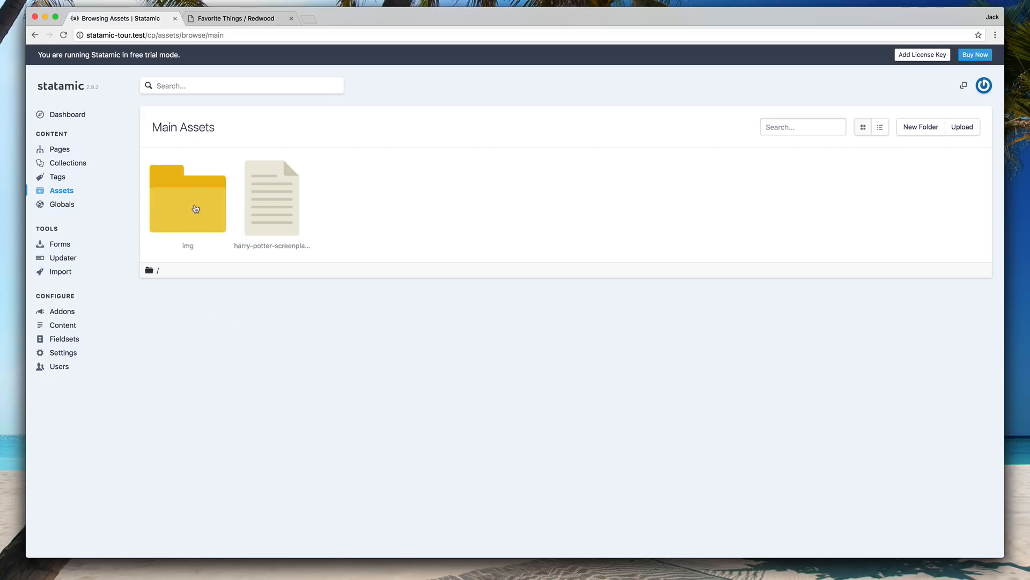
double_click(188, 199)
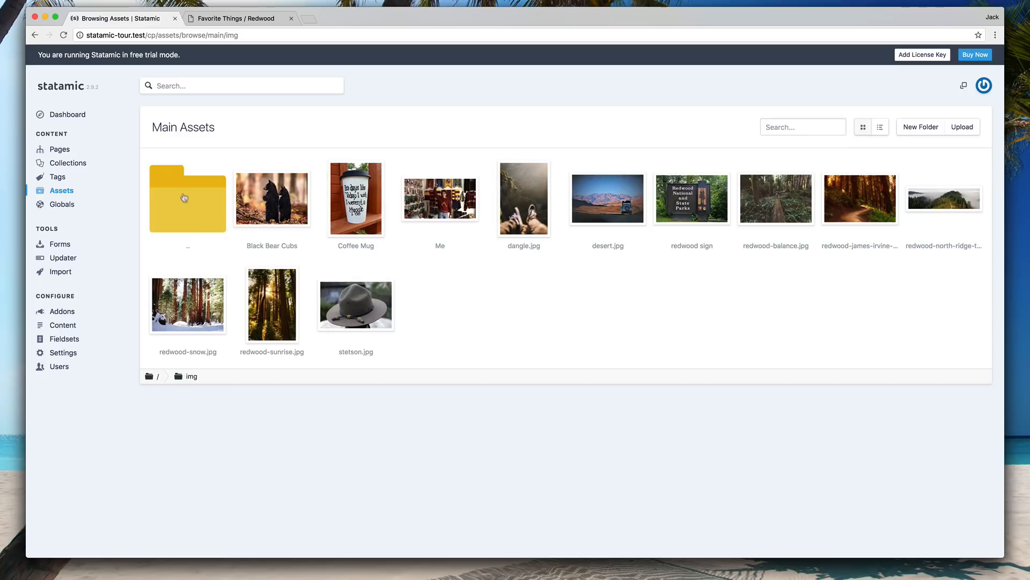
mouse_move(236, 333)
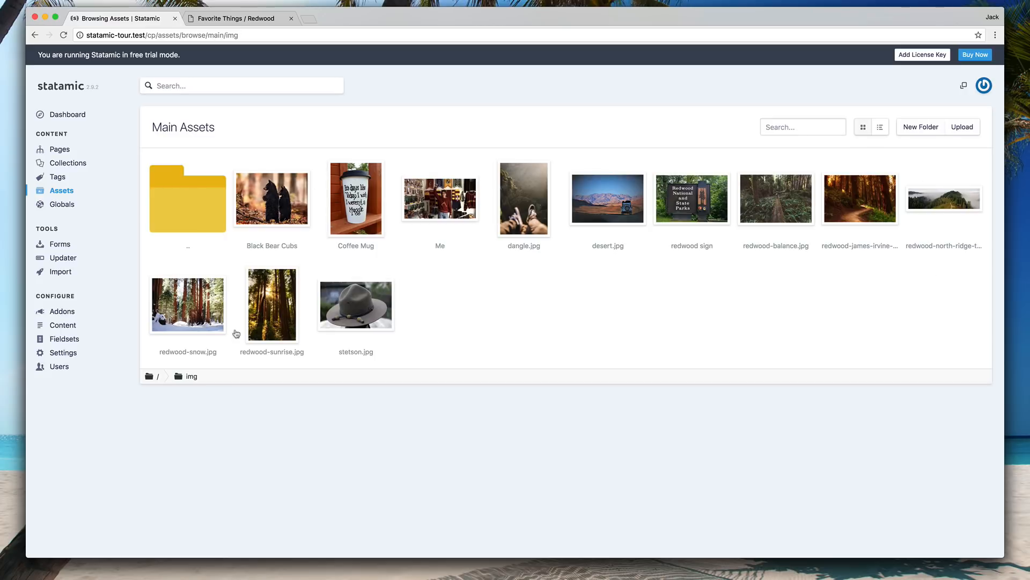
mouse_move(638, 309)
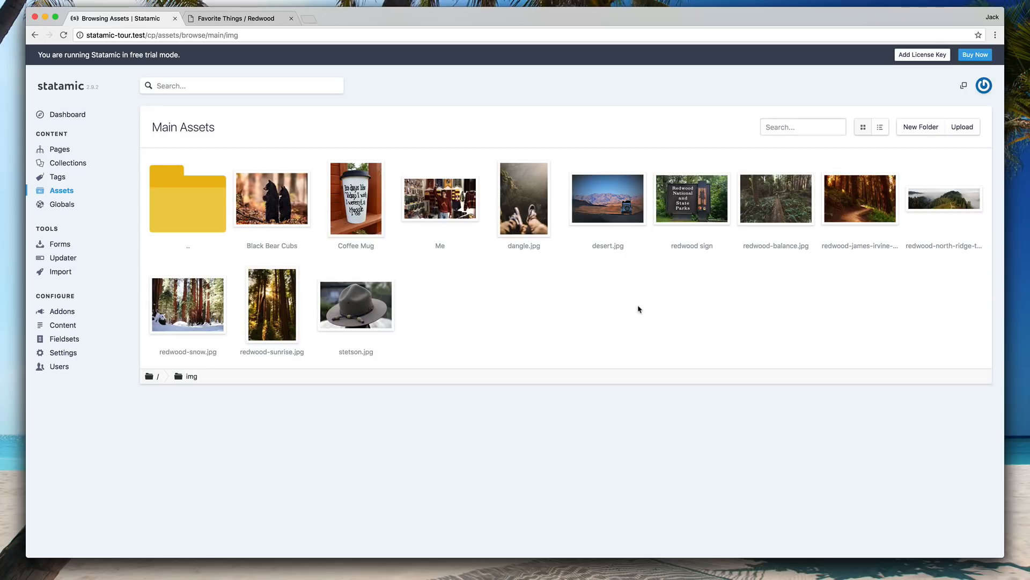
mouse_move(606, 314)
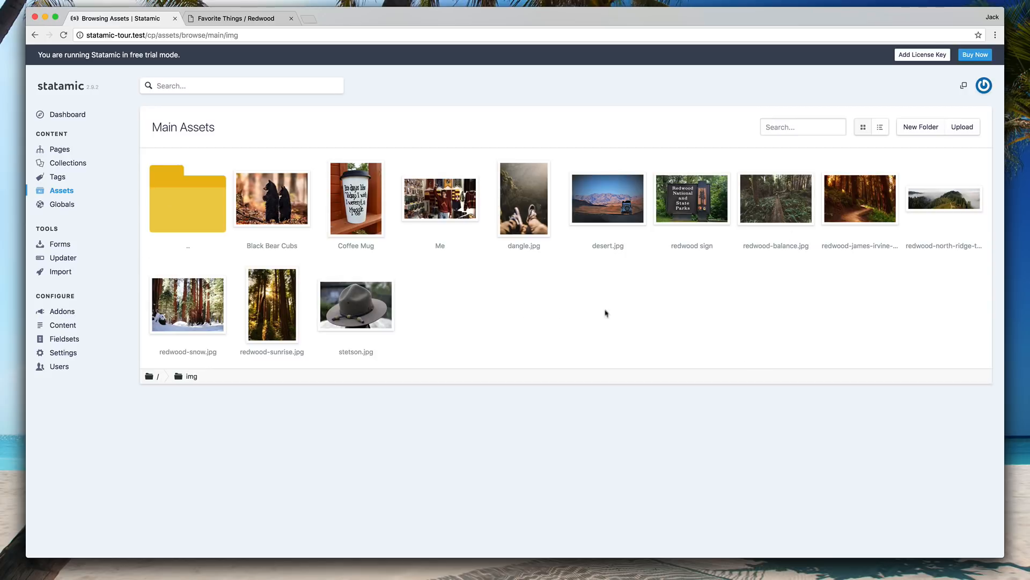
click(880, 126)
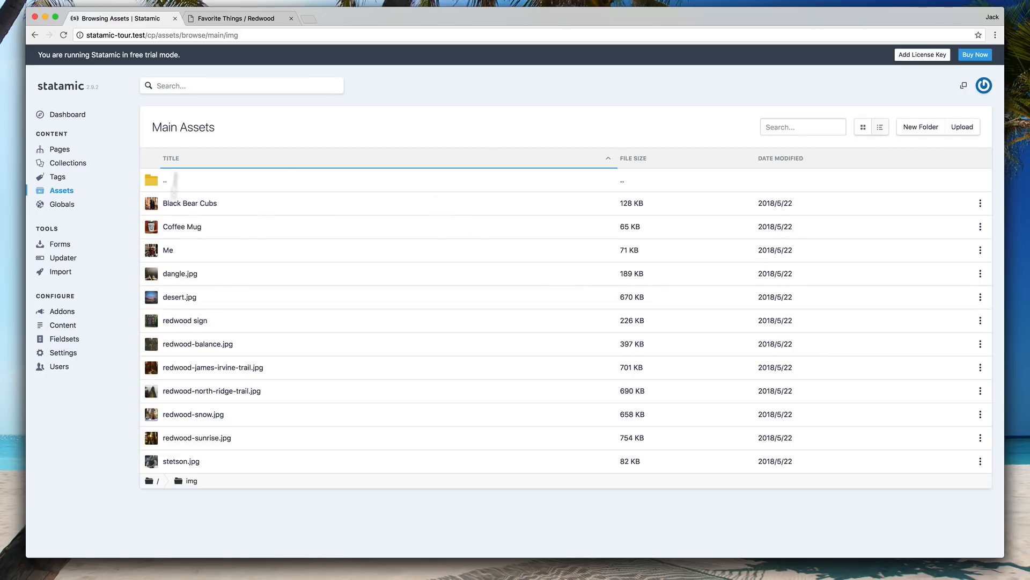
click(863, 127)
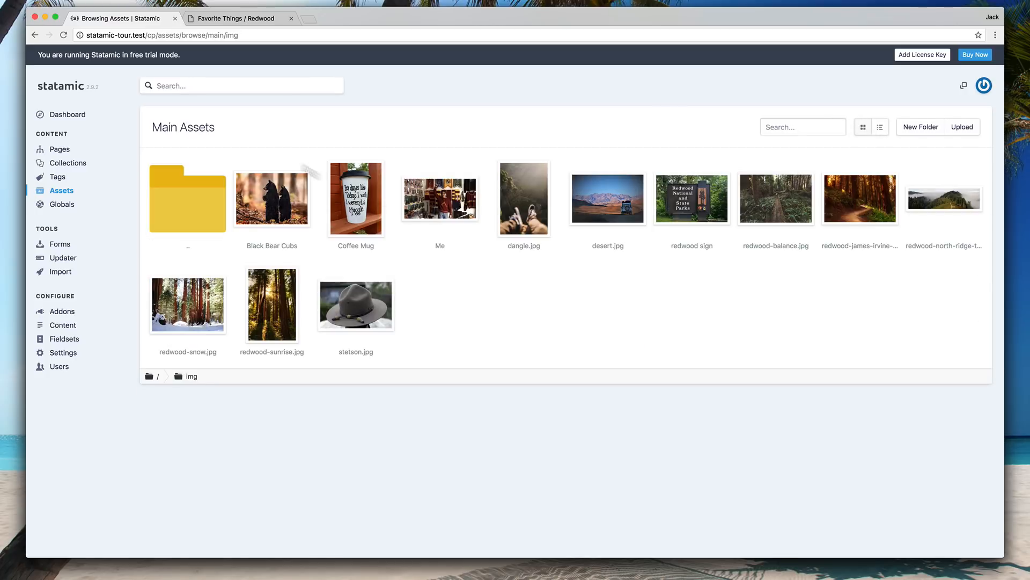
Set a focal point on black-bear-cubs.jpg, then inspect harry-potter-screenplay.txt and return to Main Assets.
click(271, 199)
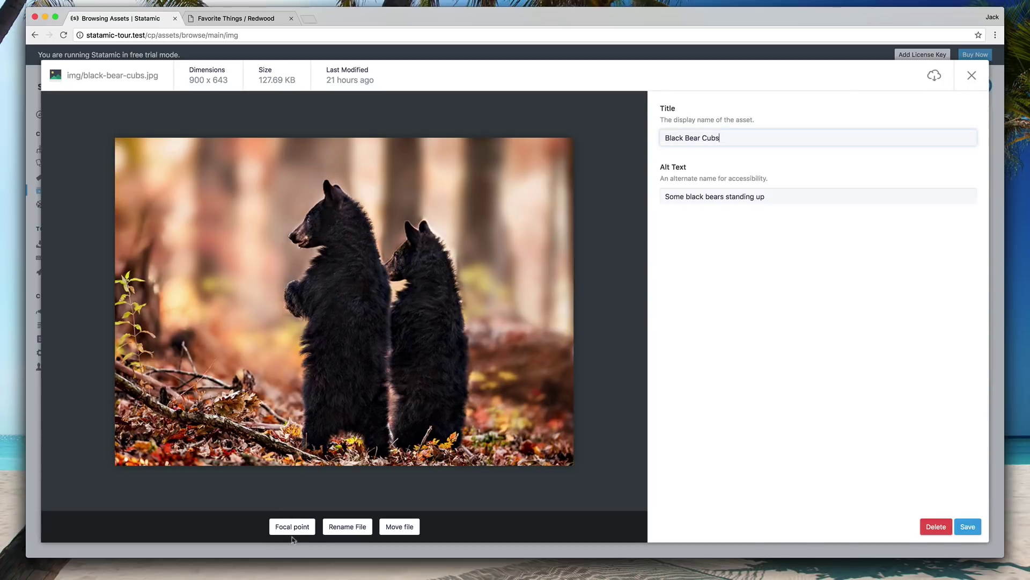
click(292, 525)
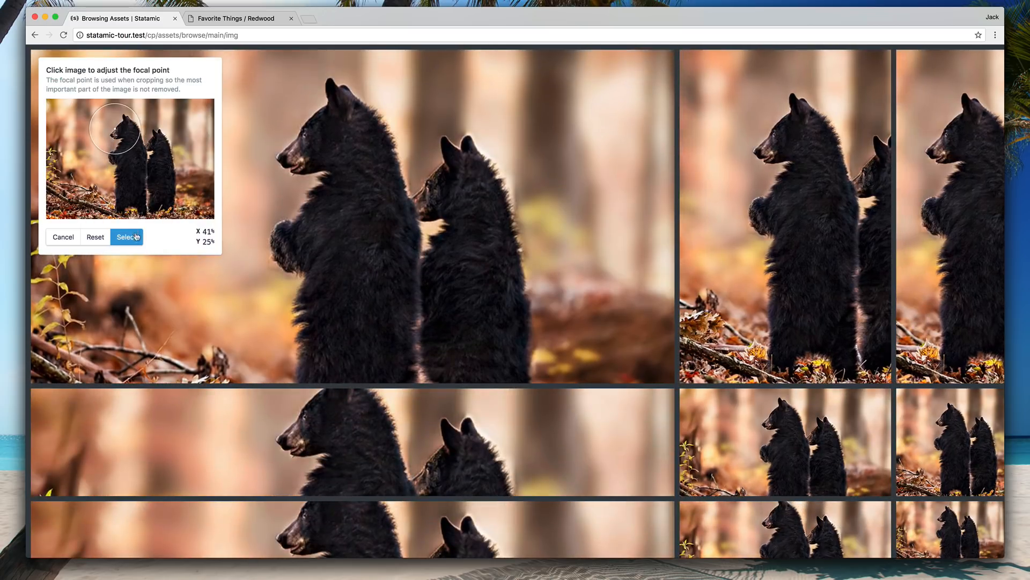
click(127, 236)
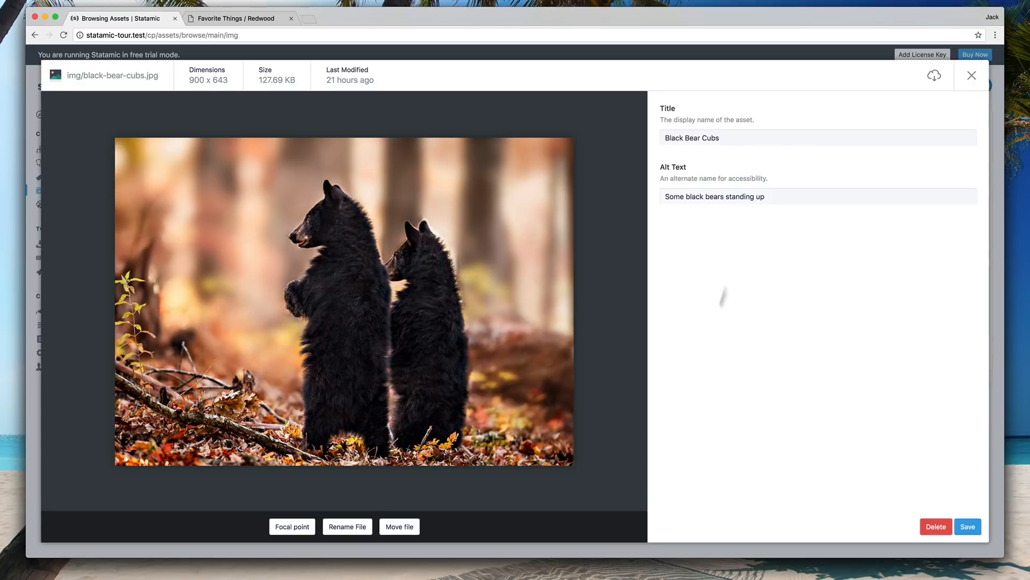
mouse_move(975, 98)
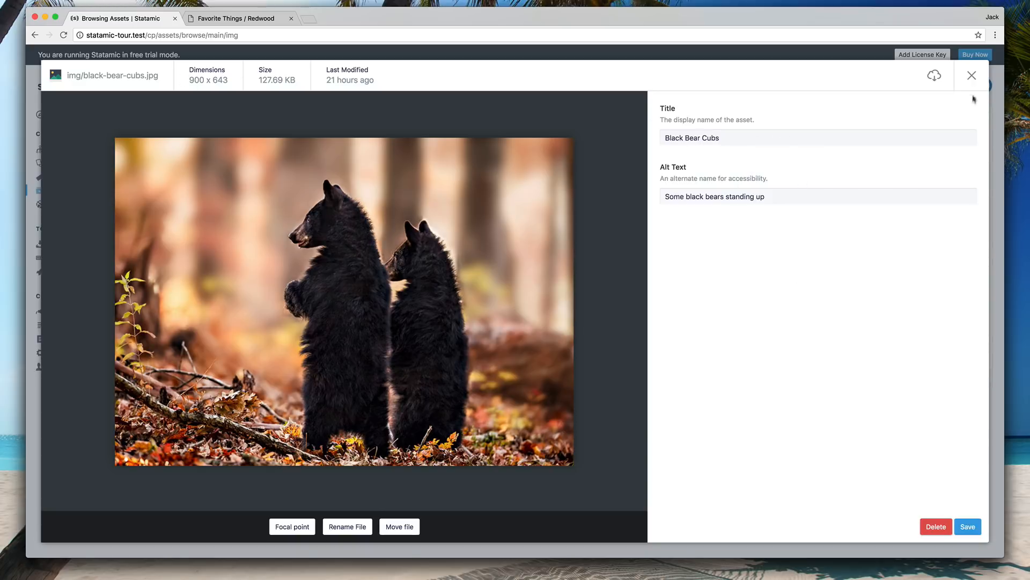
click(972, 75)
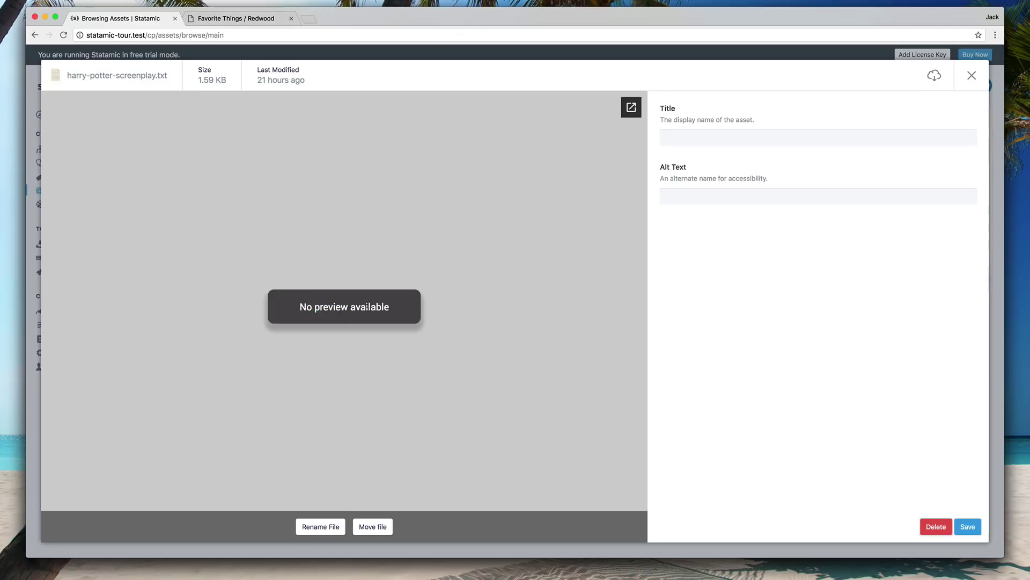
mouse_move(621, 276)
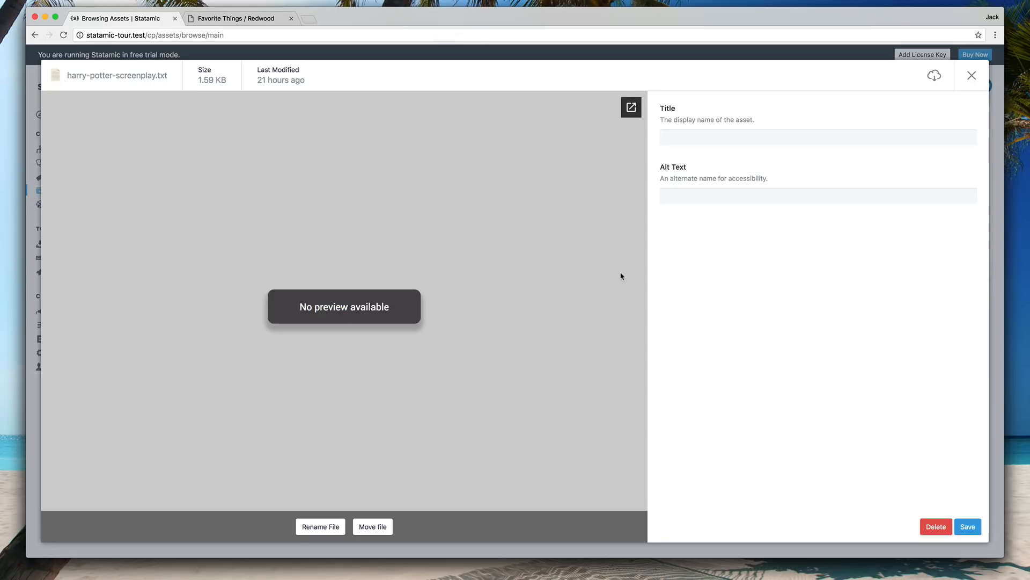
mouse_move(664, 459)
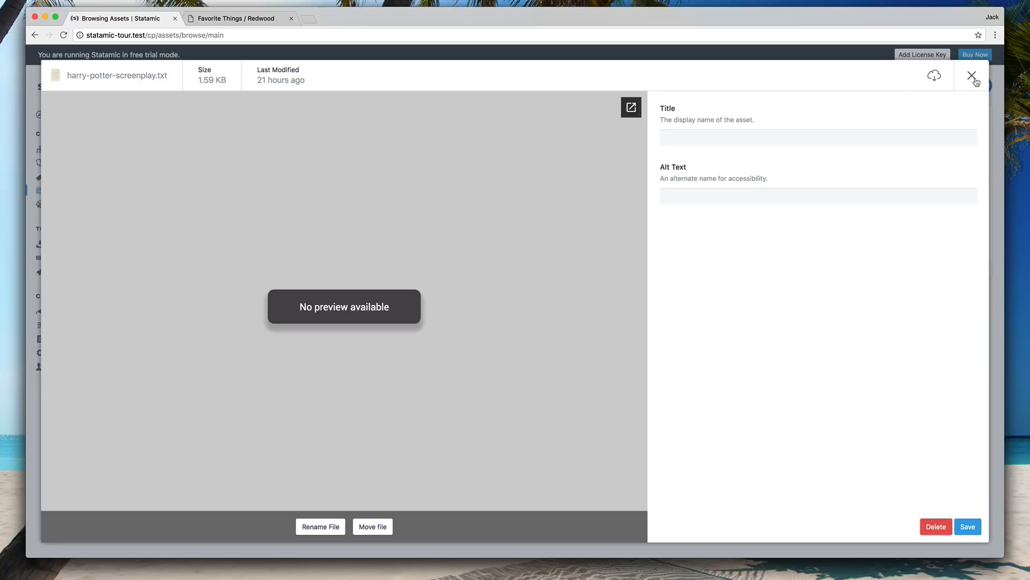
click(970, 76)
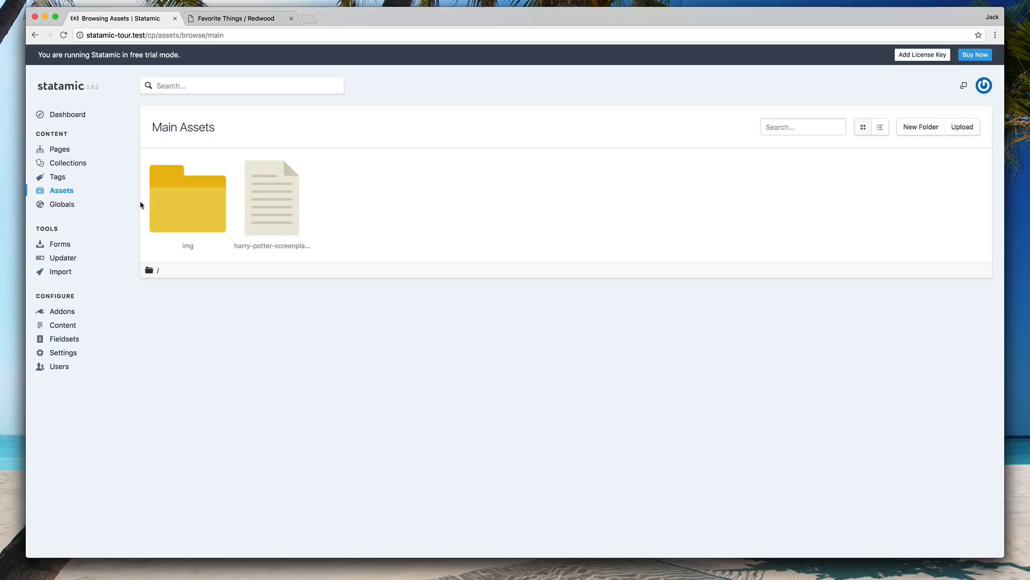
Show the General global set where Website Name is Redwood.
click(62, 204)
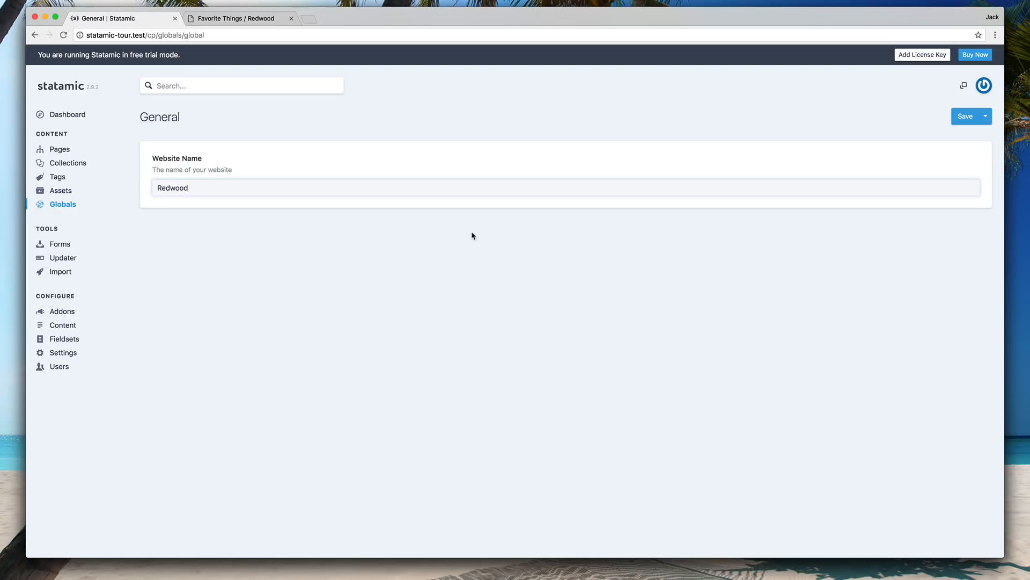
mouse_move(449, 281)
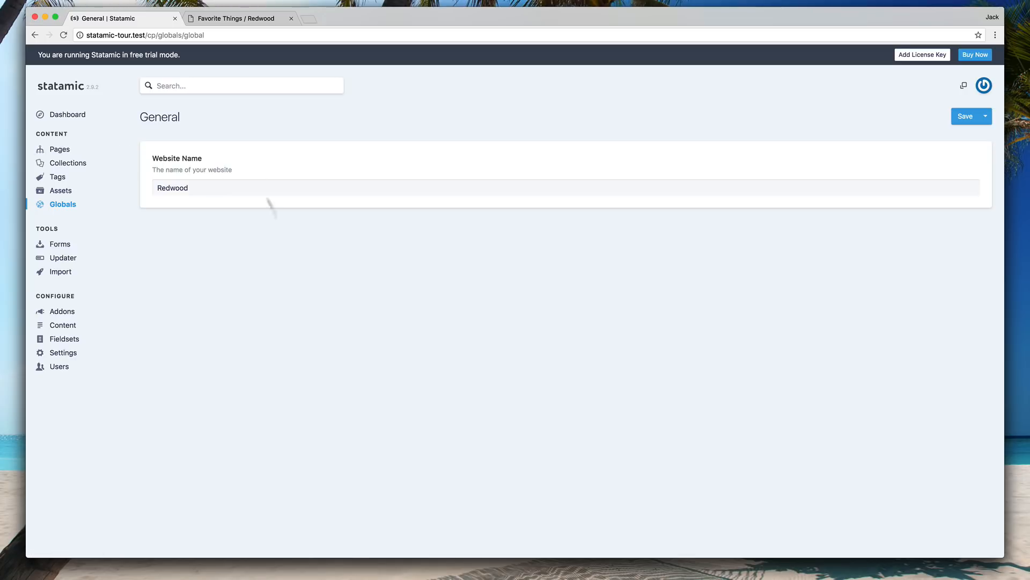
mouse_move(60, 248)
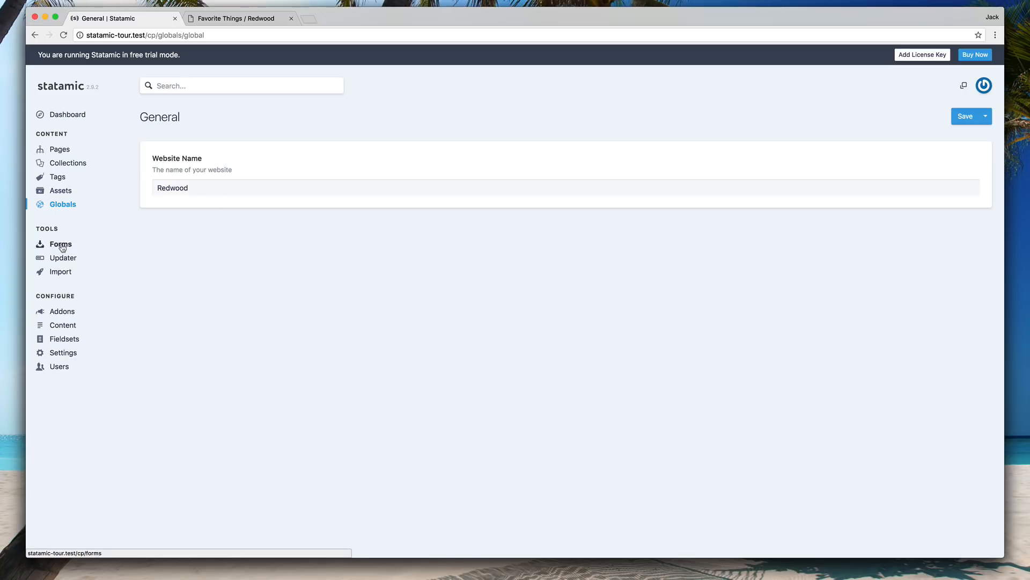
Submit the live site's Contact form with 'Nah. No comments.' as the message.
click(59, 245)
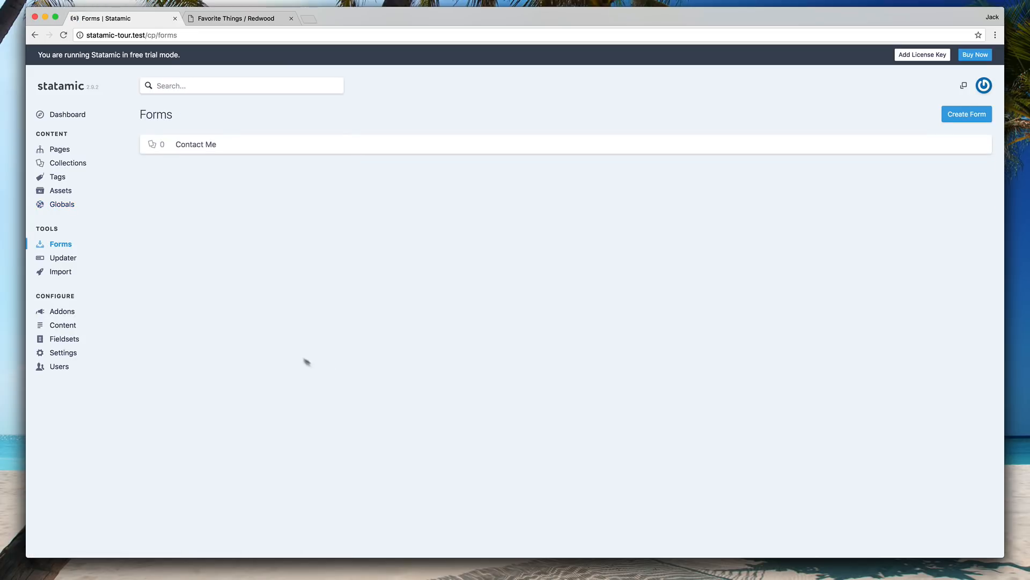
mouse_move(214, 128)
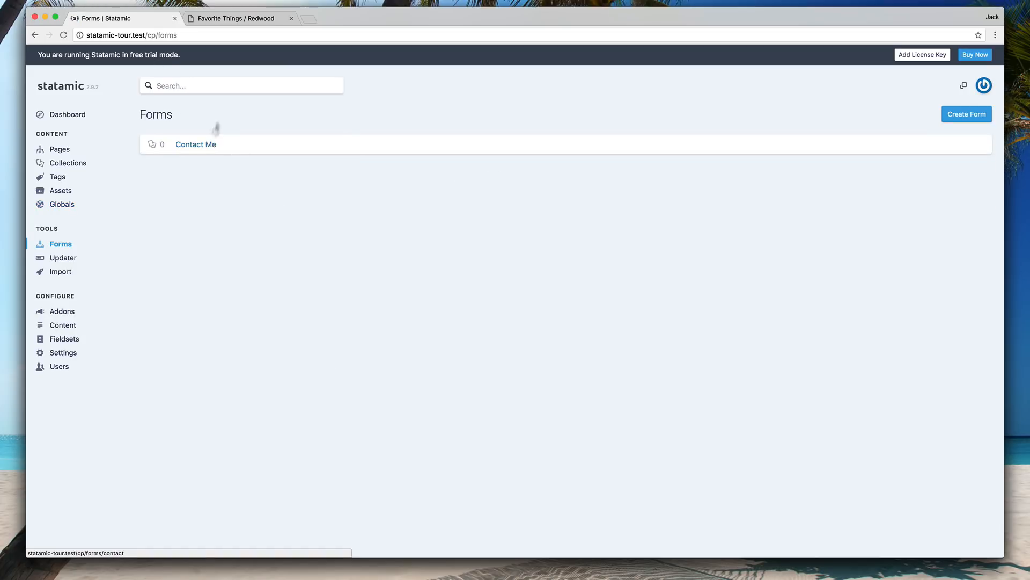
click(238, 17)
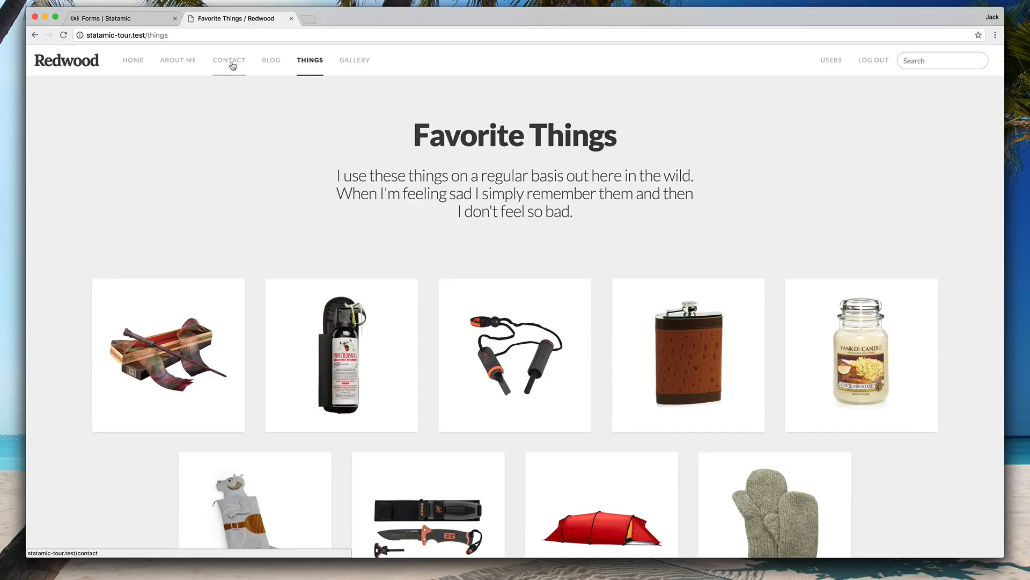
click(228, 60)
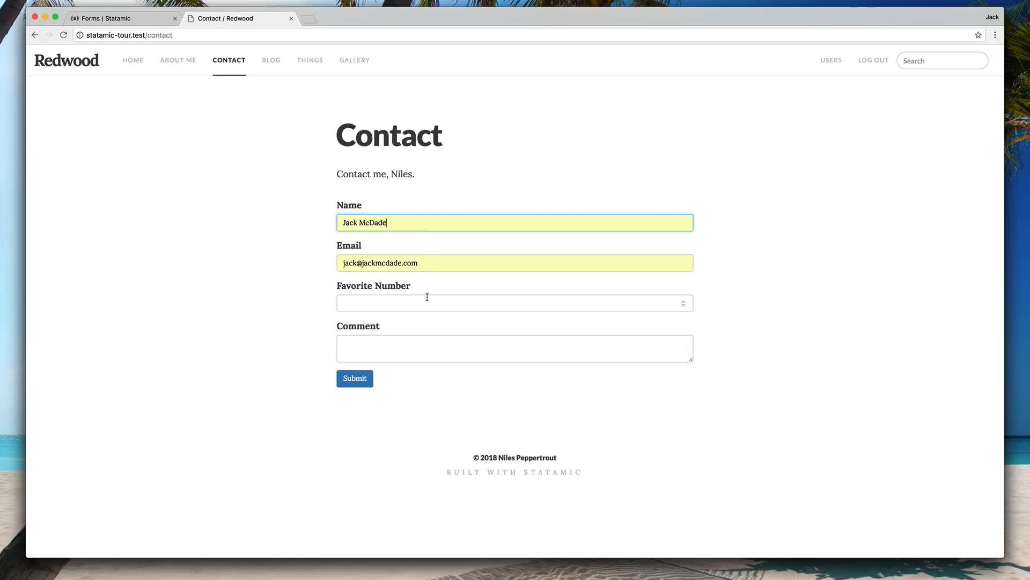
text(Nah)
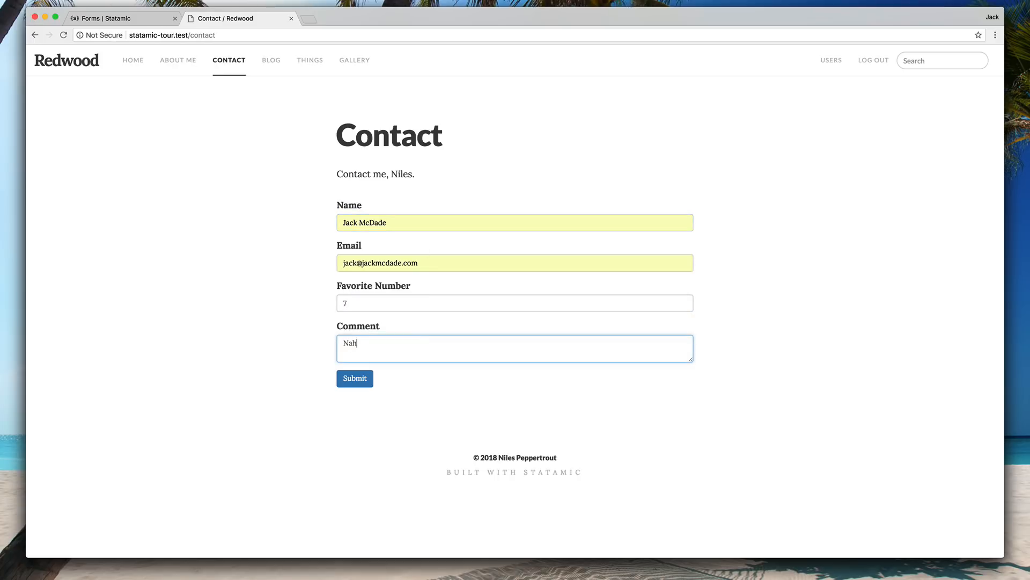
text(. No comments.)
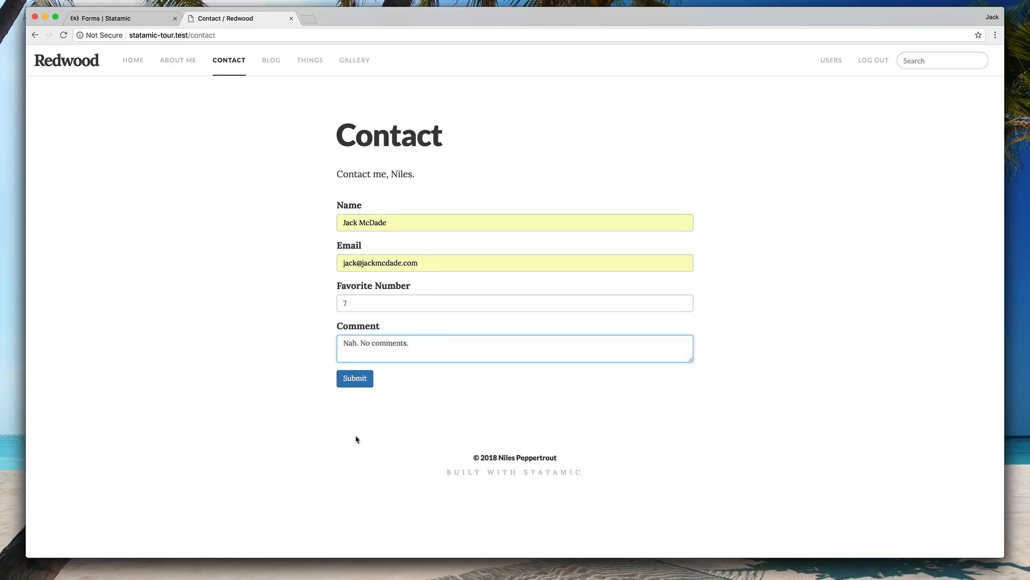
click(107, 19)
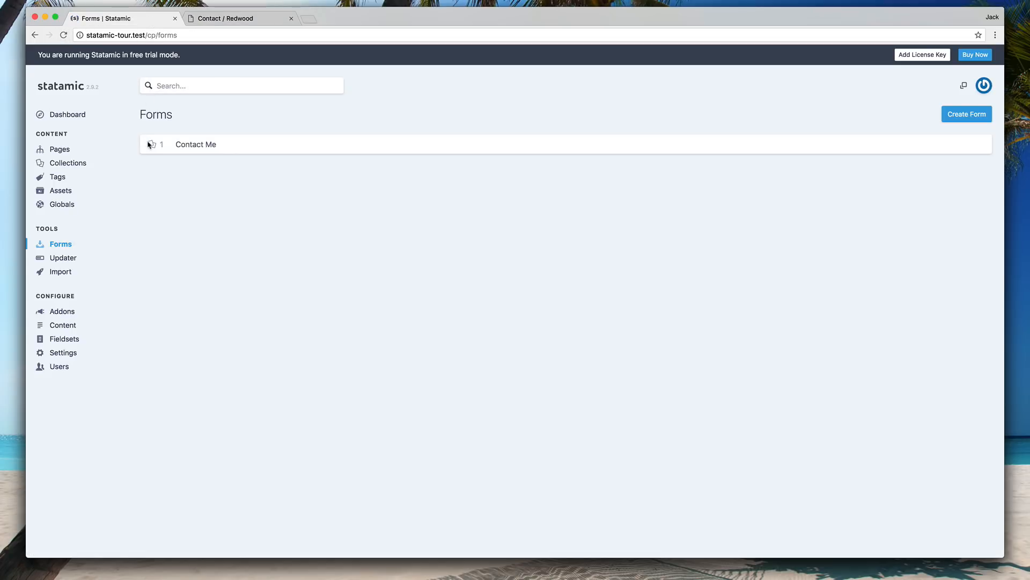
View the new response with favourite number 7 in the Contact Me form's submissions.
click(196, 144)
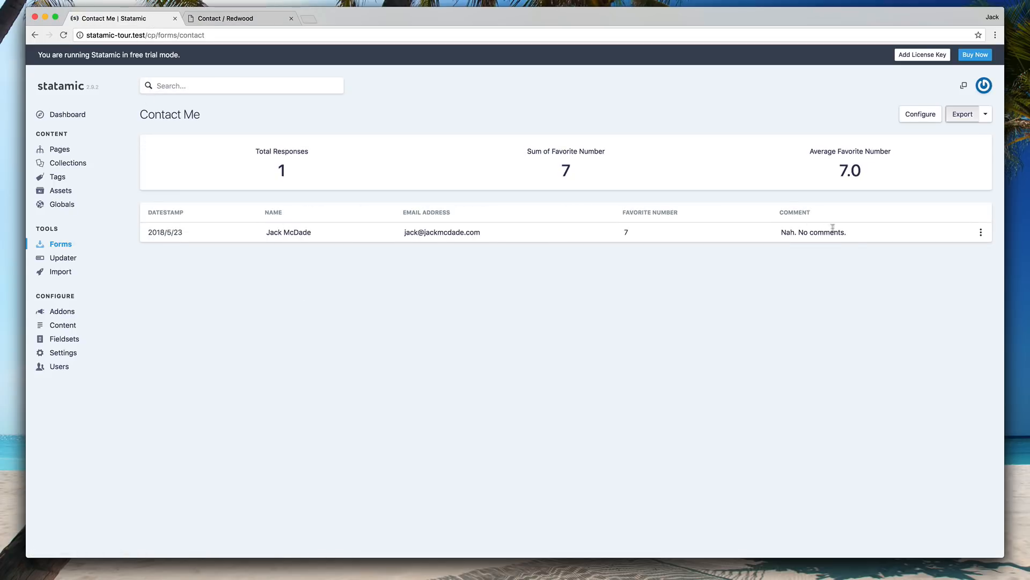
mouse_move(1028, 154)
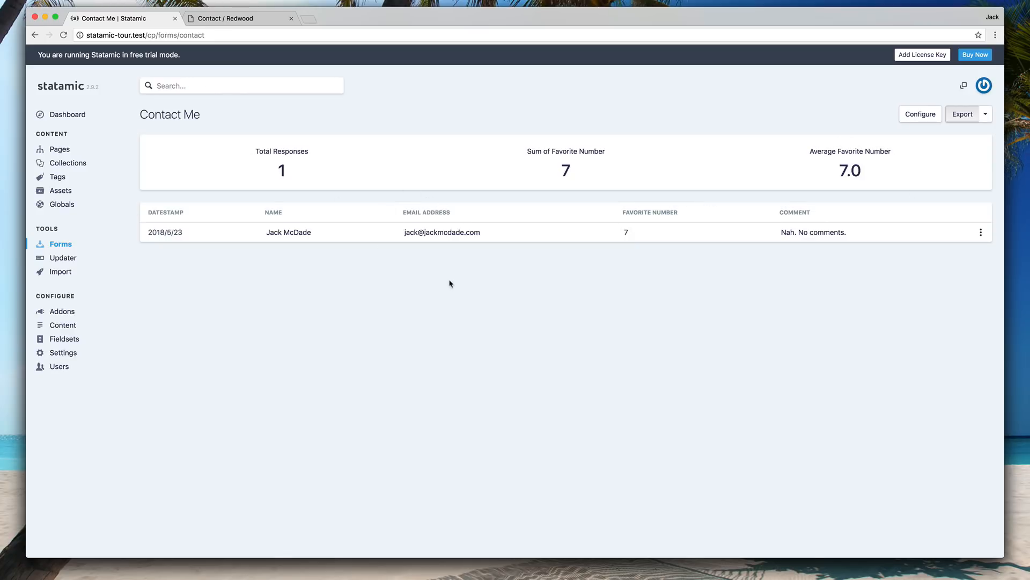
mouse_move(274, 169)
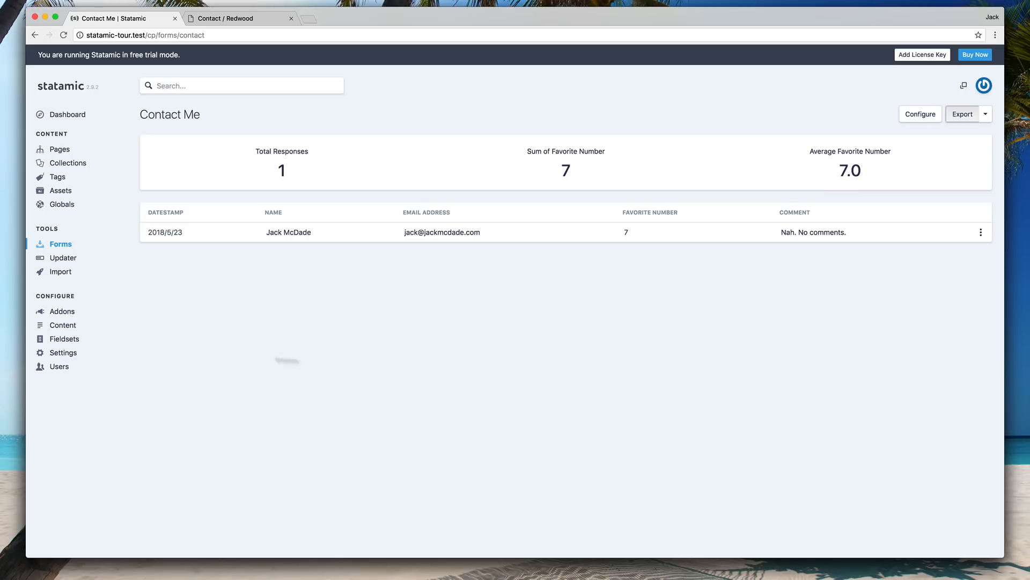
Show the Updater page listing 2.9.2 as current with its release fixes.
click(63, 258)
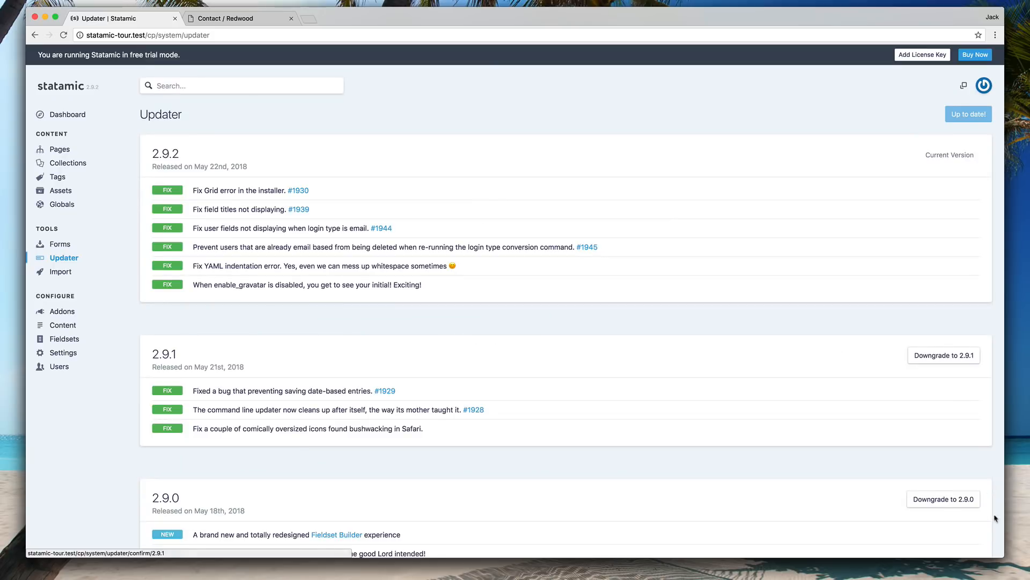
mouse_move(826, 483)
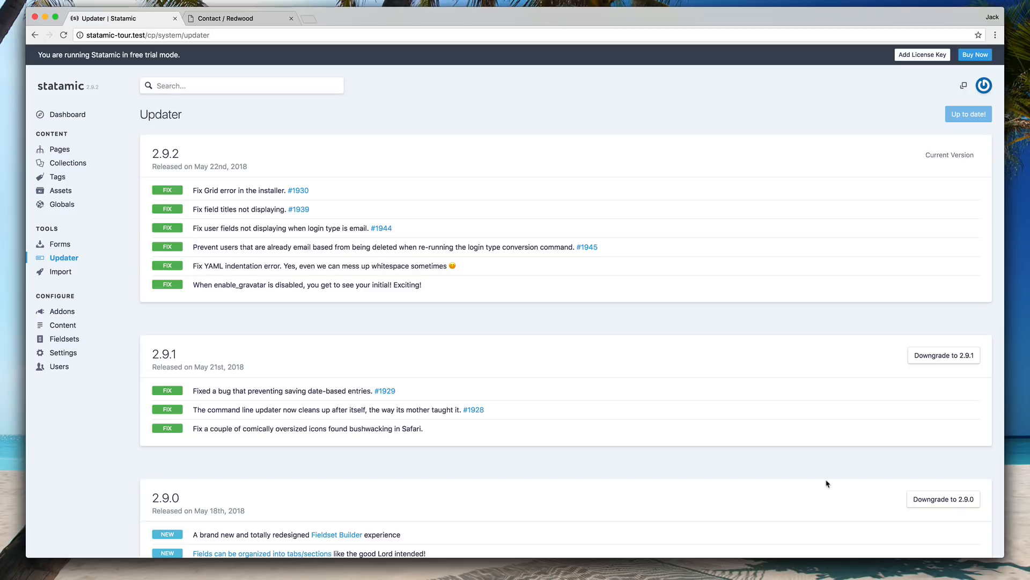
mouse_move(925, 360)
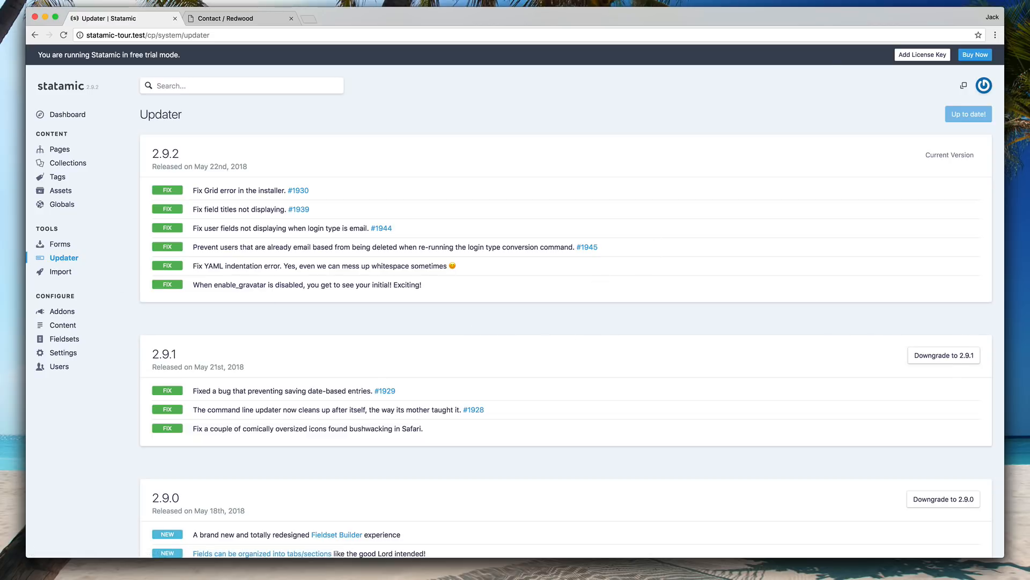
From Tools > Import, read the Importer docs on the JSON format and creating your own exporter.
click(60, 272)
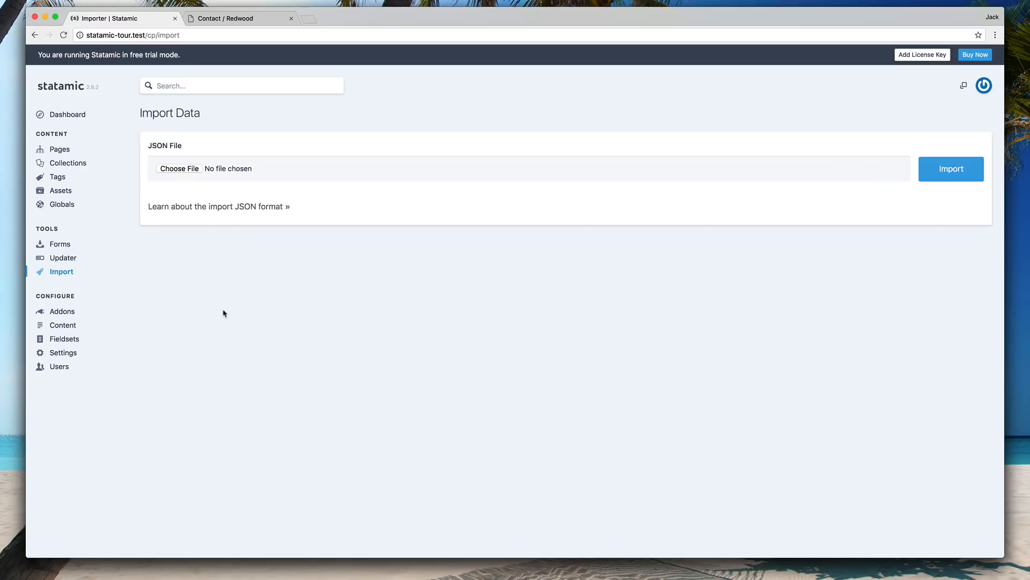
mouse_move(272, 209)
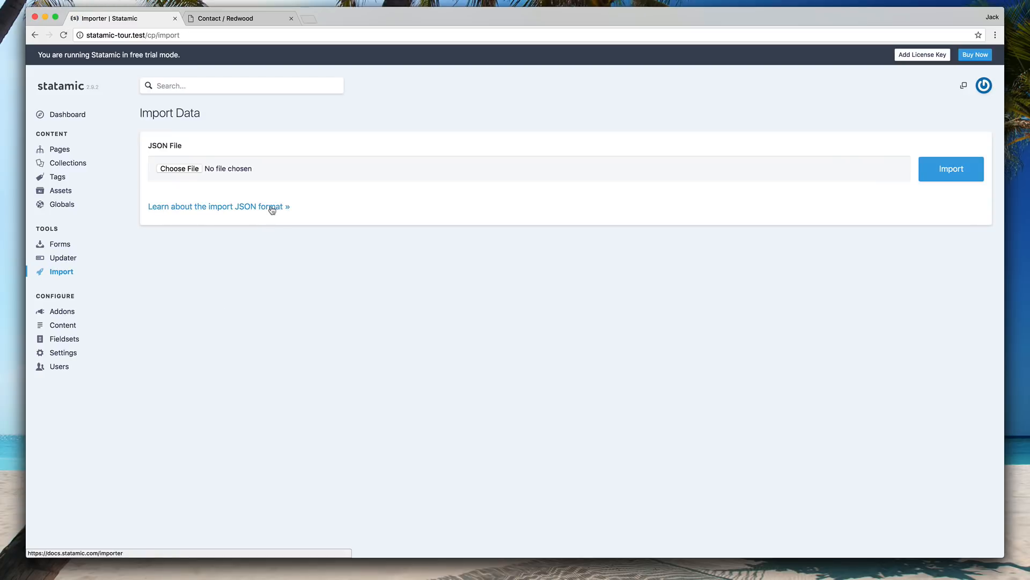
click(218, 207)
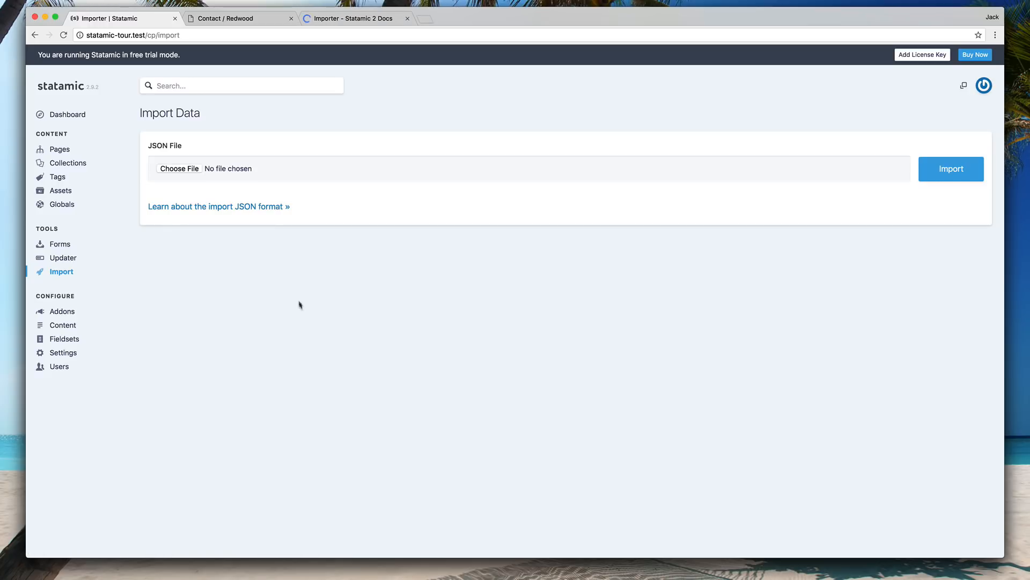
click(354, 19)
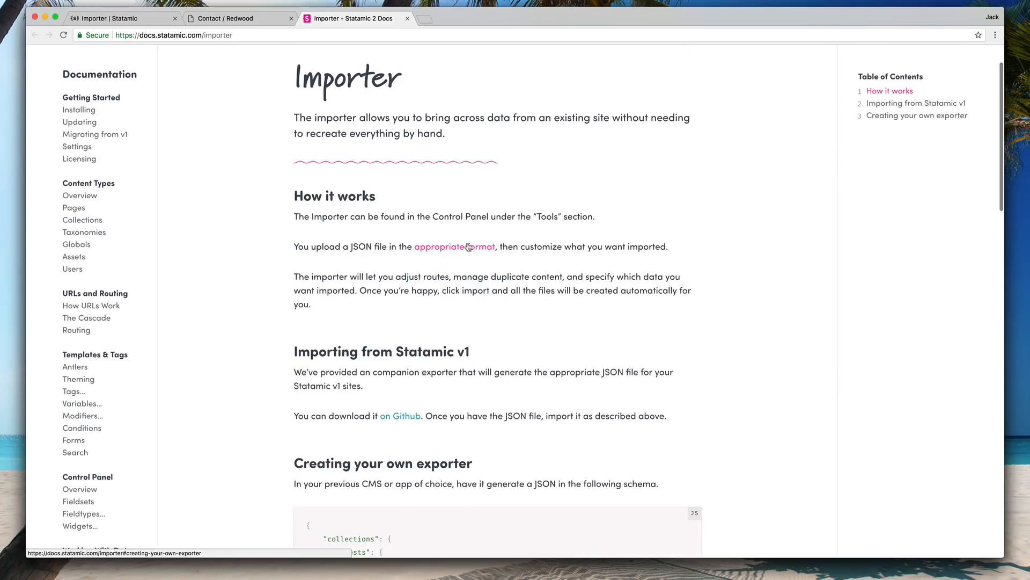
click(916, 114)
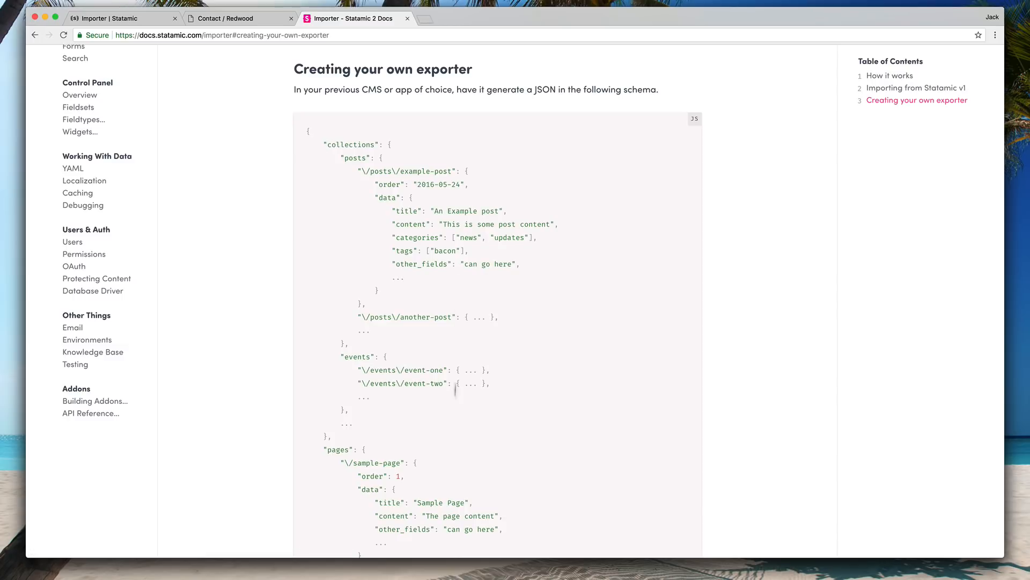
scroll(down, 3)
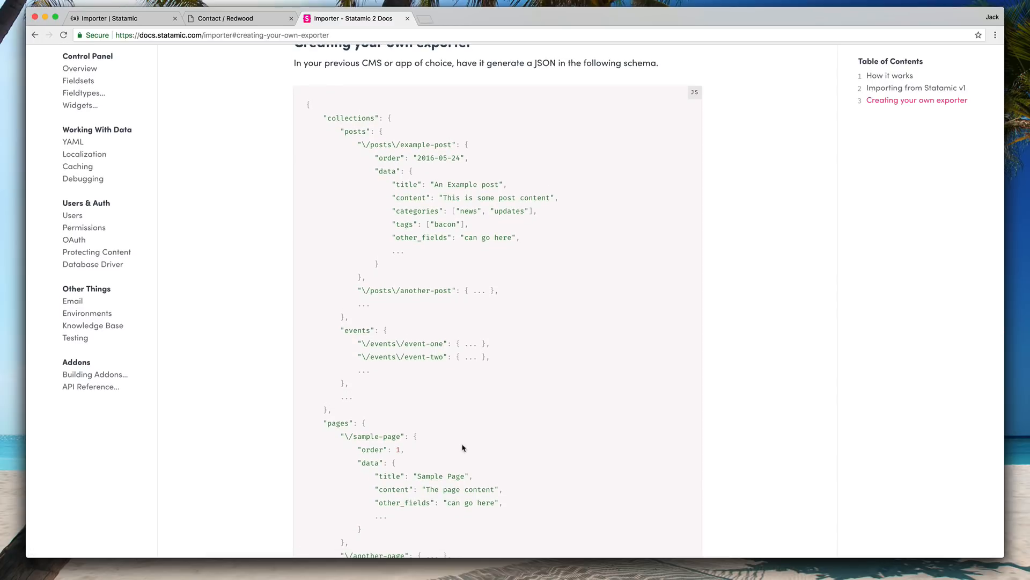
scroll(down, 3)
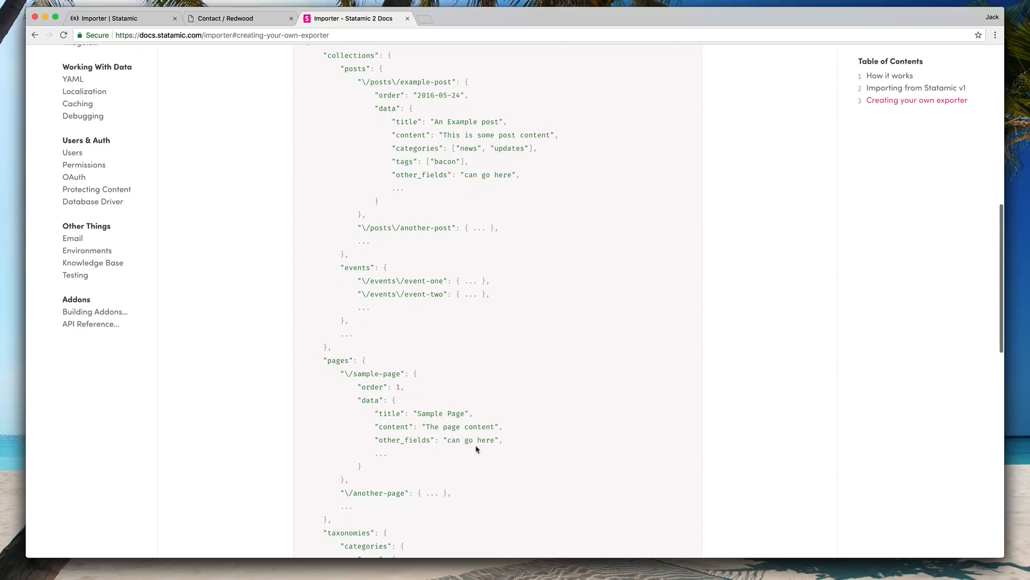
scroll(down, 3)
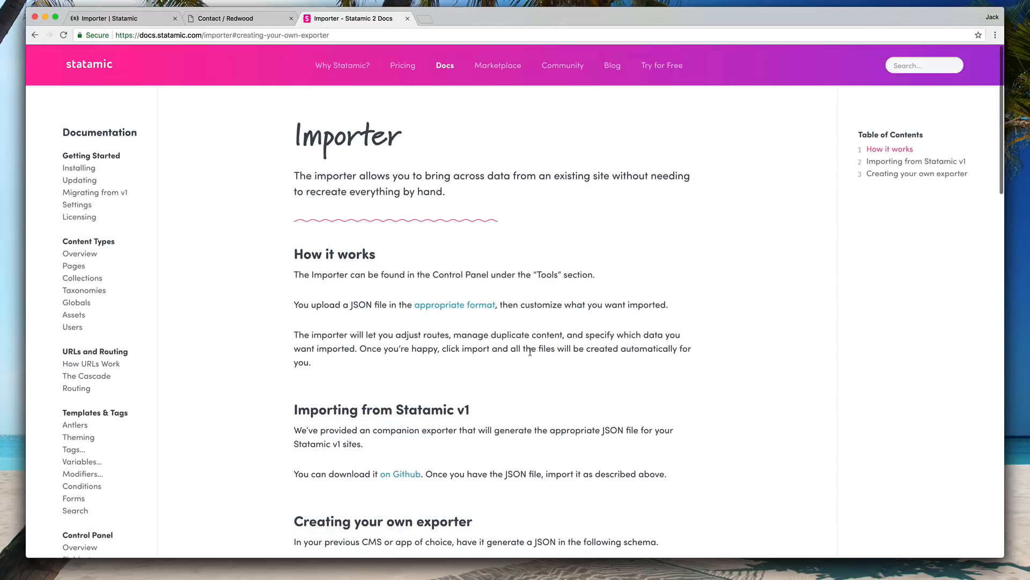
mouse_move(371, 57)
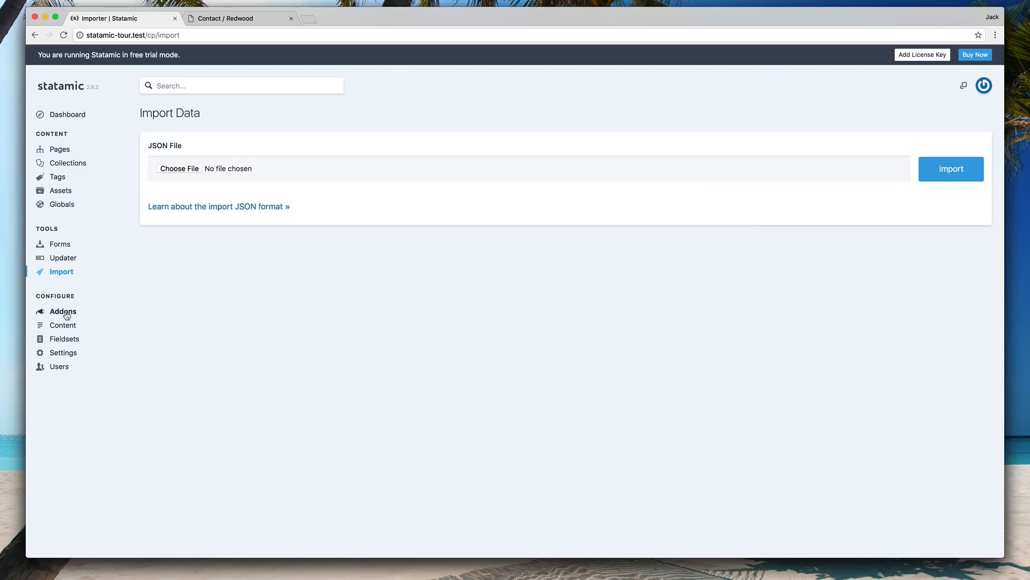
Check Addons (none installed), then view Content configuration's Manage Asset Containers listing Main Assets.
click(62, 311)
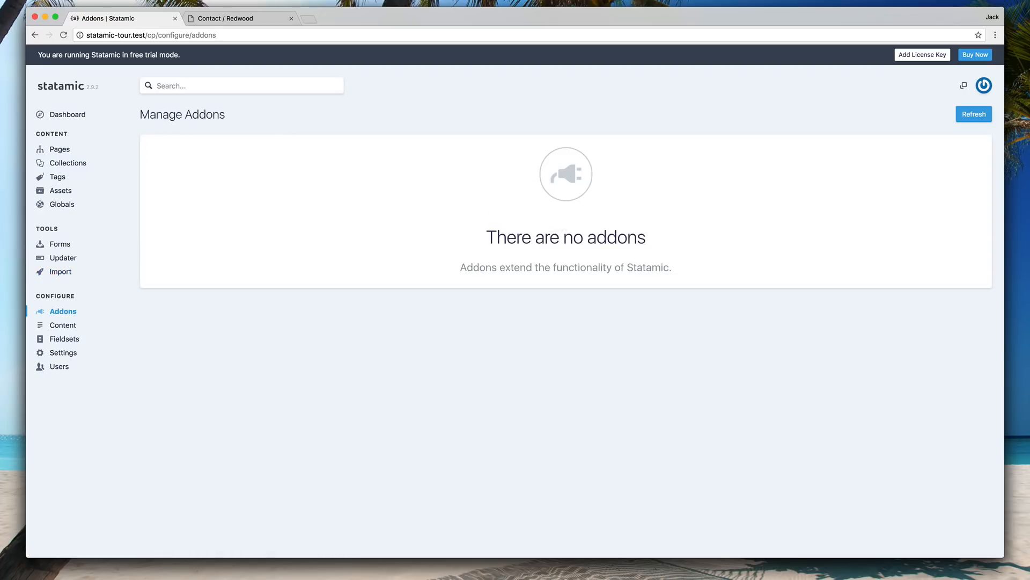
click(64, 324)
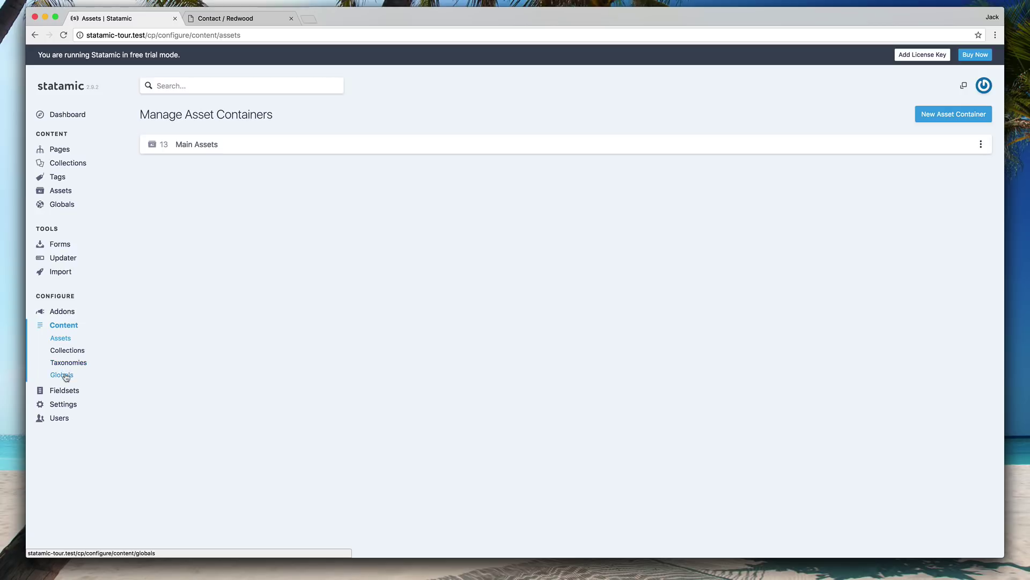
mouse_move(64, 404)
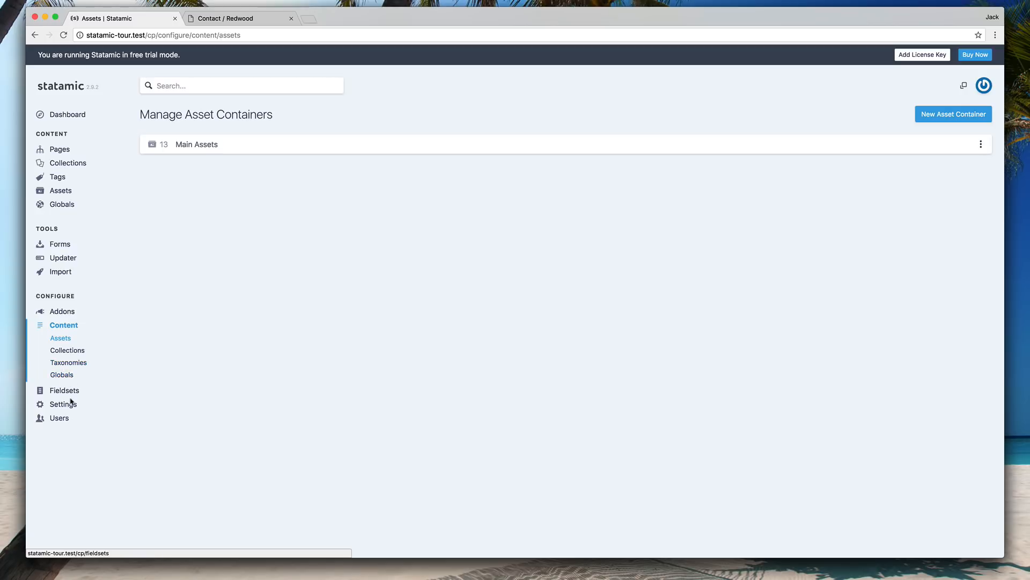
Edit the Kitchen Sink fieldset and start adding a new field at the bottom.
click(64, 390)
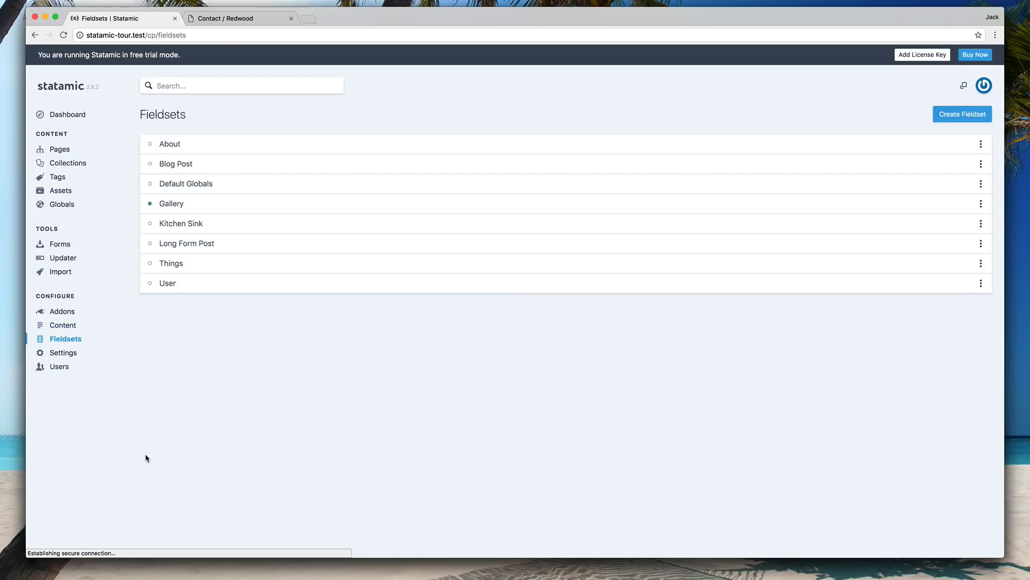
mouse_move(232, 331)
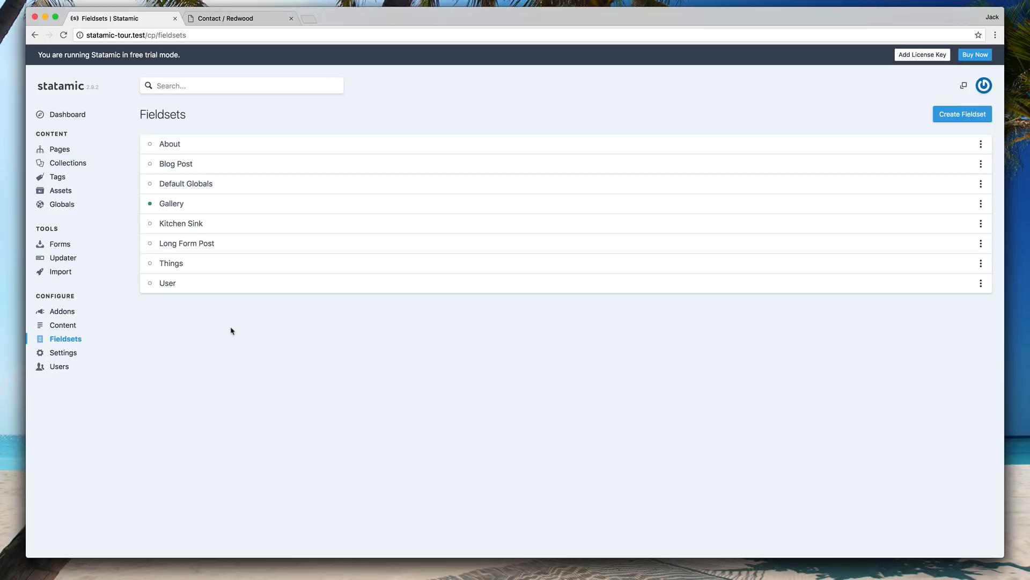
mouse_move(189, 224)
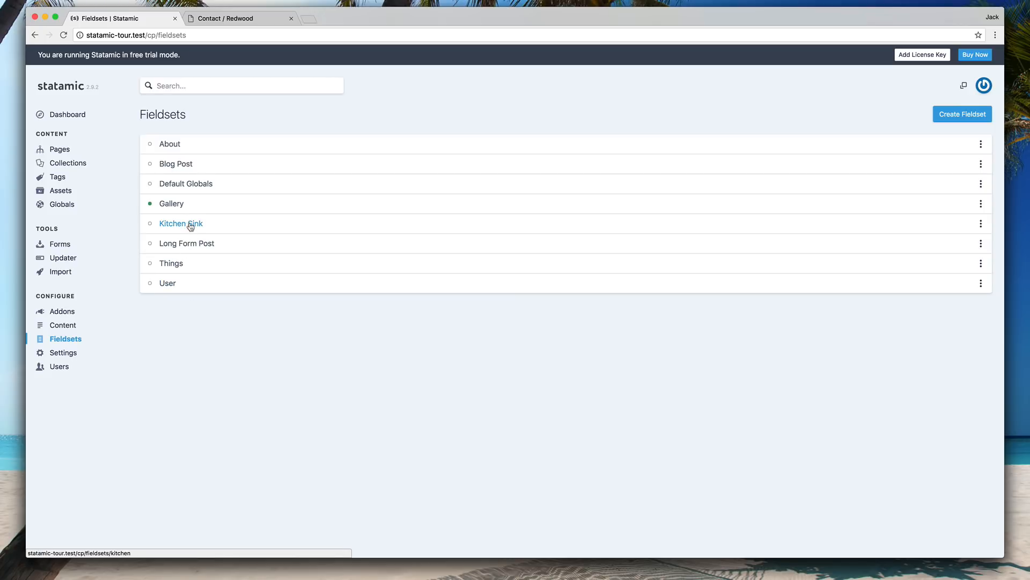
mouse_move(194, 231)
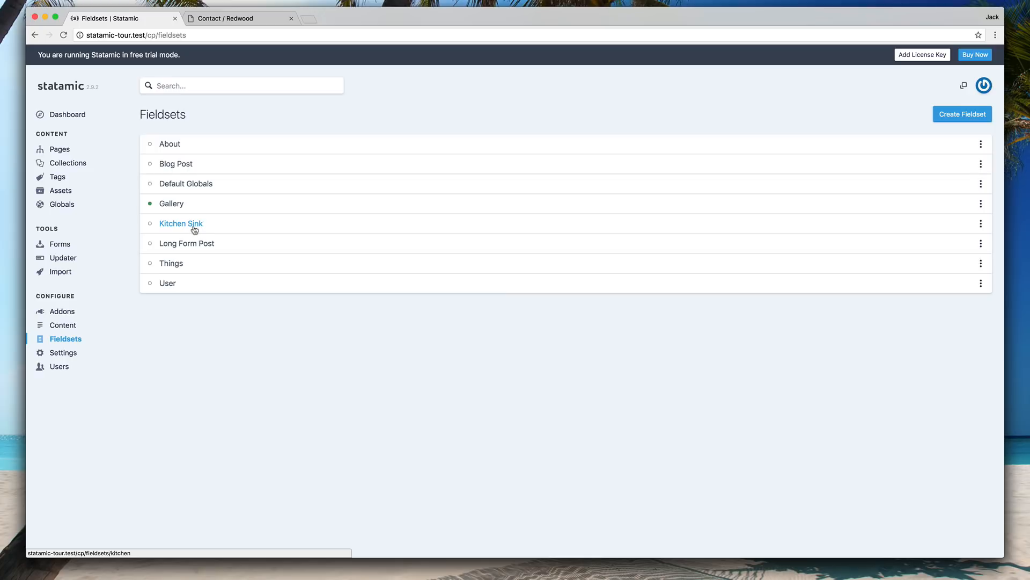
click(180, 224)
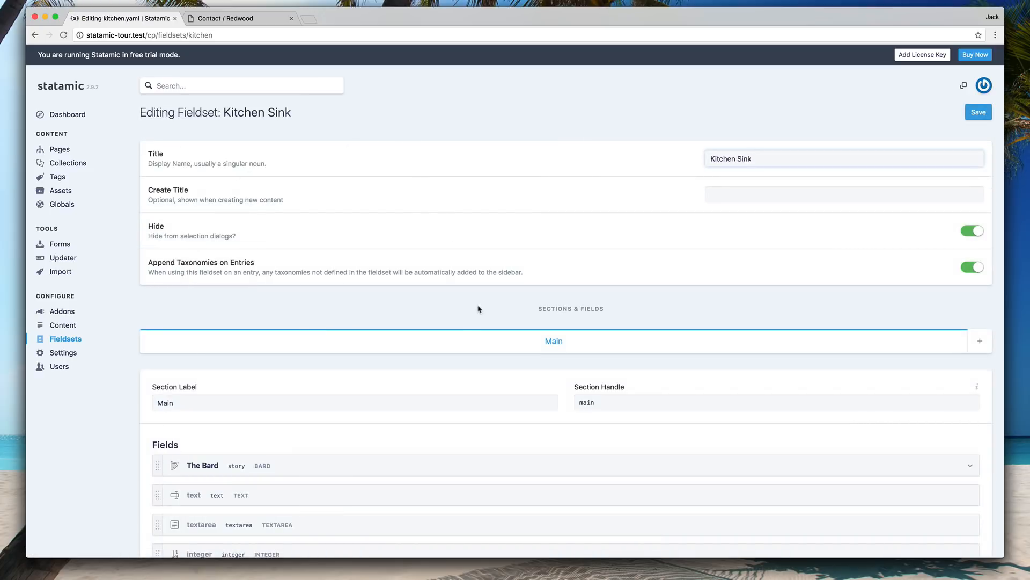
scroll(down, 3)
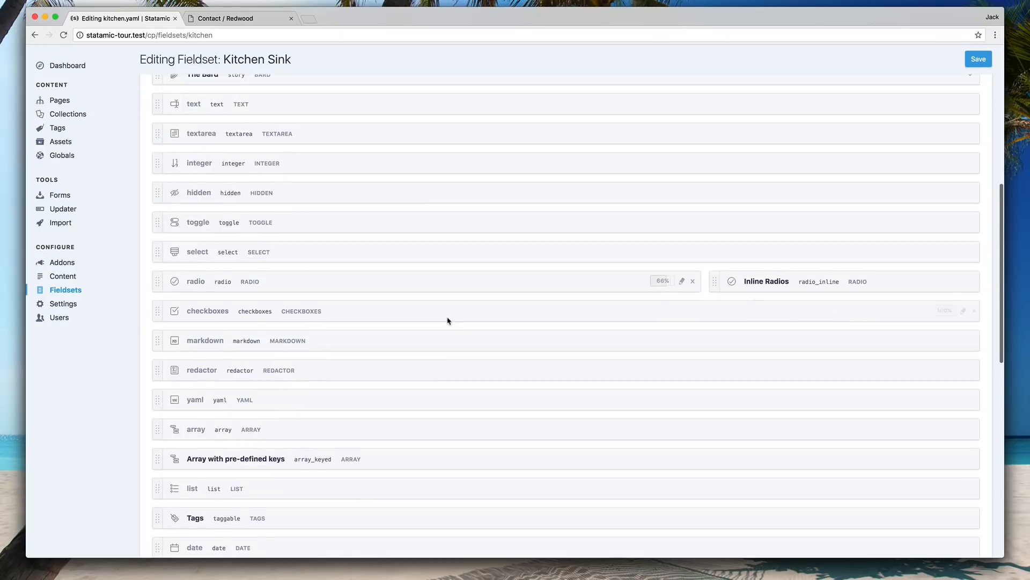
scroll(down, 3)
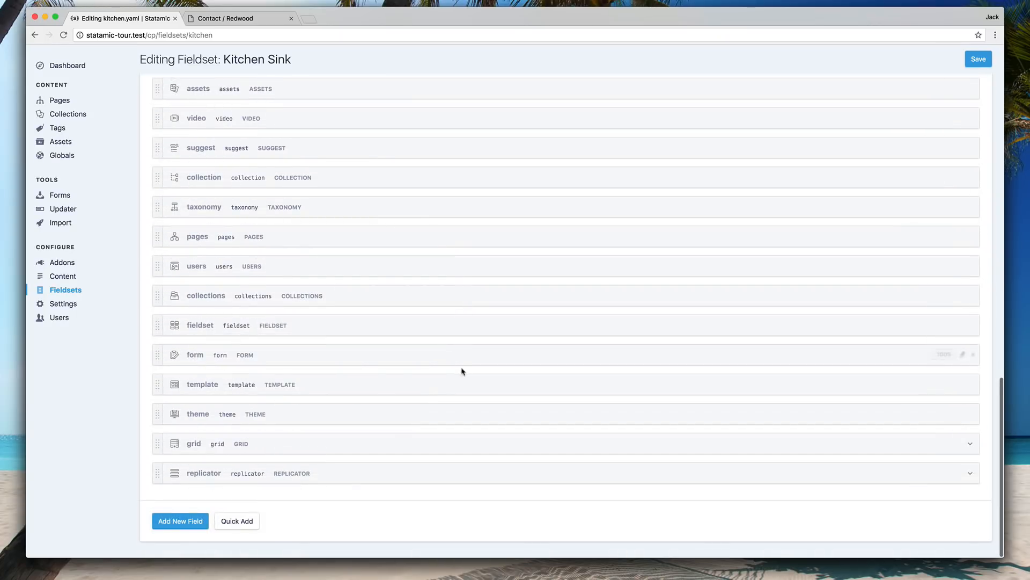
click(181, 520)
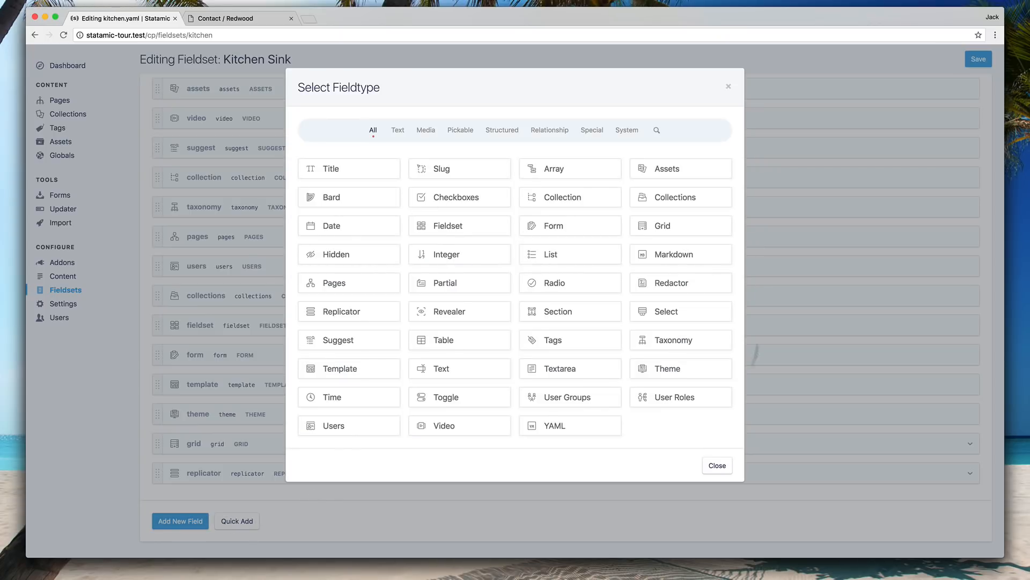
mouse_move(546, 161)
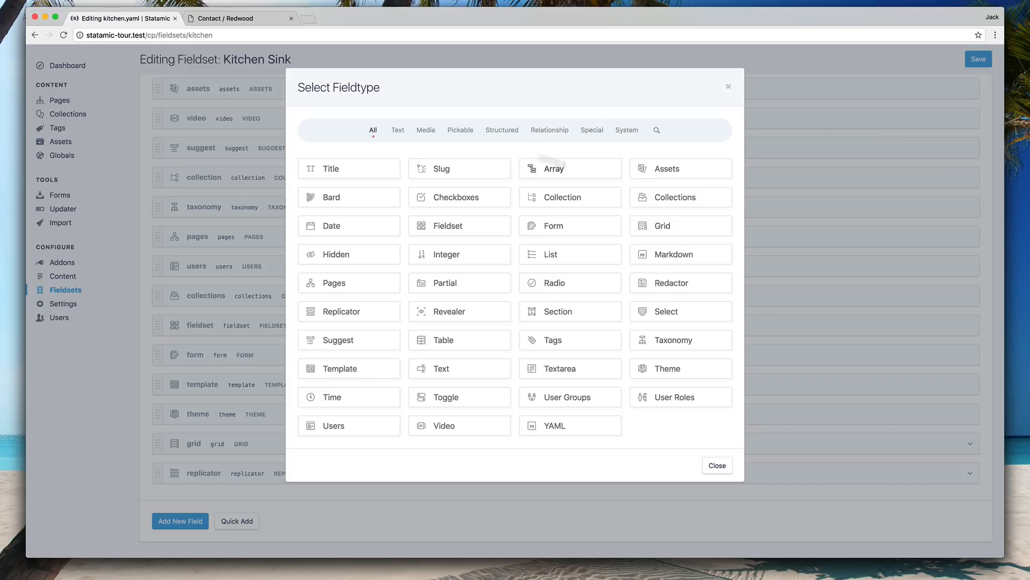
Browse the Text, Media, Pickable and Structured fieldtype categories, then close the chooser without adding.
click(397, 130)
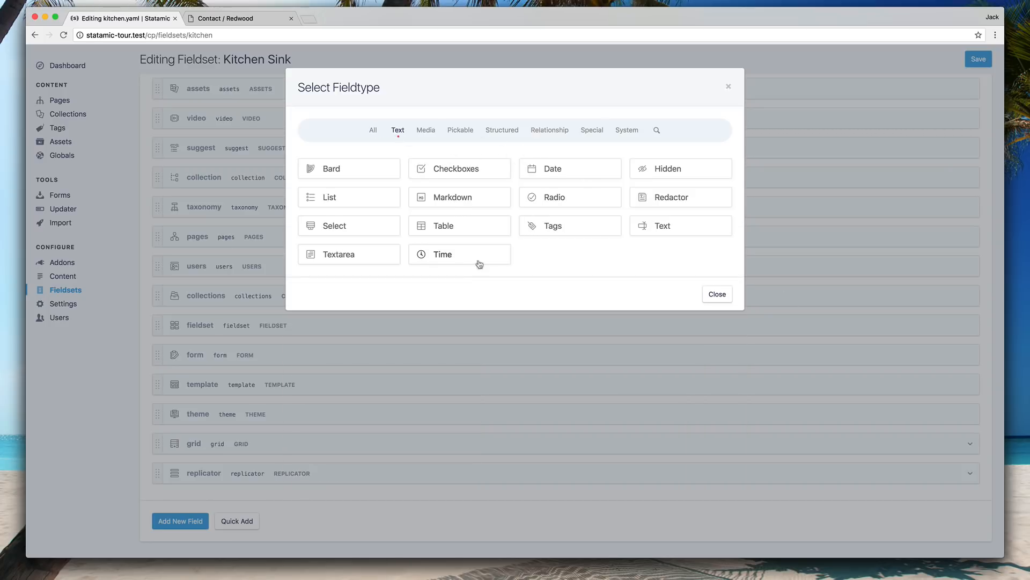
click(425, 130)
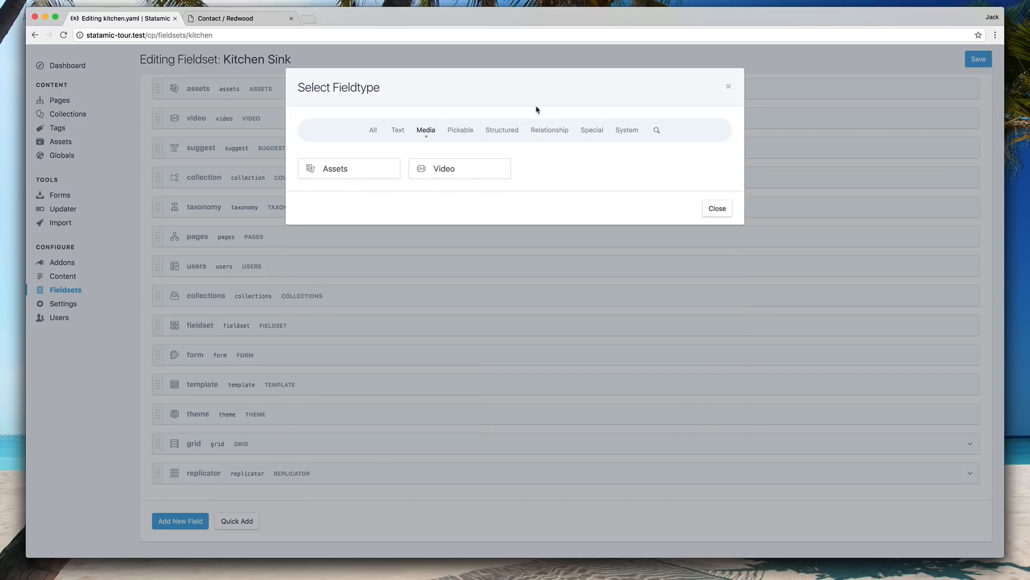
click(460, 129)
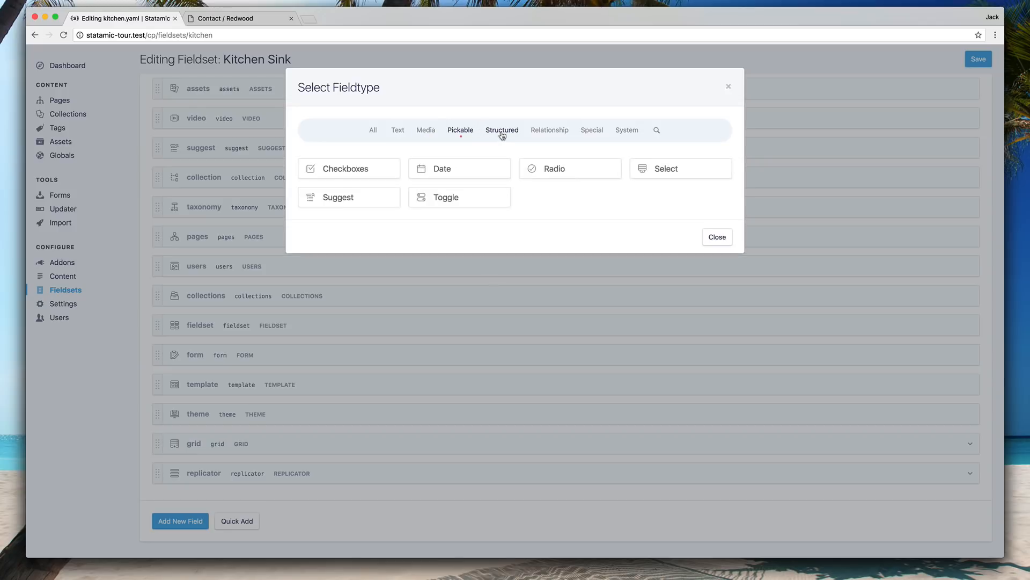
click(502, 130)
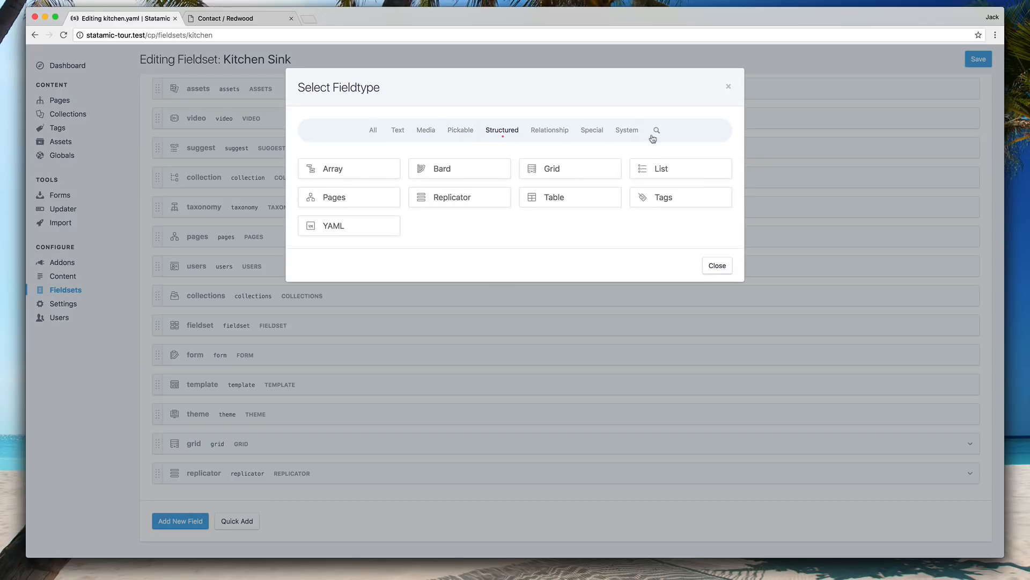
mouse_move(682, 254)
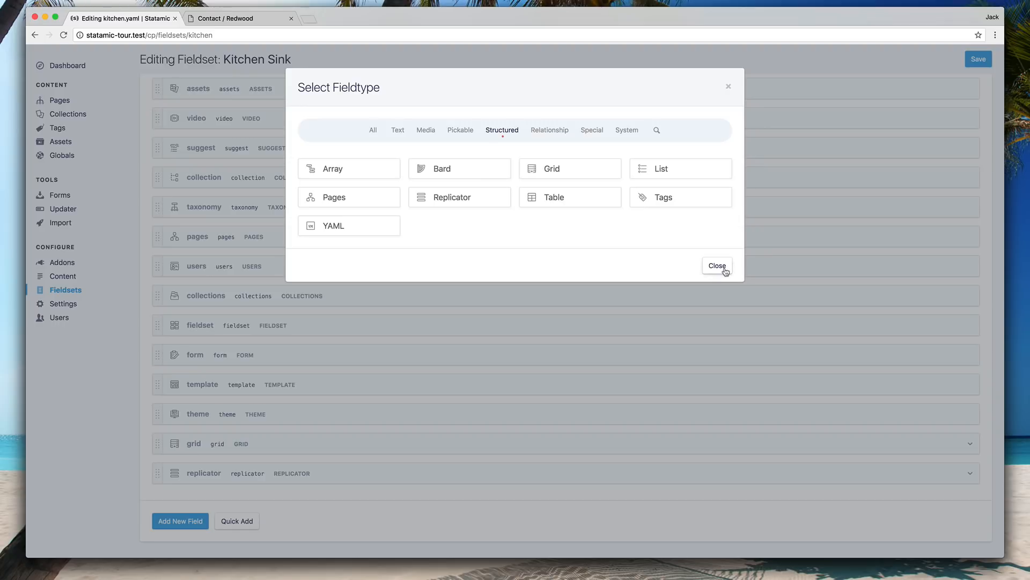
click(717, 266)
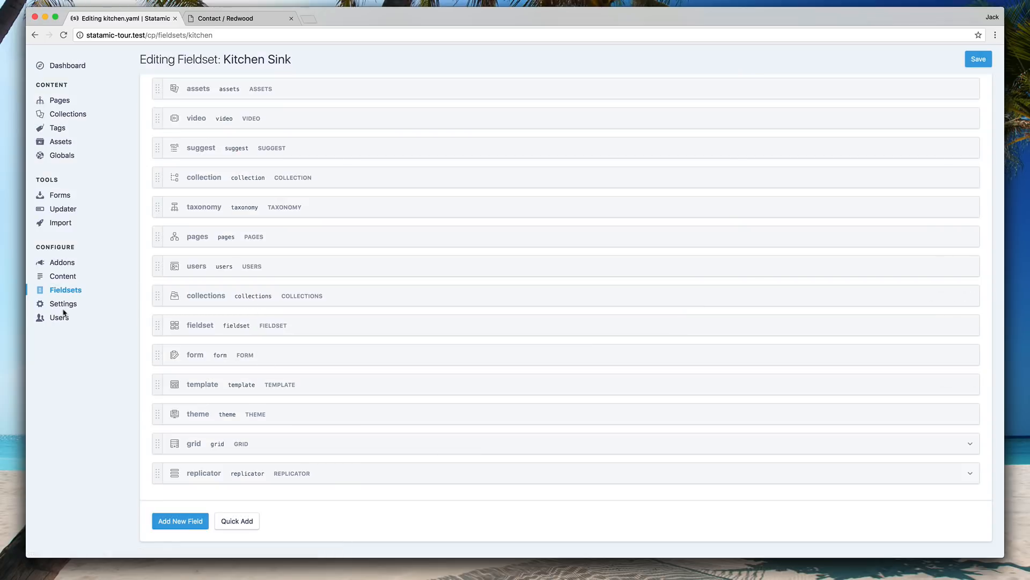
Leave the fieldset unsaved and review the System settings for locales, timezone and date format.
click(62, 302)
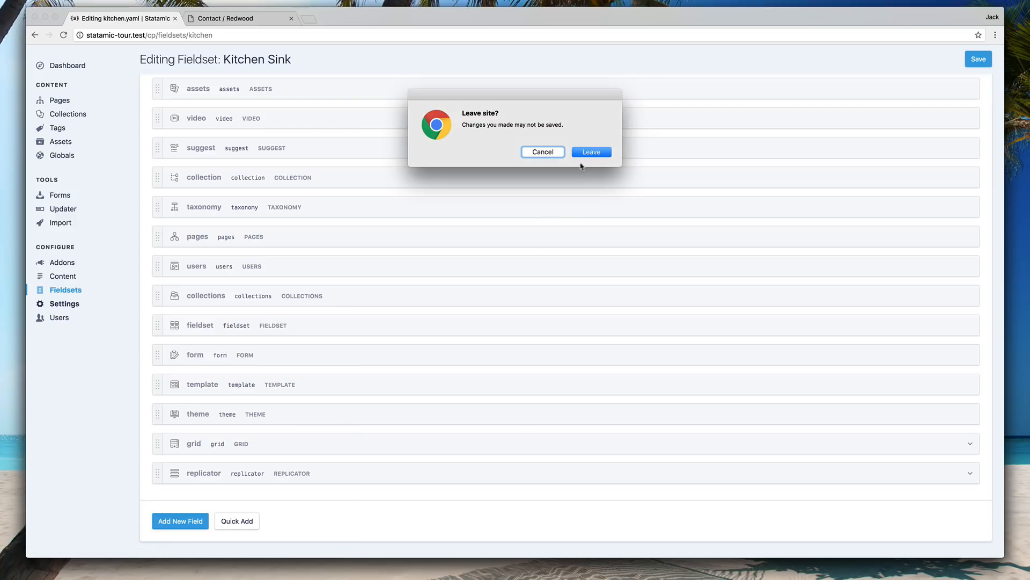
click(590, 153)
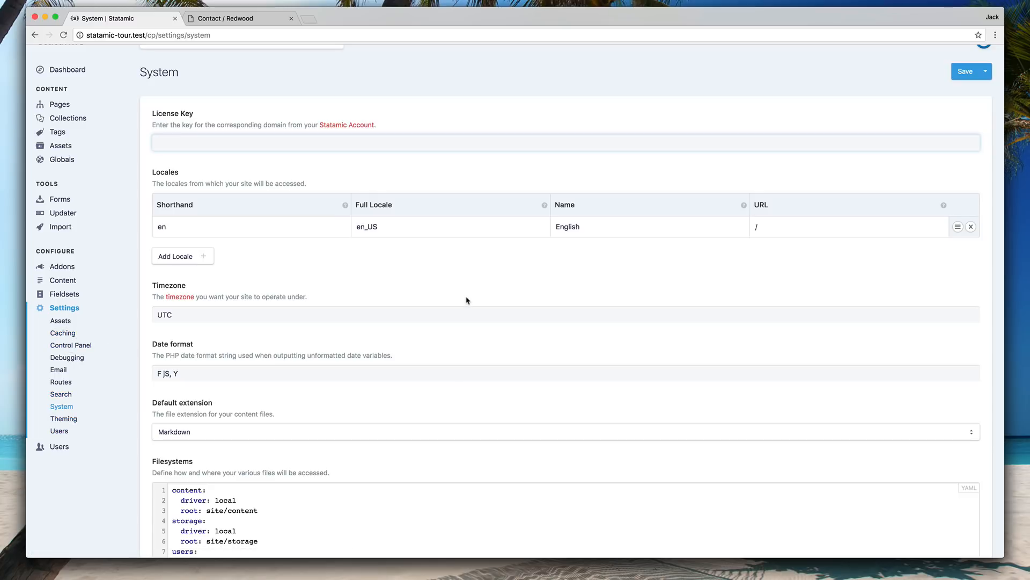
scroll(down, 3)
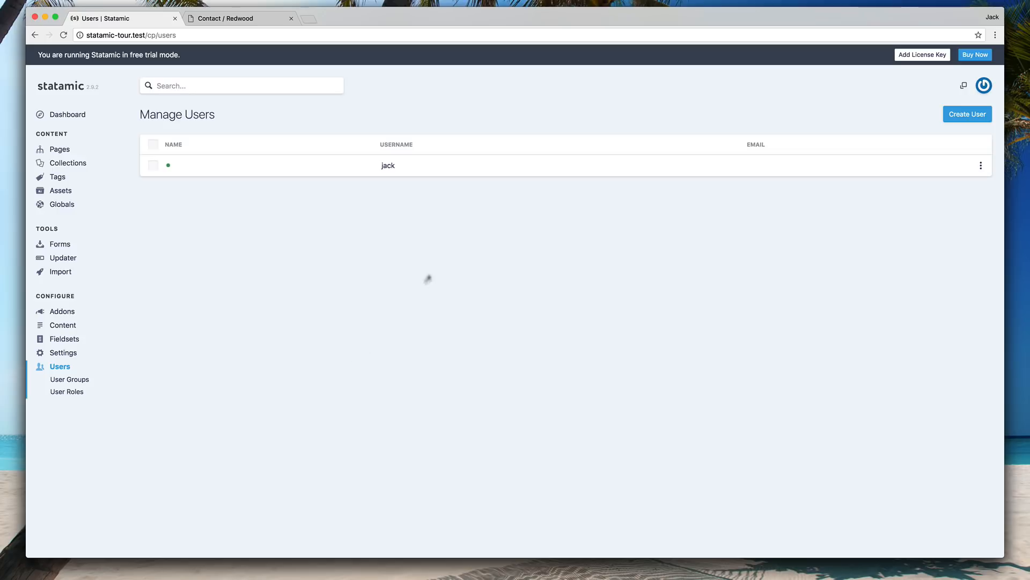
mouse_move(243, 210)
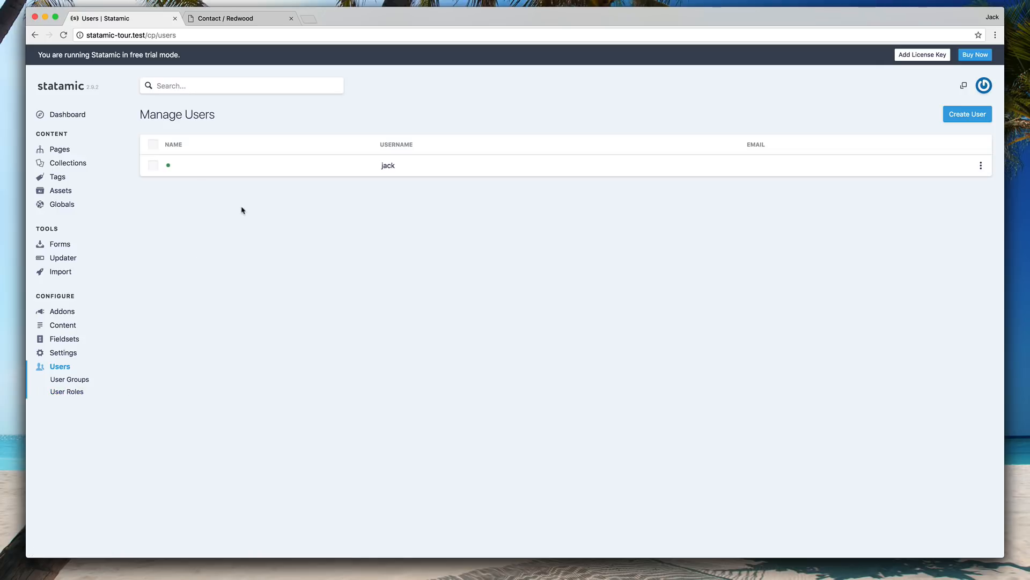
mouse_move(350, 232)
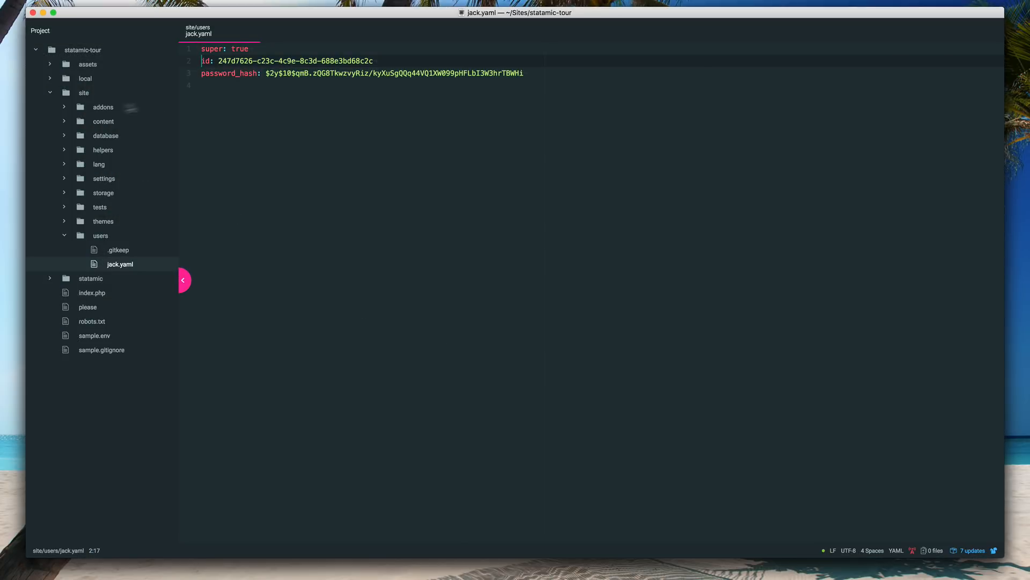
Expand site/content in the tree view, look into assets and collapse collections.
click(65, 92)
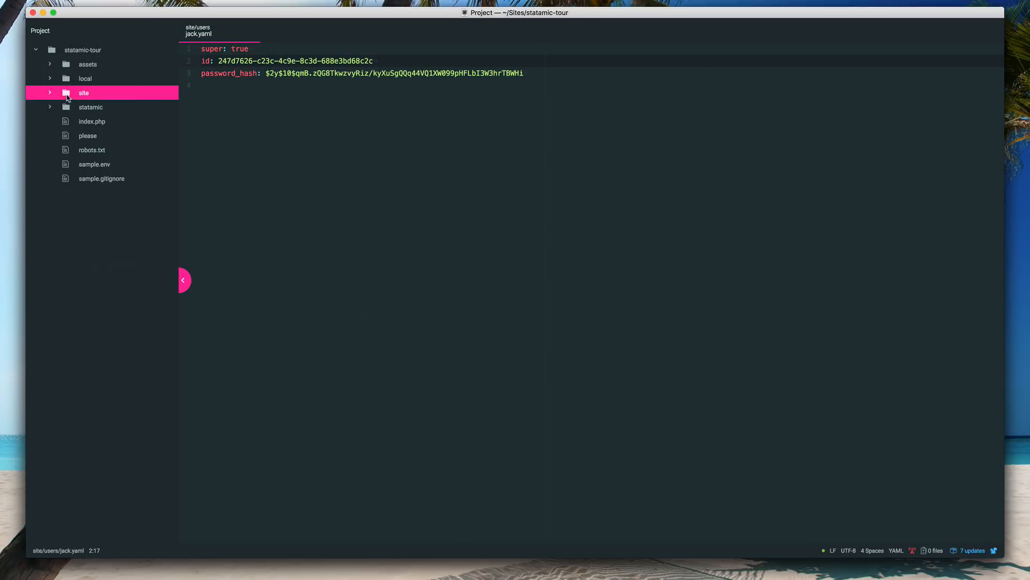
click(84, 92)
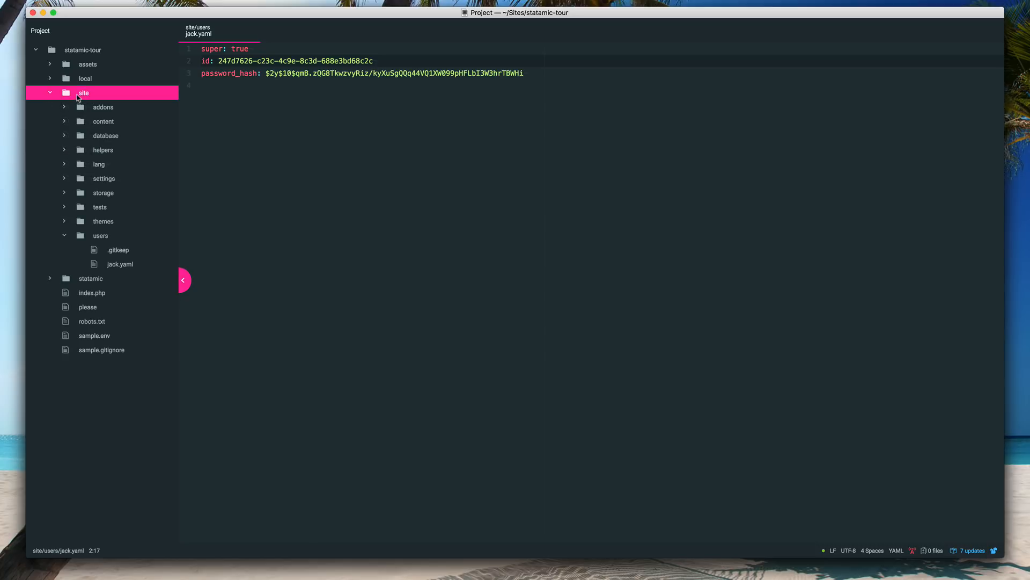
click(103, 121)
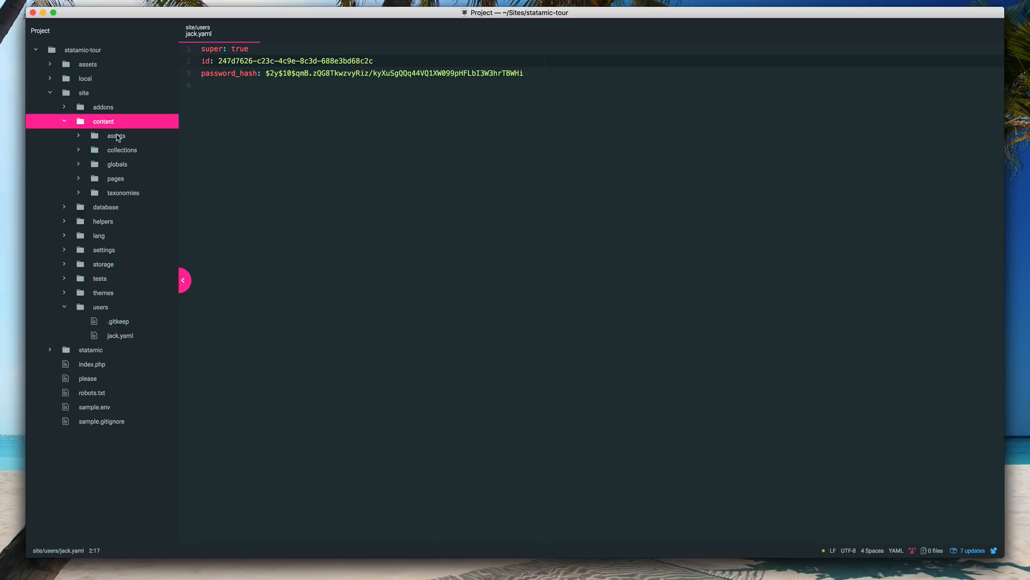
click(116, 135)
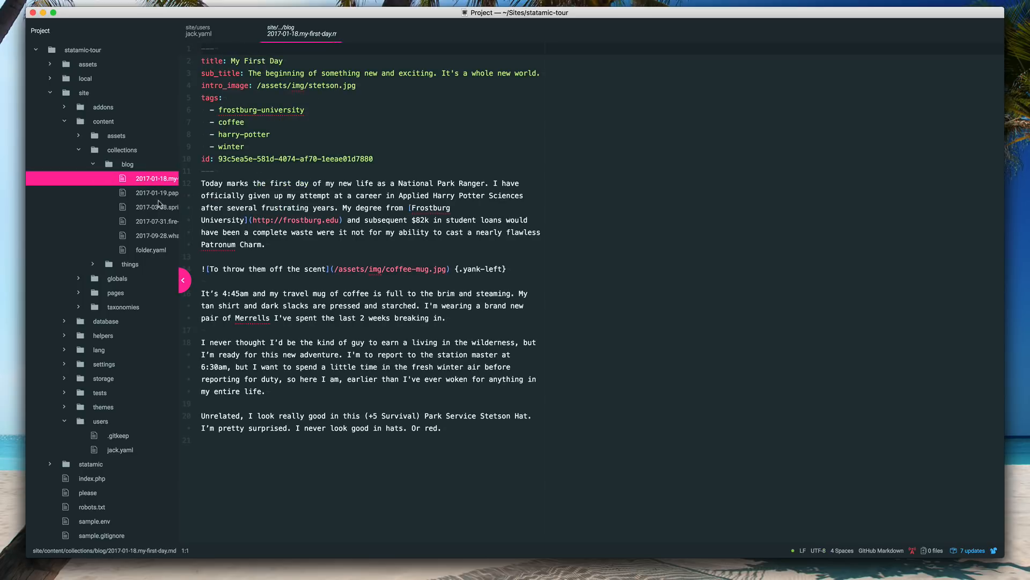
click(122, 149)
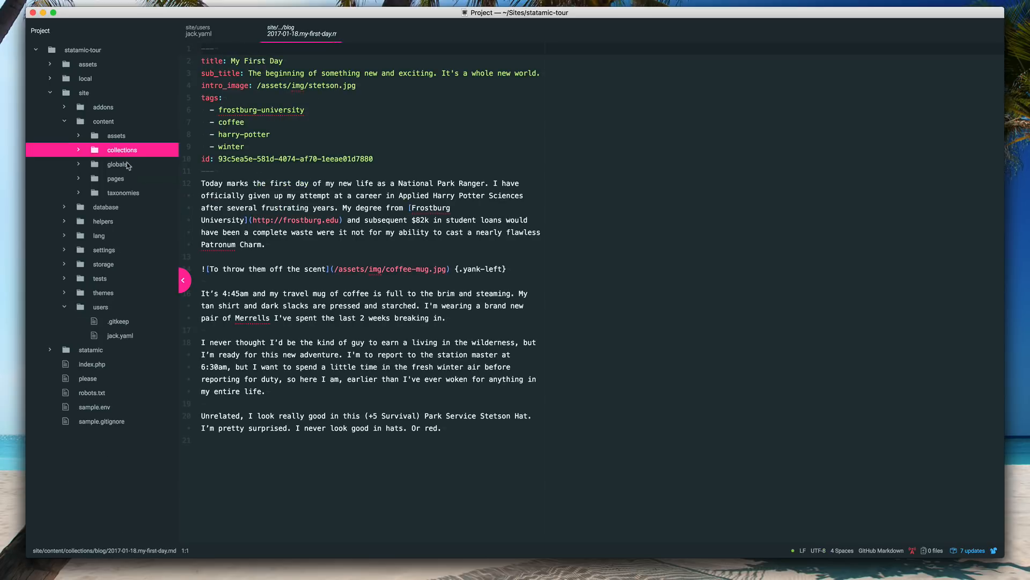
mouse_move(129, 168)
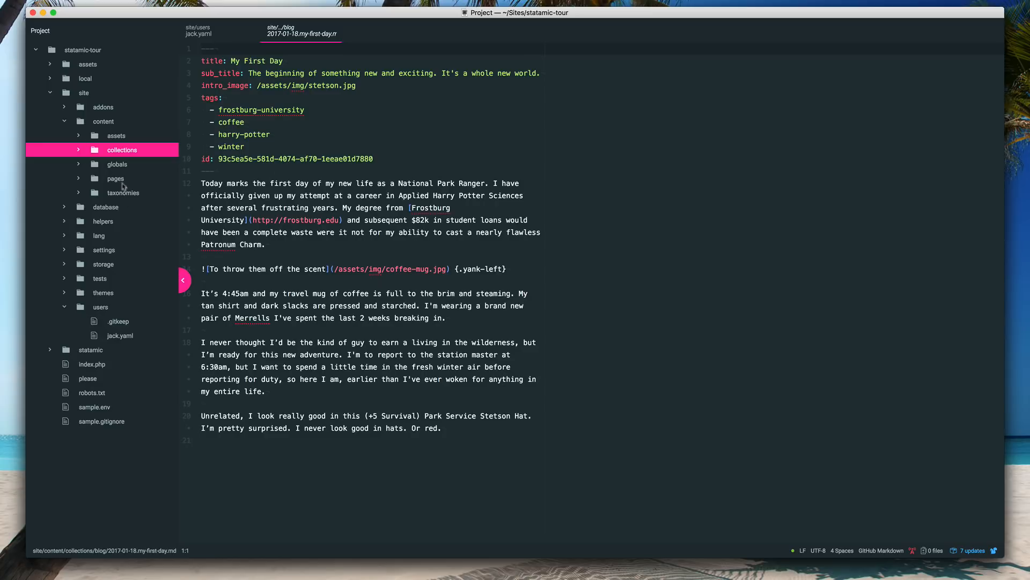
Peek at the page folders, fold pages and content back up, and select the settings folder.
click(116, 178)
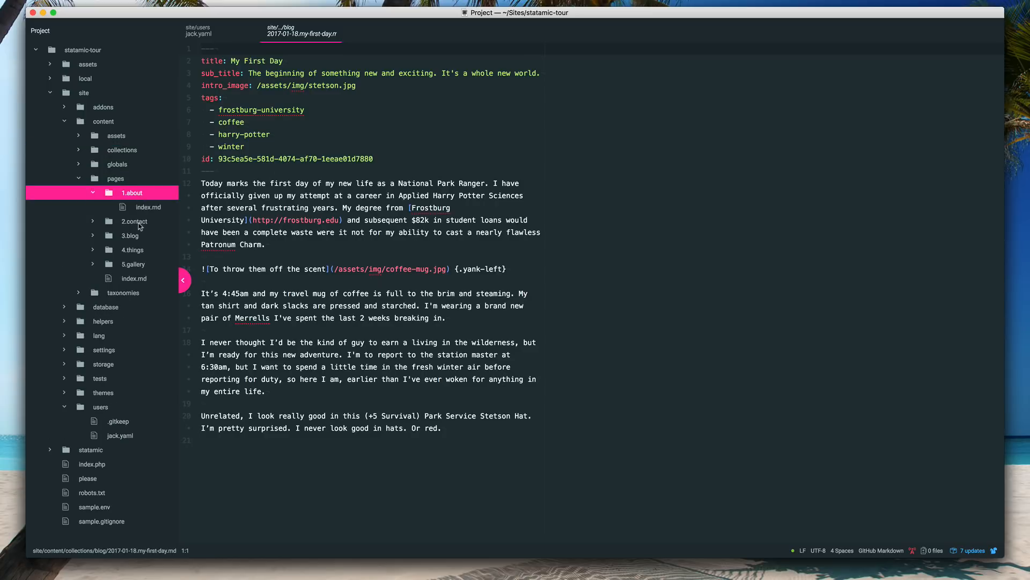
click(92, 178)
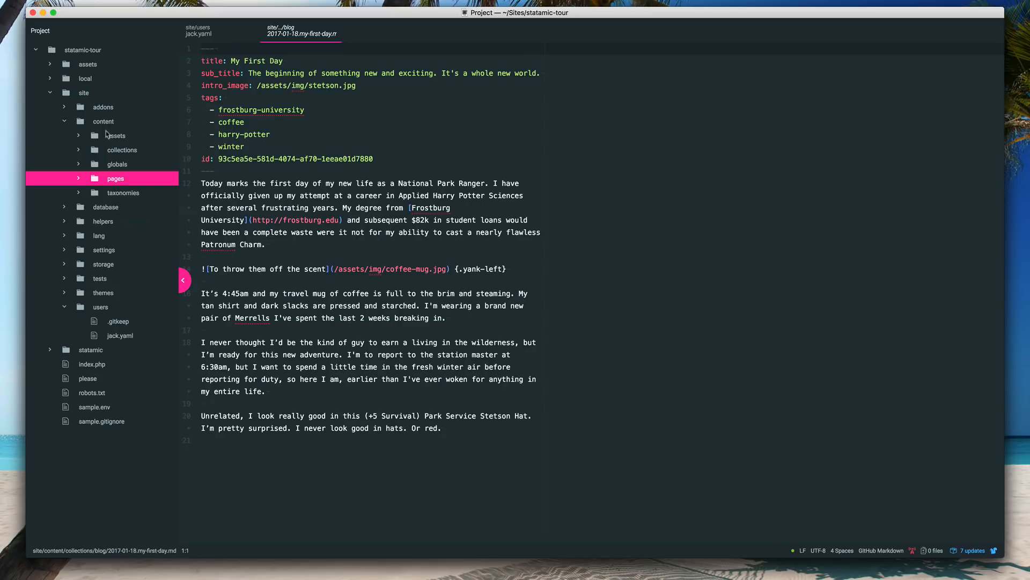
click(103, 121)
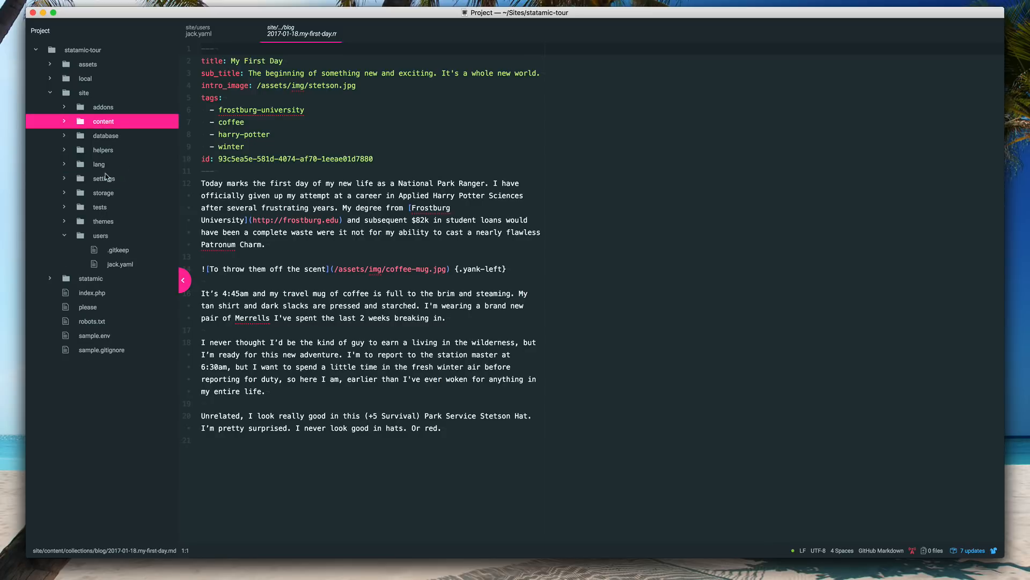
click(103, 178)
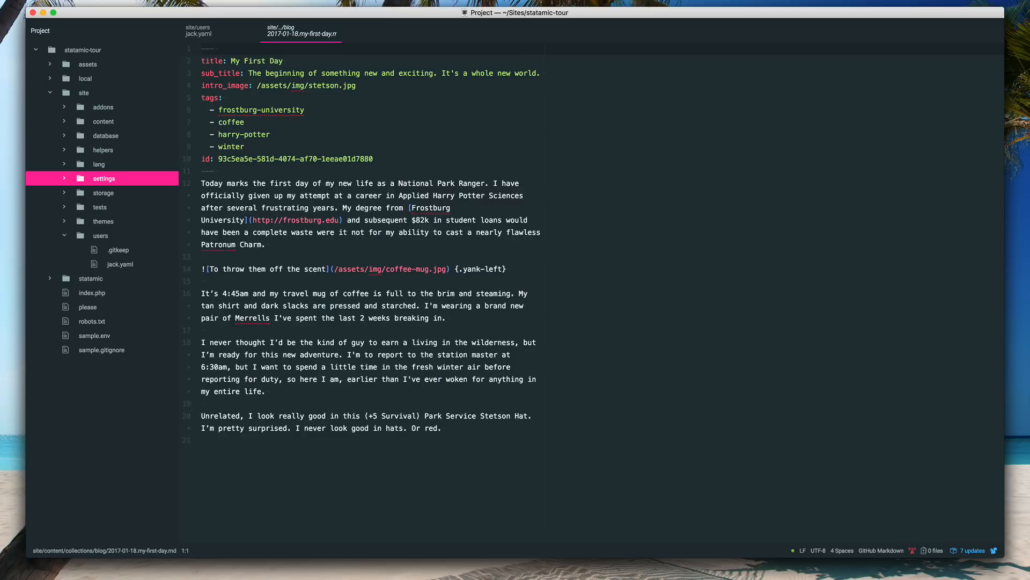
View site/settings/system.yaml with its app key and locales, then the empty users.yaml.
click(103, 179)
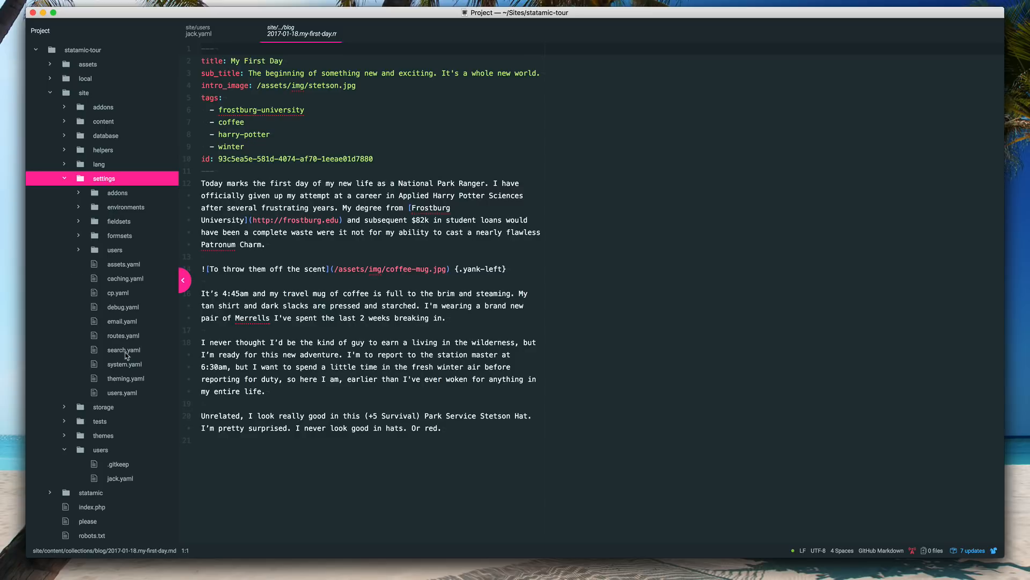
click(124, 364)
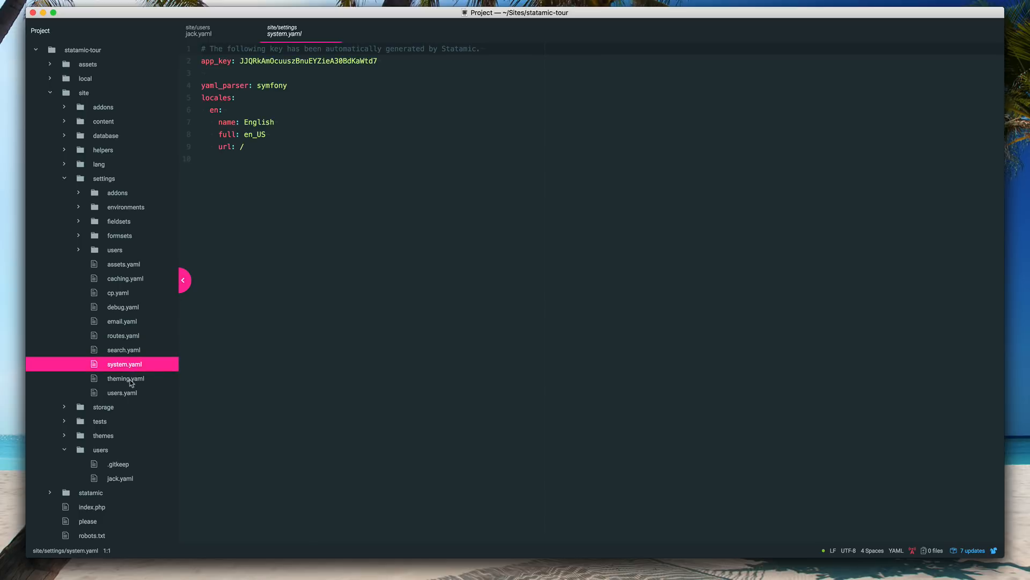
click(122, 392)
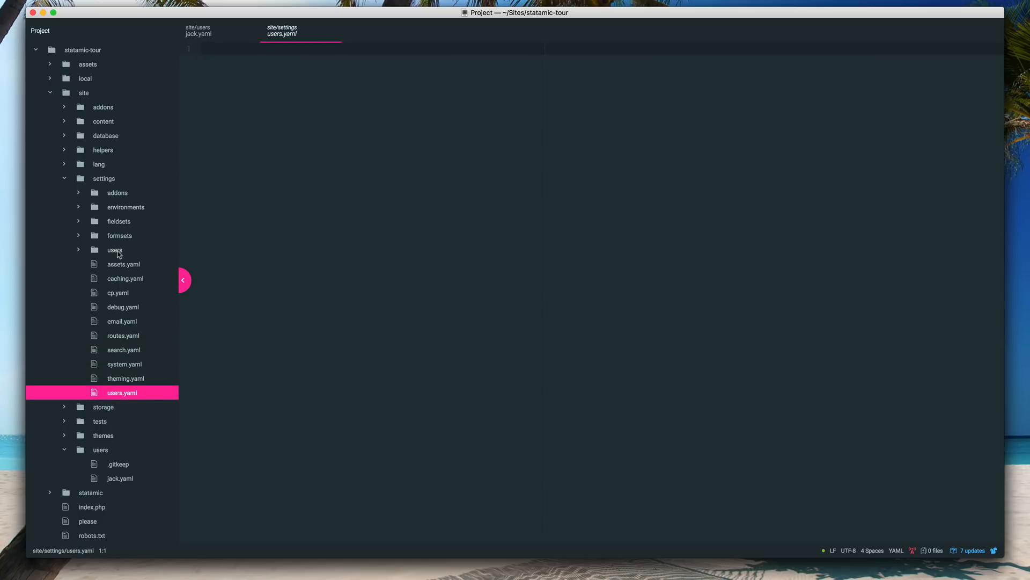
click(103, 179)
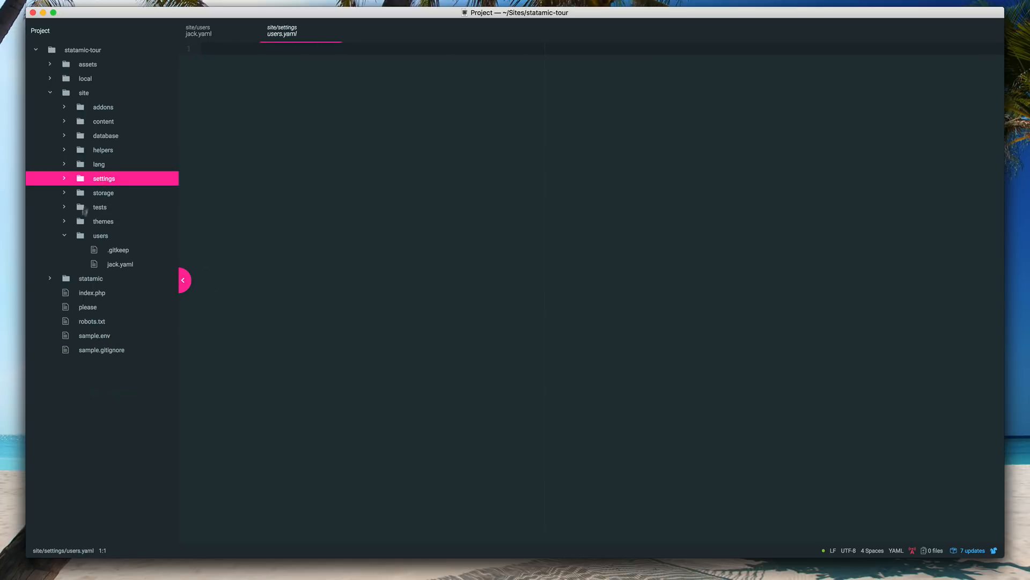
Reveal the storage folder and the redwood theme inside themes.
click(103, 193)
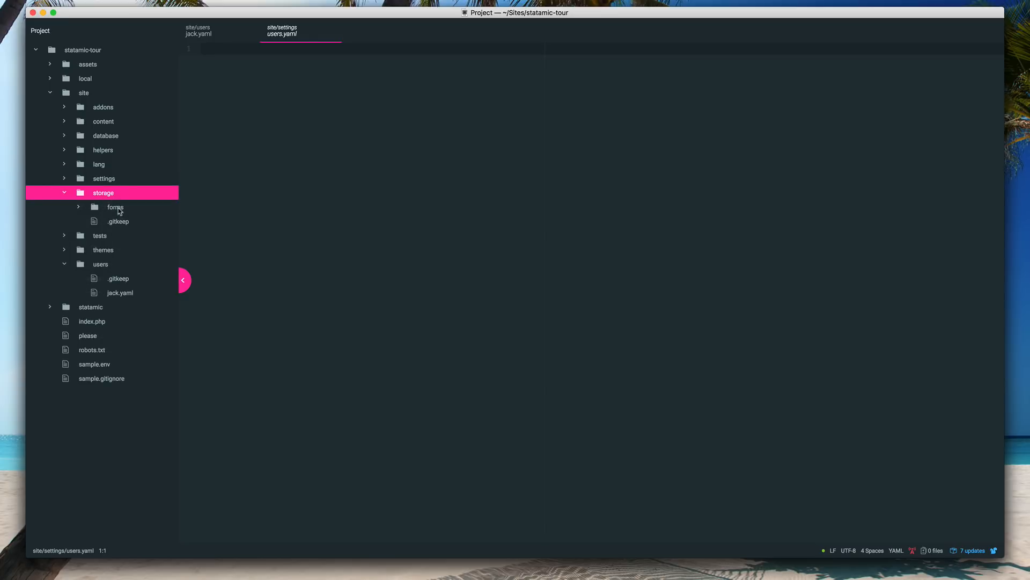
mouse_move(114, 213)
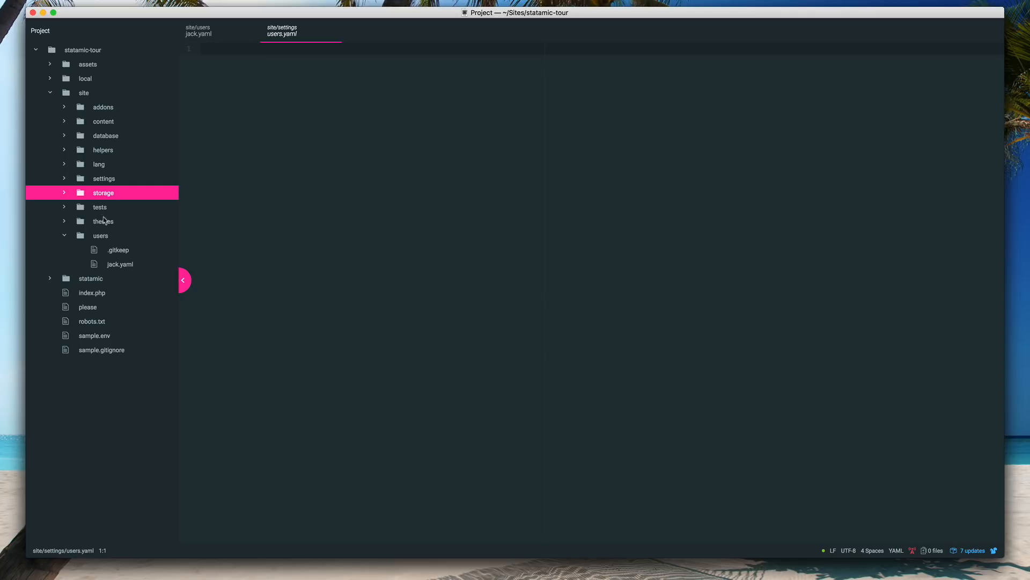
click(103, 221)
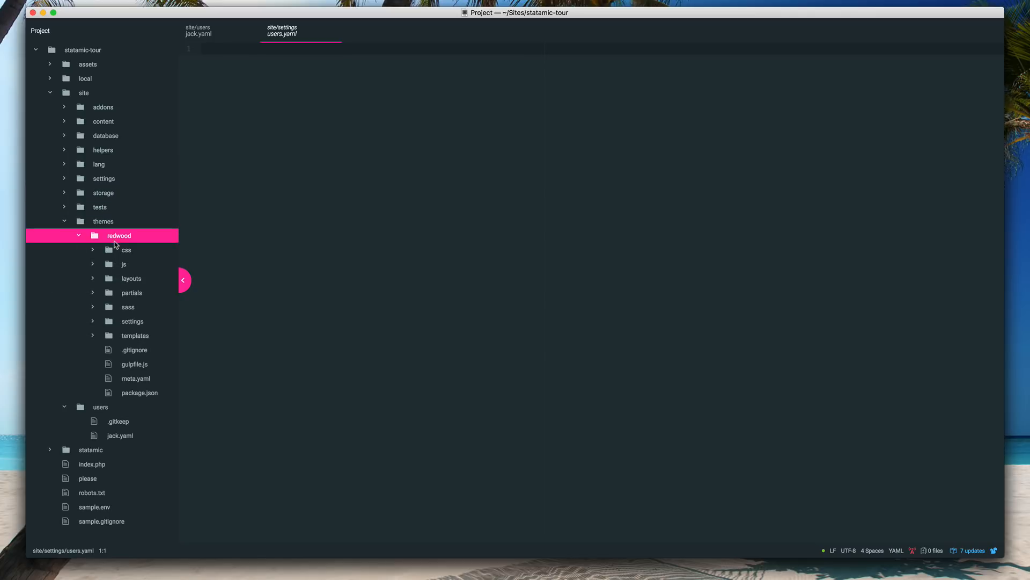
mouse_move(118, 341)
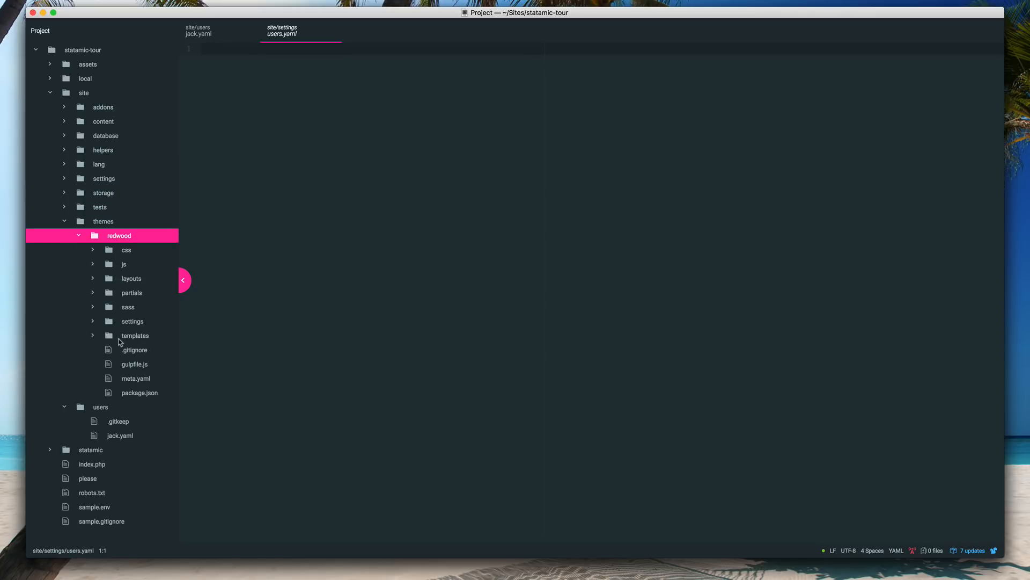
mouse_move(128, 341)
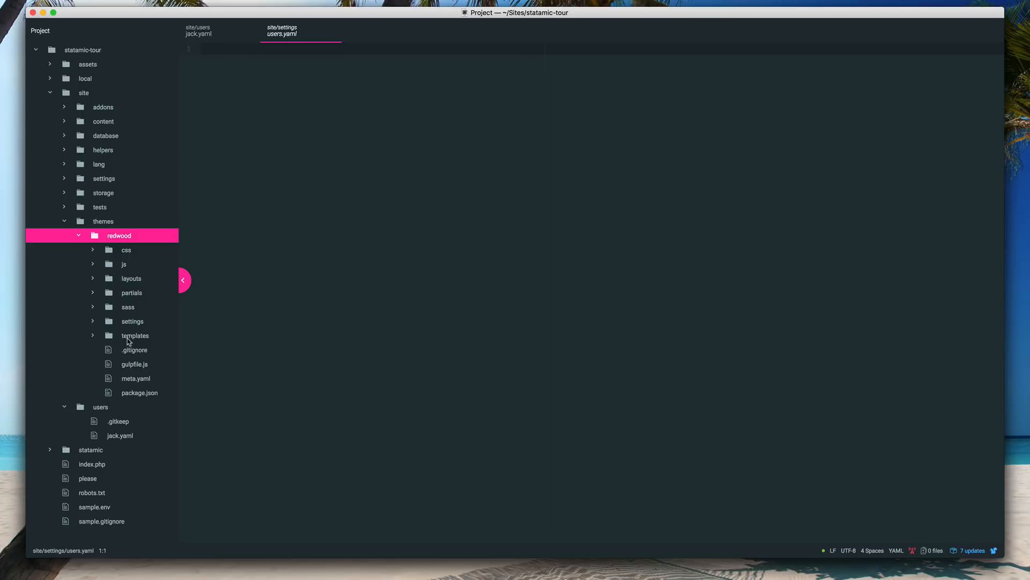
View the redwood theme's gallery.html template with its title, content and image loop.
click(135, 335)
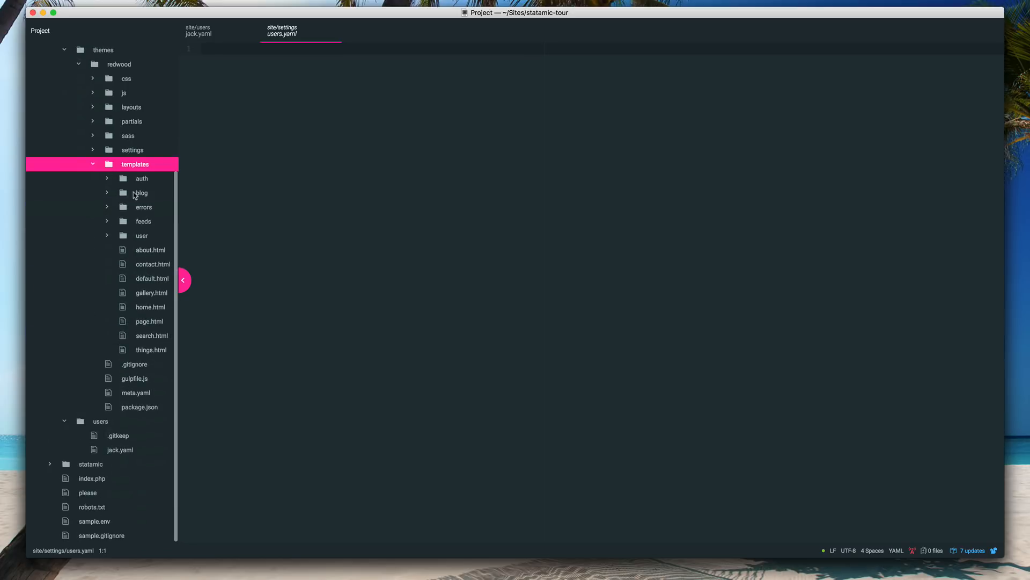
click(152, 292)
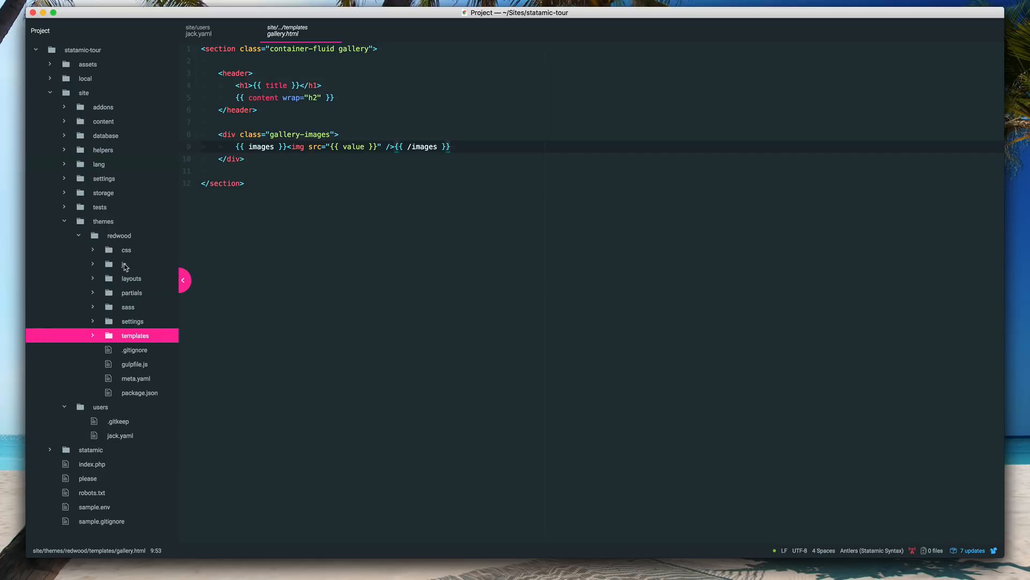
Look inside the theme's js and sass folders, then fold them back up.
click(123, 264)
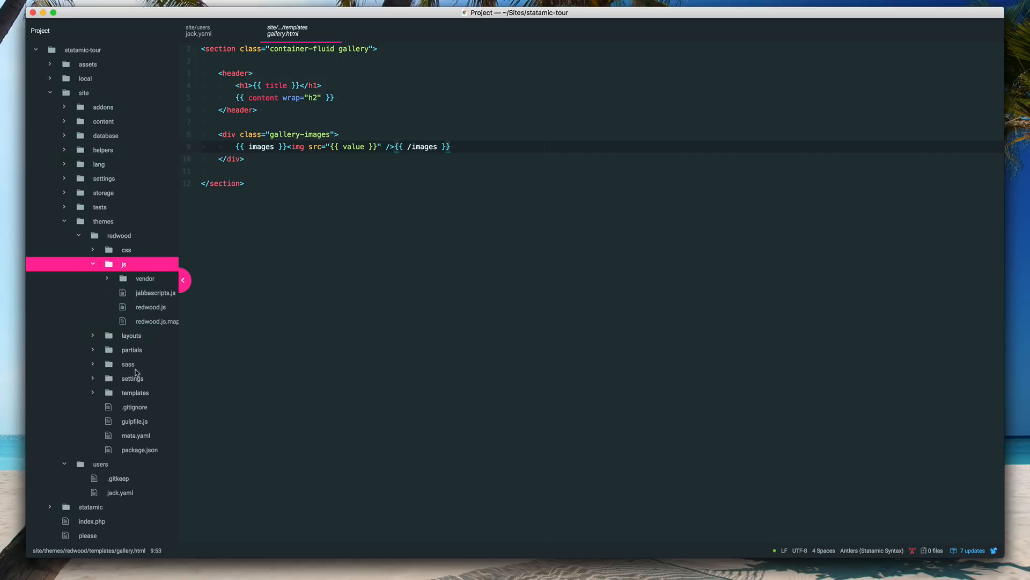
click(128, 364)
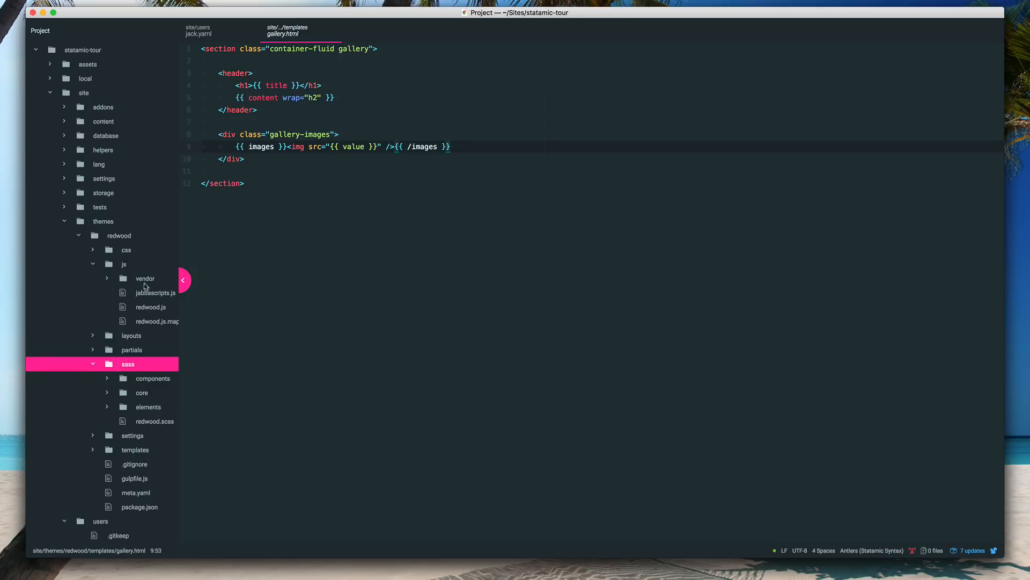
mouse_move(138, 283)
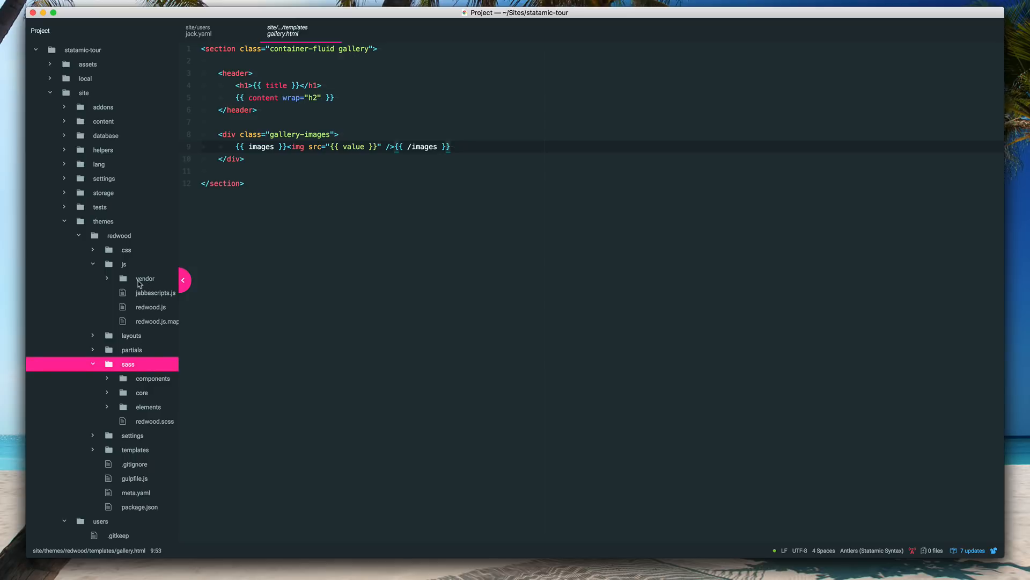
mouse_move(138, 331)
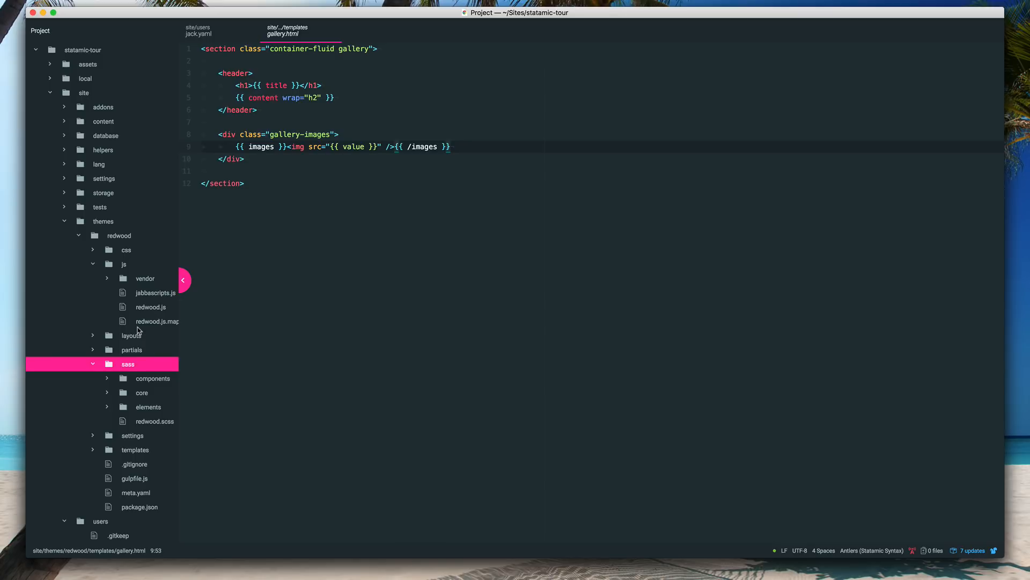
mouse_move(124, 213)
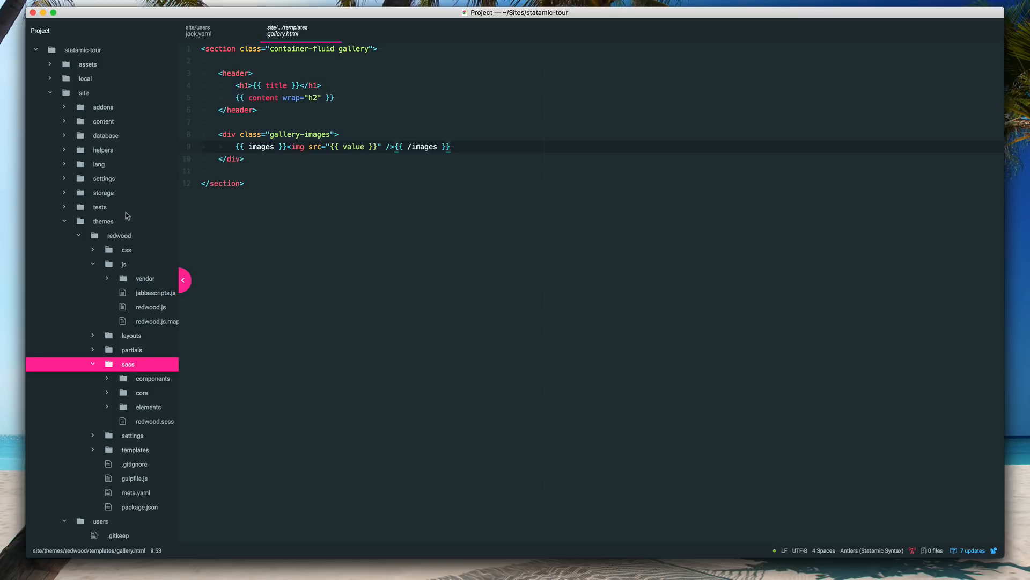
mouse_move(147, 180)
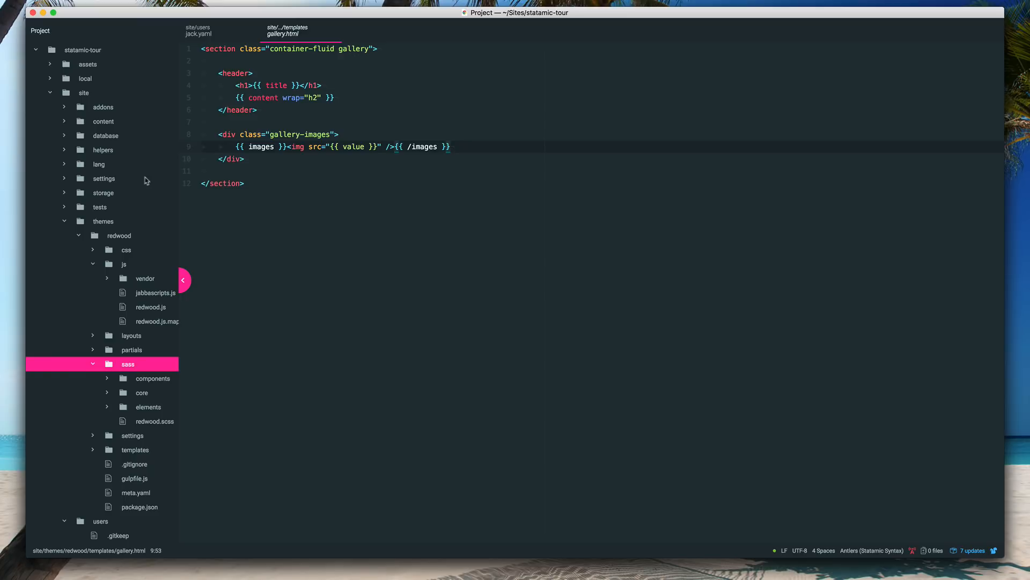
mouse_move(90, 97)
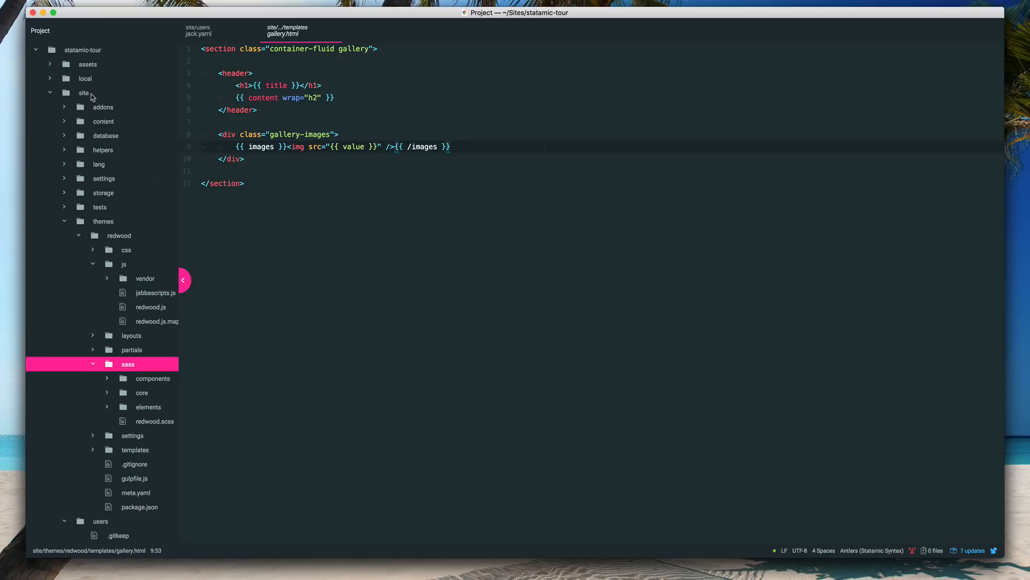
mouse_move(91, 97)
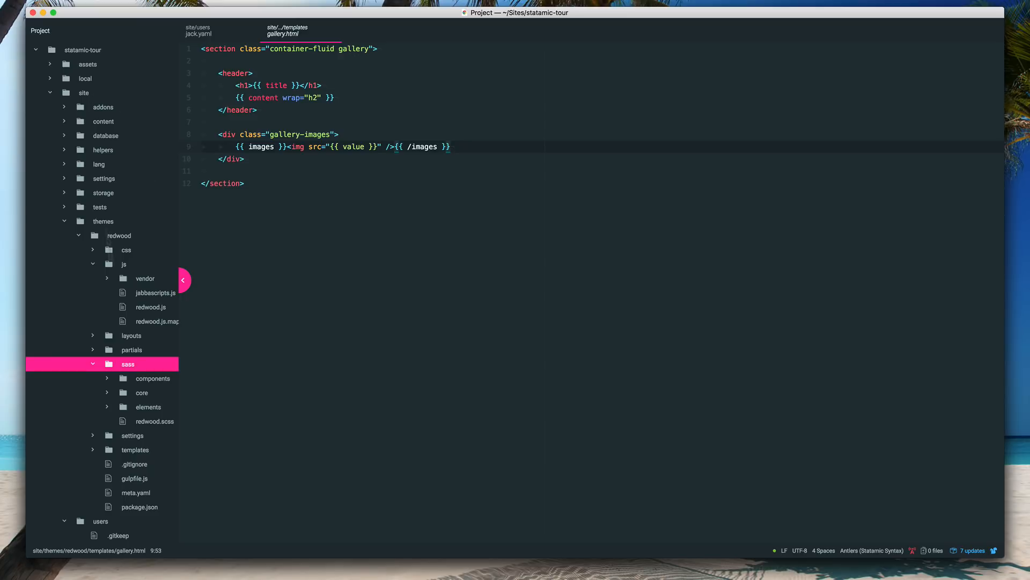
mouse_move(123, 265)
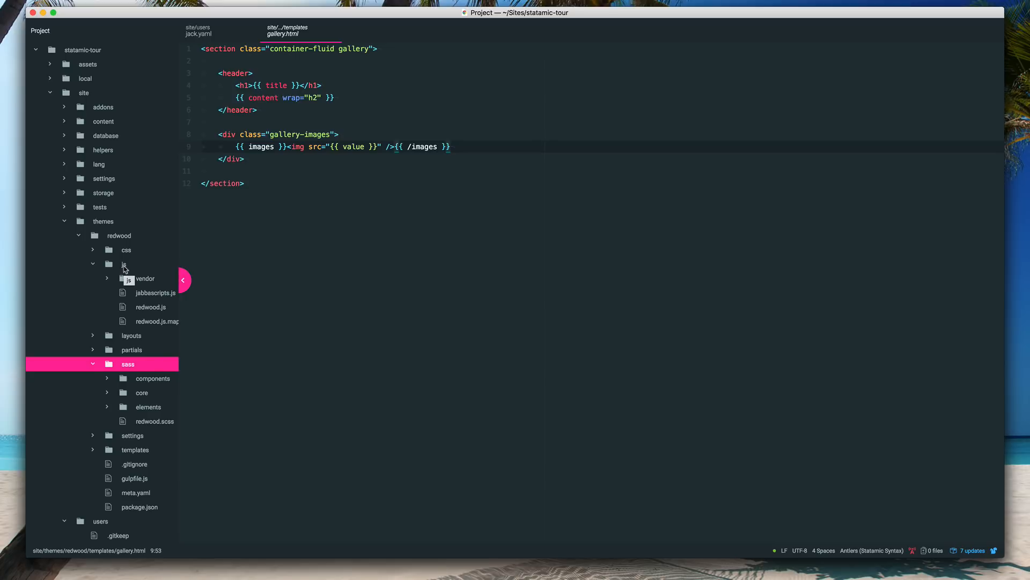
click(92, 264)
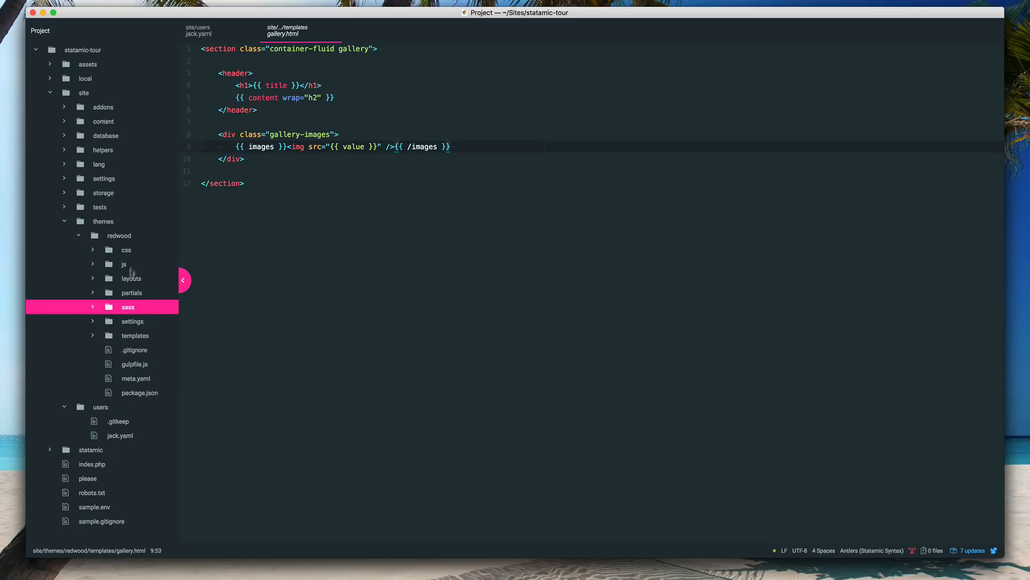
Fold the themes folder and return focus to the gallery.html code.
click(118, 235)
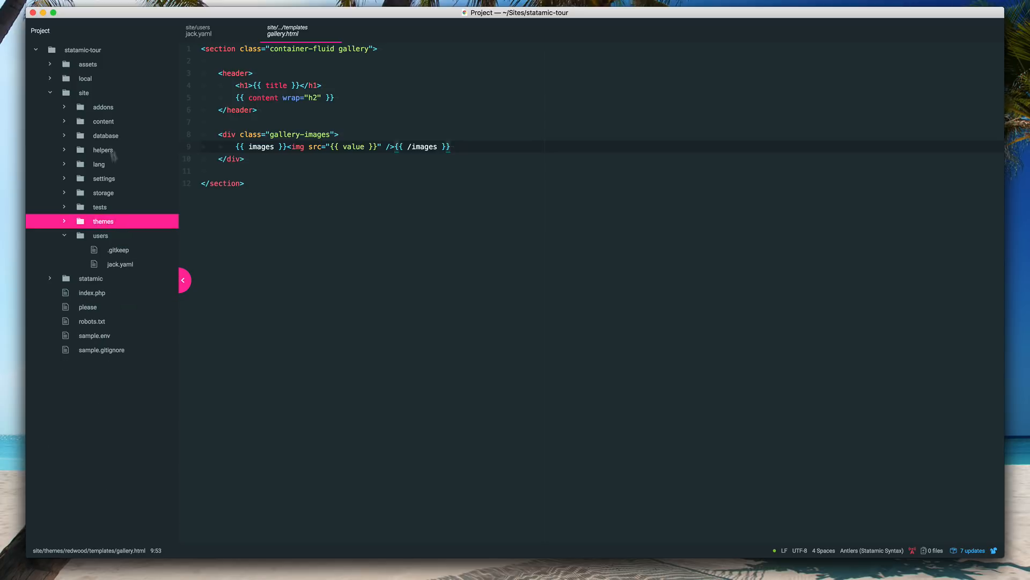
mouse_move(421, 241)
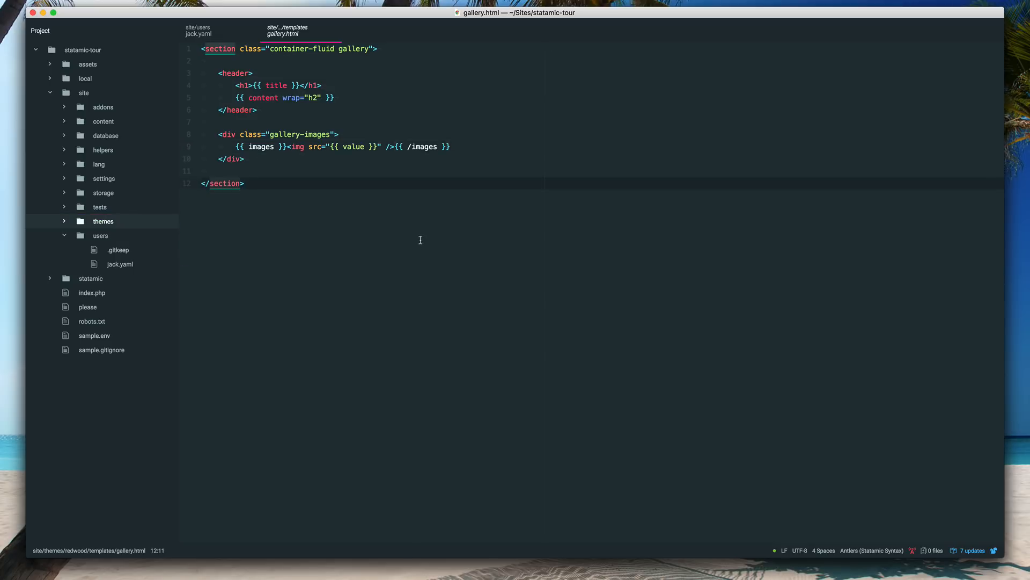
click(244, 182)
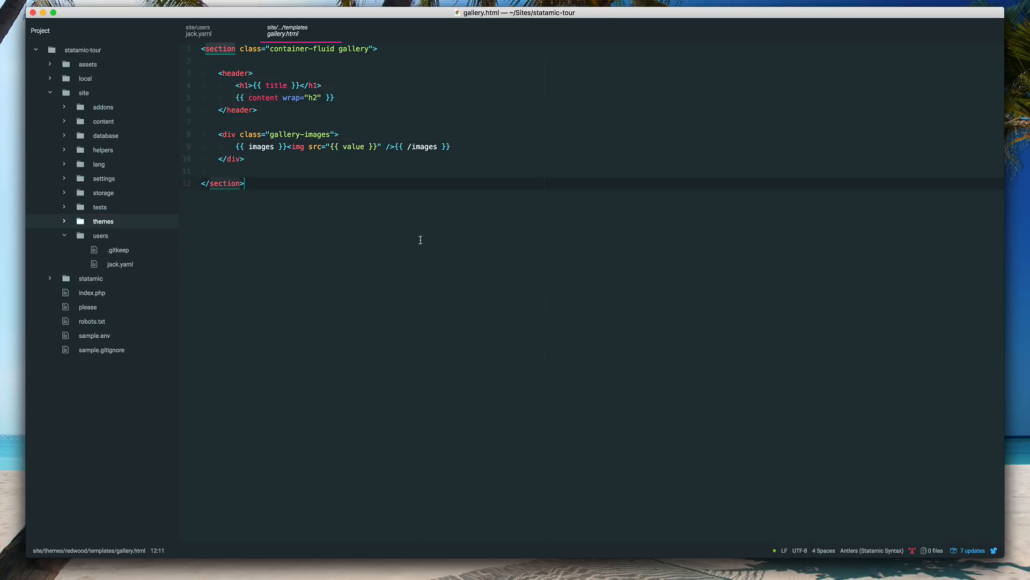